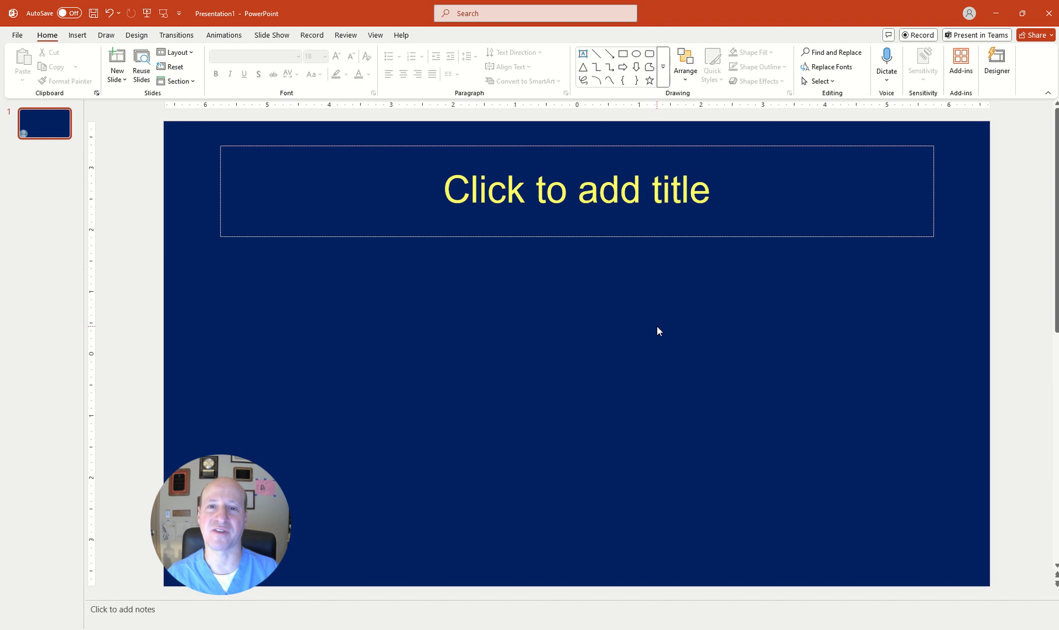
{"action": "mouse_move", "coordinate": [653, 329]}
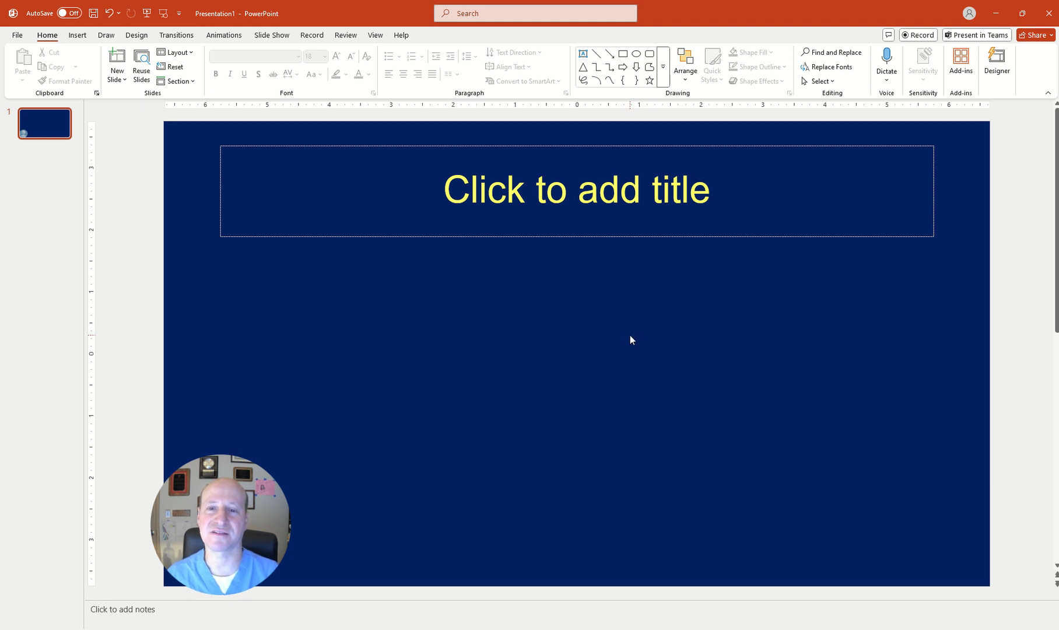
{"action": "mouse_move", "coordinate": [619, 336]}
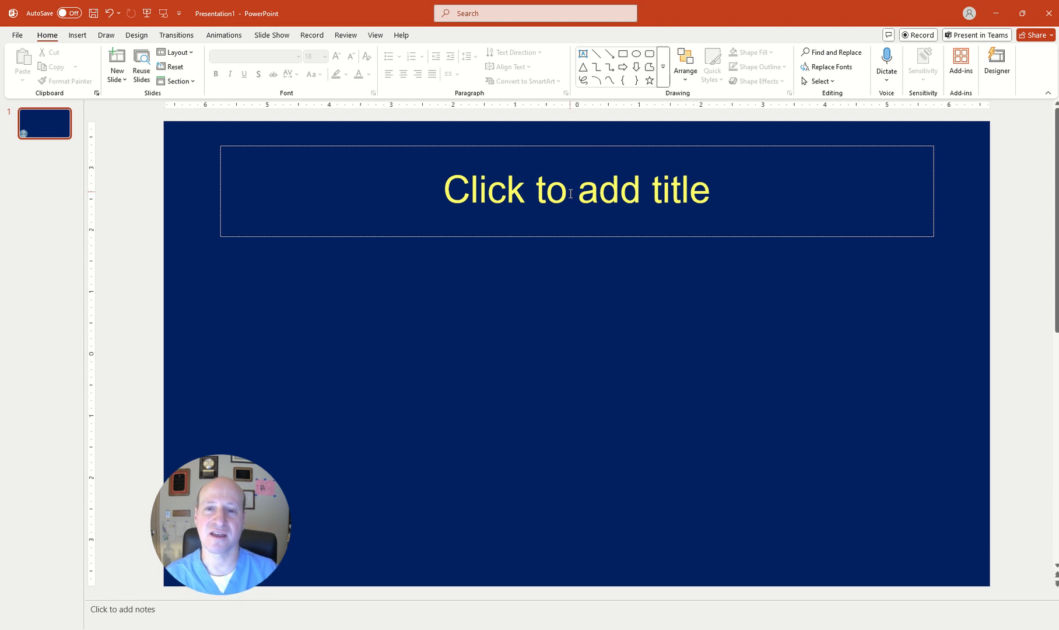
{"action": "mouse_move", "coordinate": [583, 143]}
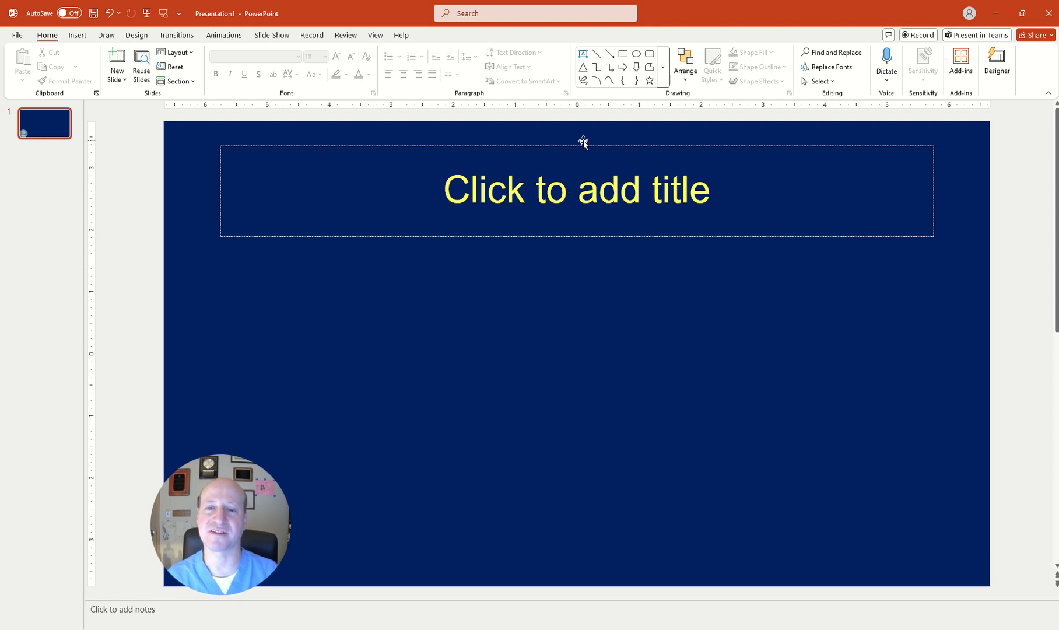
{"action": "mouse_move", "coordinate": [552, 343]}
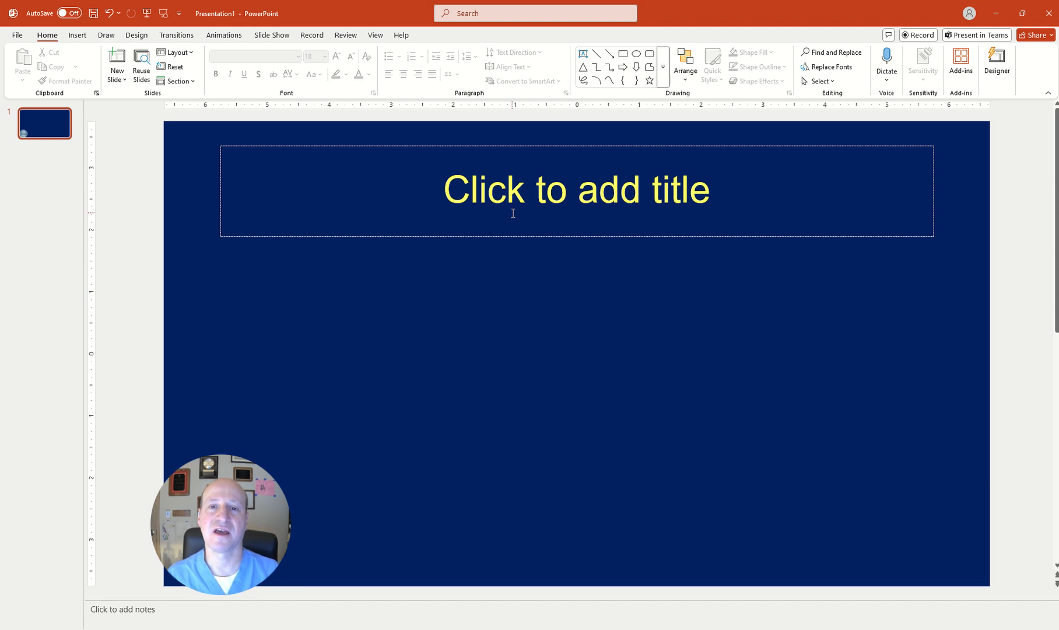
{"action": "mouse_move", "coordinate": [56, 42]}
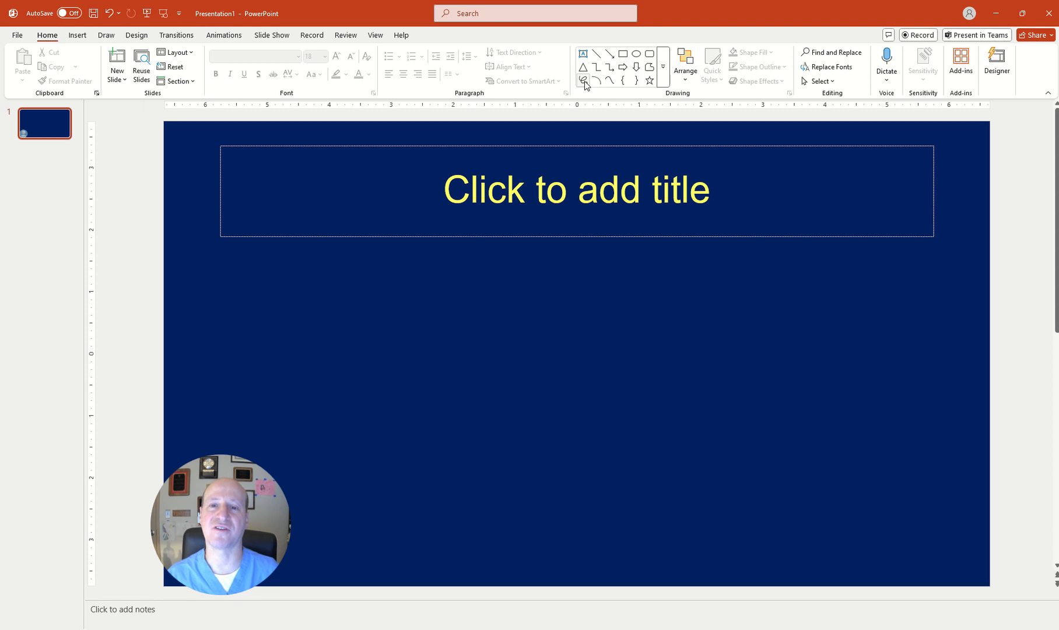
{"action": "mouse_move", "coordinate": [584, 81]}
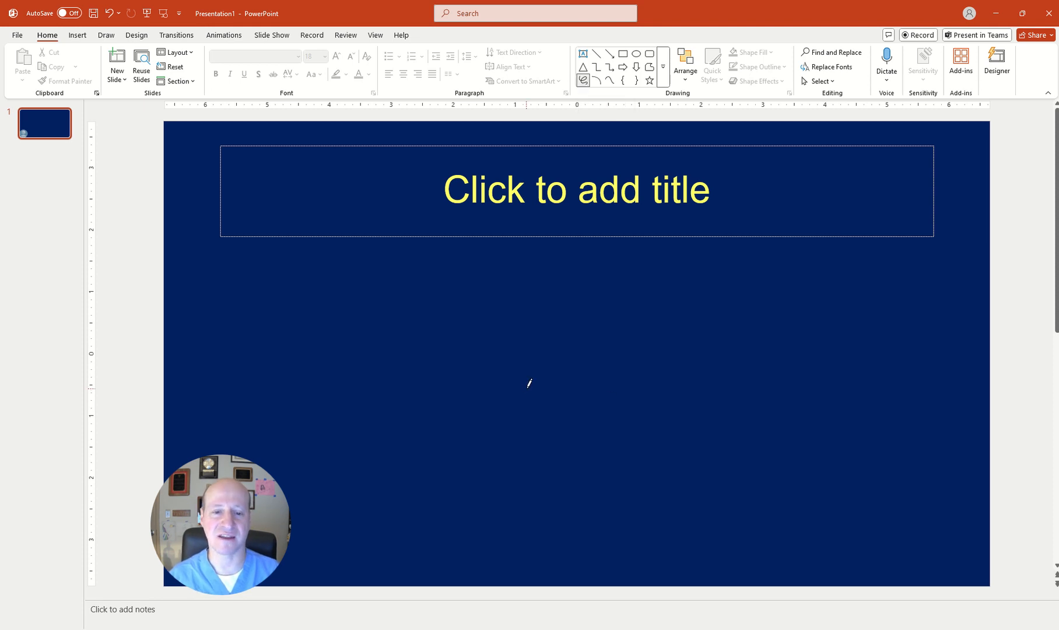
{"action": "mouse_move", "coordinate": [471, 356]}
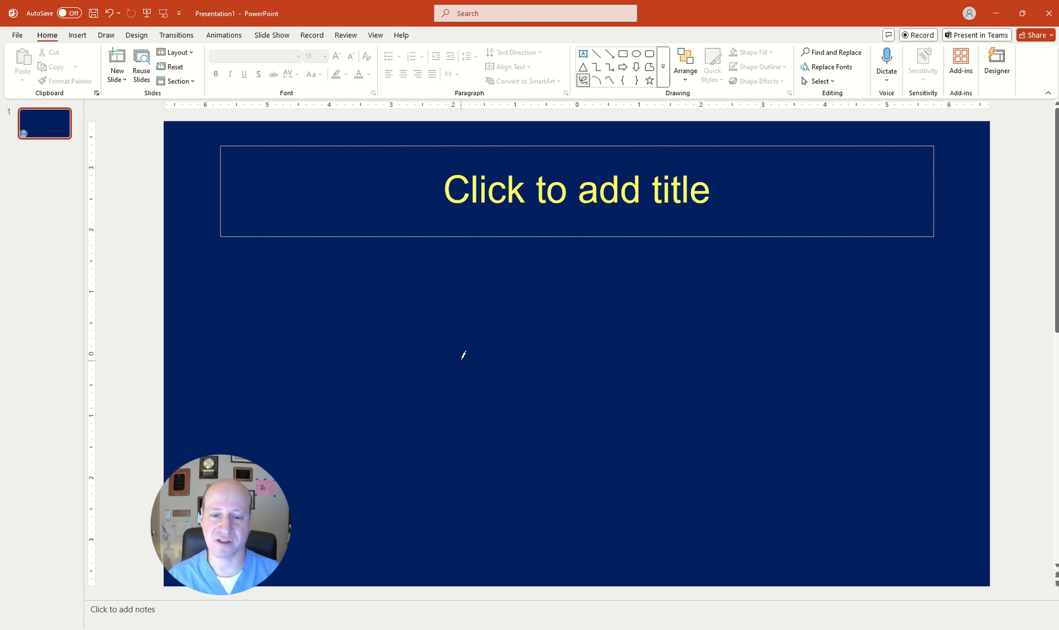
- Scribble a heartbeat trace: flat baseline, tall spike, then rounded bump and trailing line
{"action": "left_click_drag", "start_coordinate": [463, 356], "coordinate": [513, 355]}
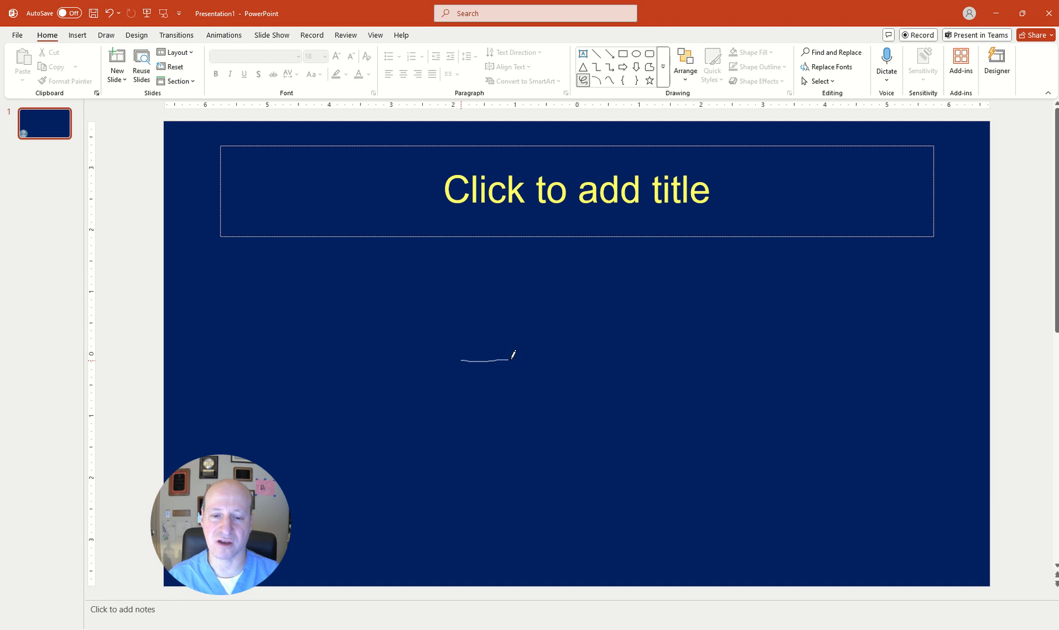
{"action": "left_click_drag", "start_coordinate": [514, 355], "coordinate": [516, 388]}
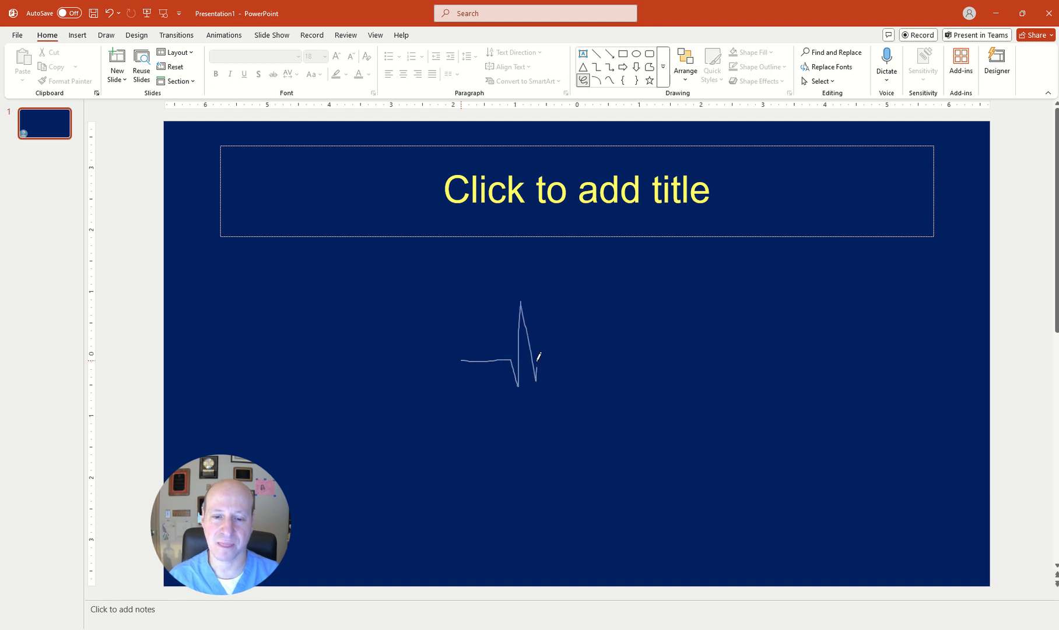
{"action": "left_click_drag", "start_coordinate": [534, 361], "coordinate": [567, 347]}
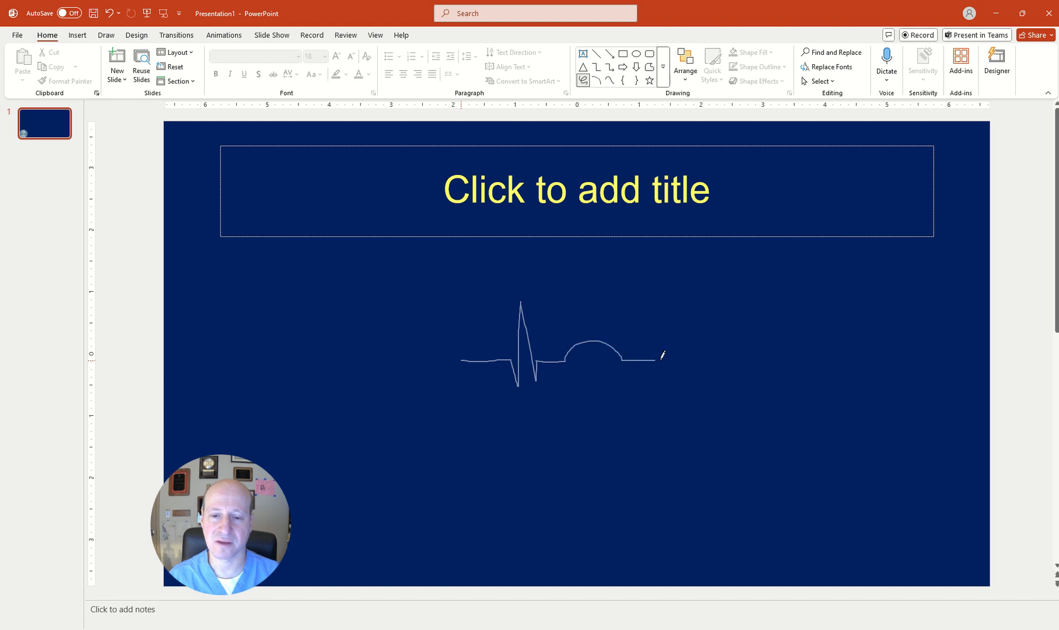
{"action": "left_click", "coordinate": [561, 358]}
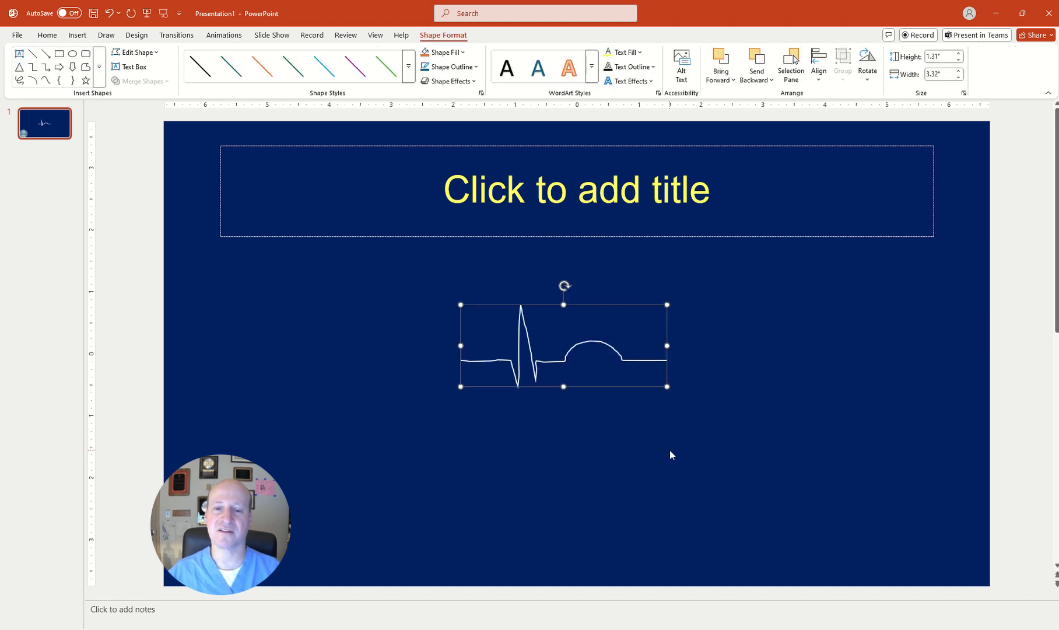
{"action": "mouse_move", "coordinate": [602, 437]}
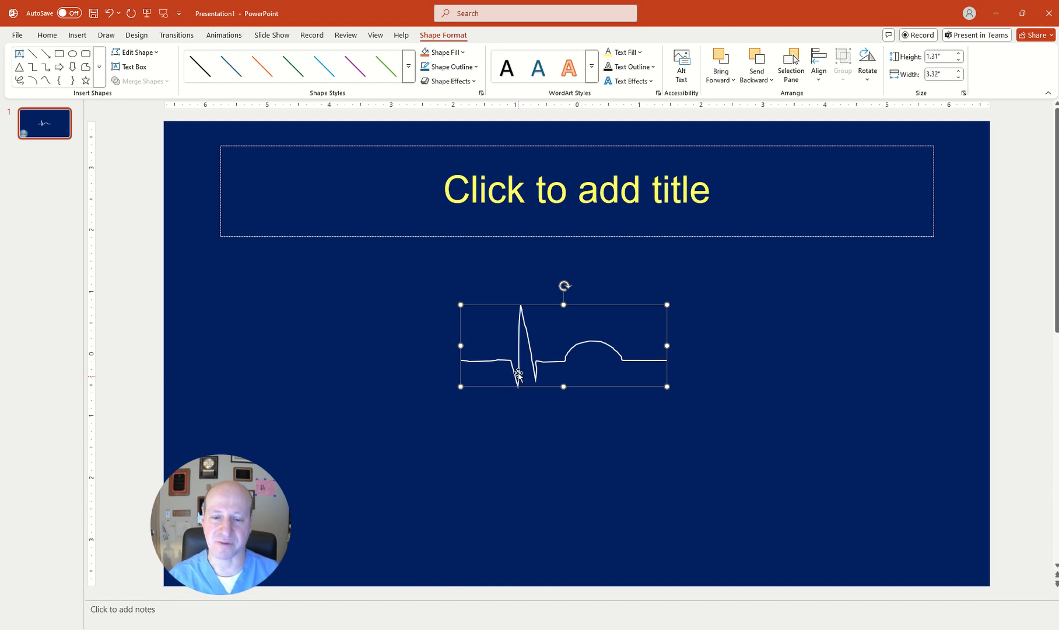
{"action": "mouse_move", "coordinate": [530, 340]}
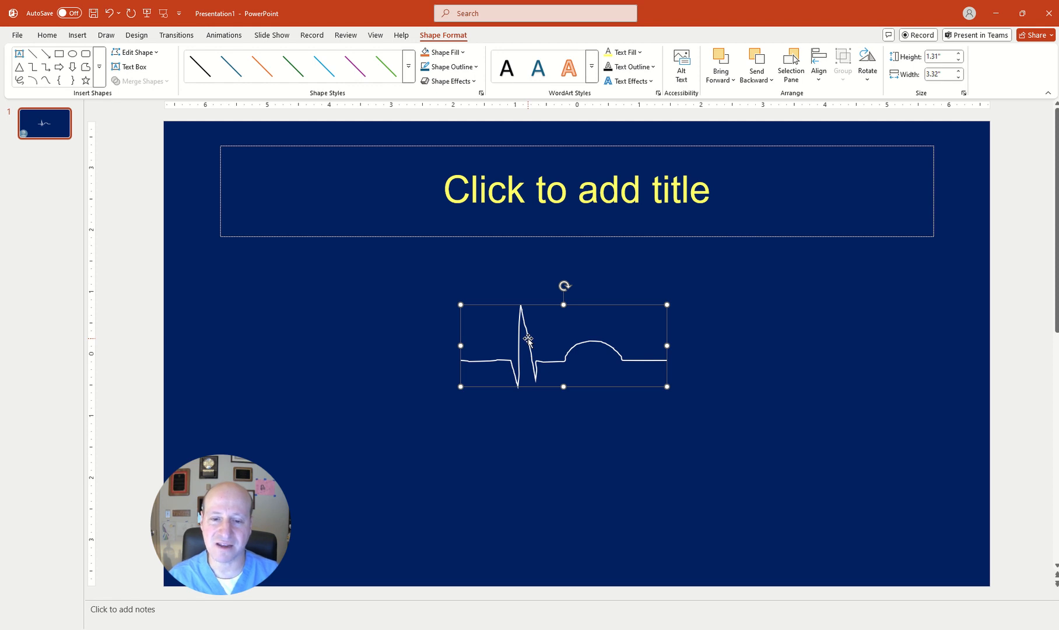
- Enable Edit Points on the scribbled waveform from its right-click menu
{"action": "right_click", "coordinate": [529, 342]}
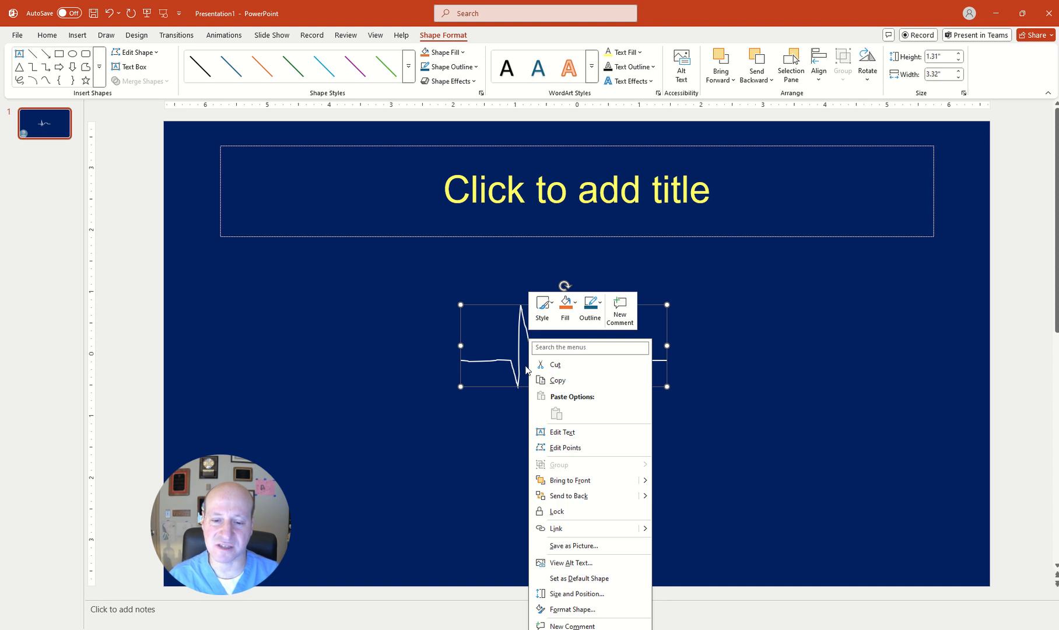
{"action": "mouse_move", "coordinate": [559, 447]}
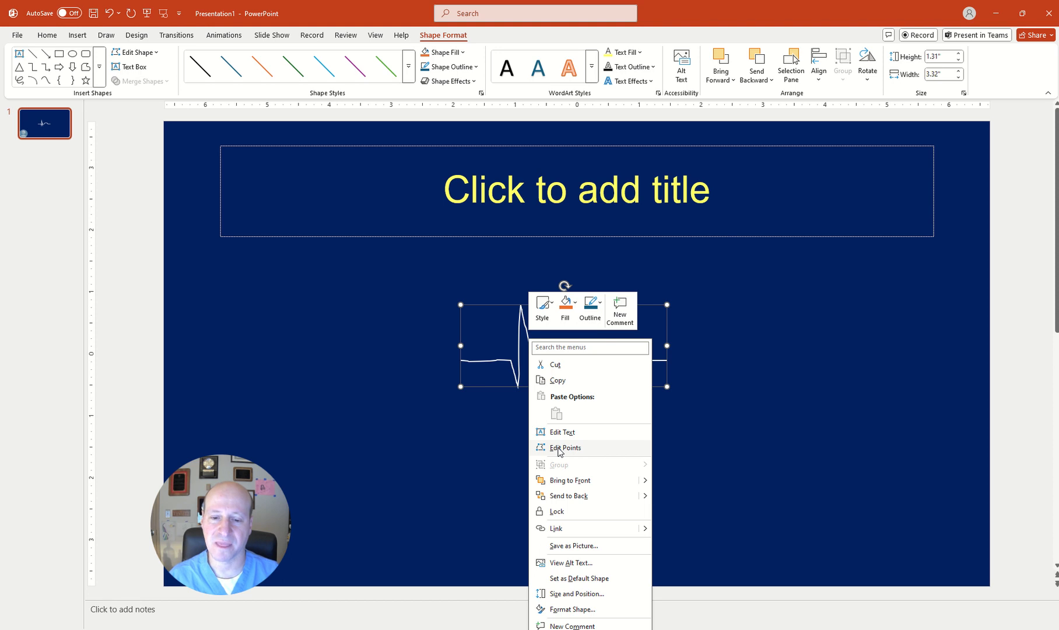
{"action": "left_click", "coordinate": [564, 447]}
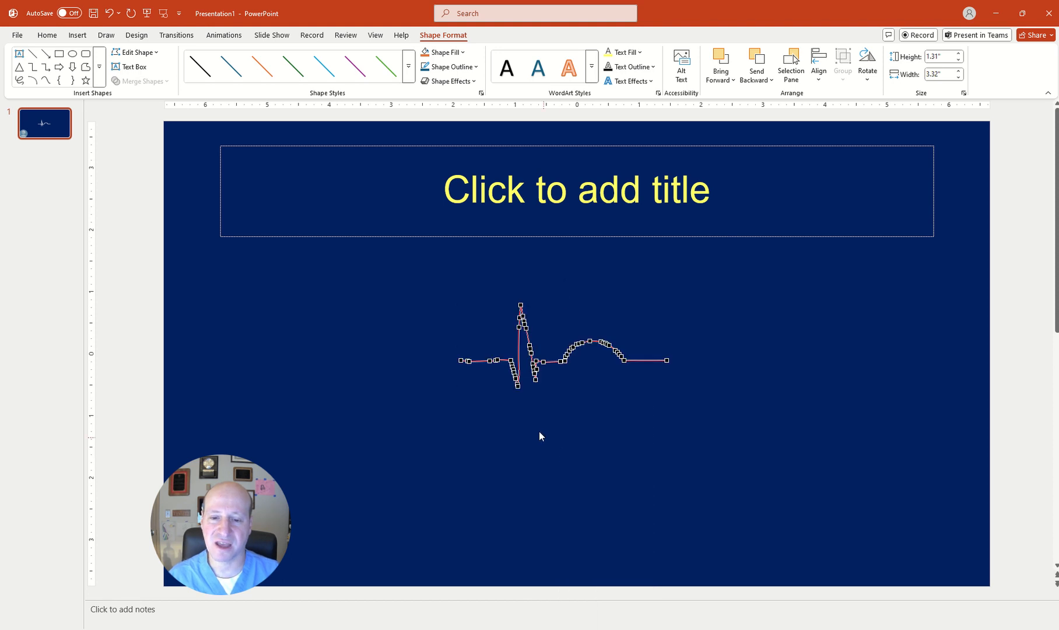
{"action": "mouse_move", "coordinate": [498, 403]}
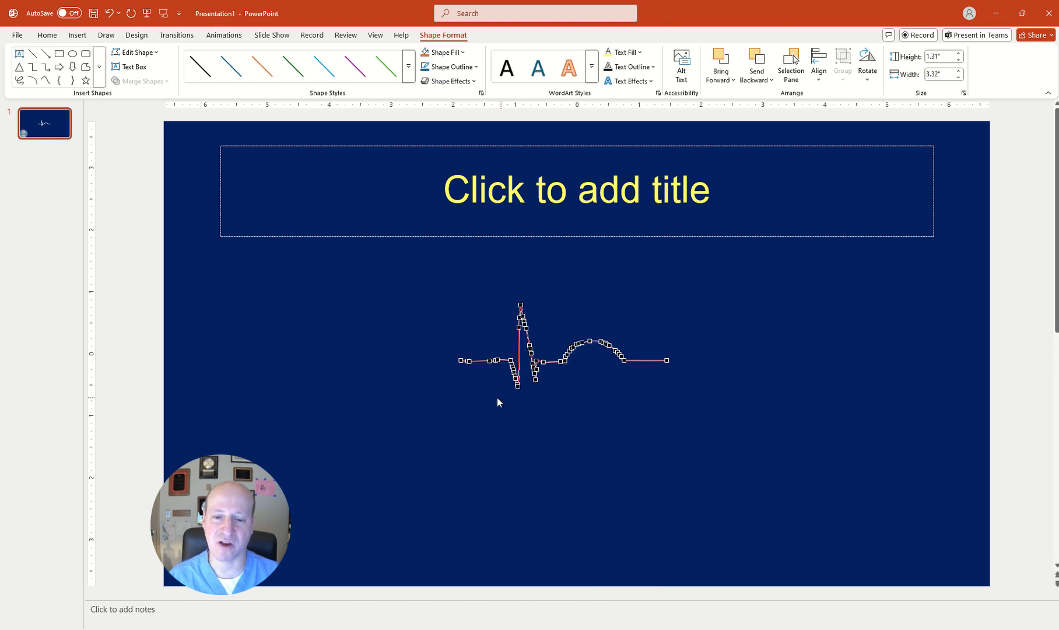
{"action": "mouse_move", "coordinate": [500, 370]}
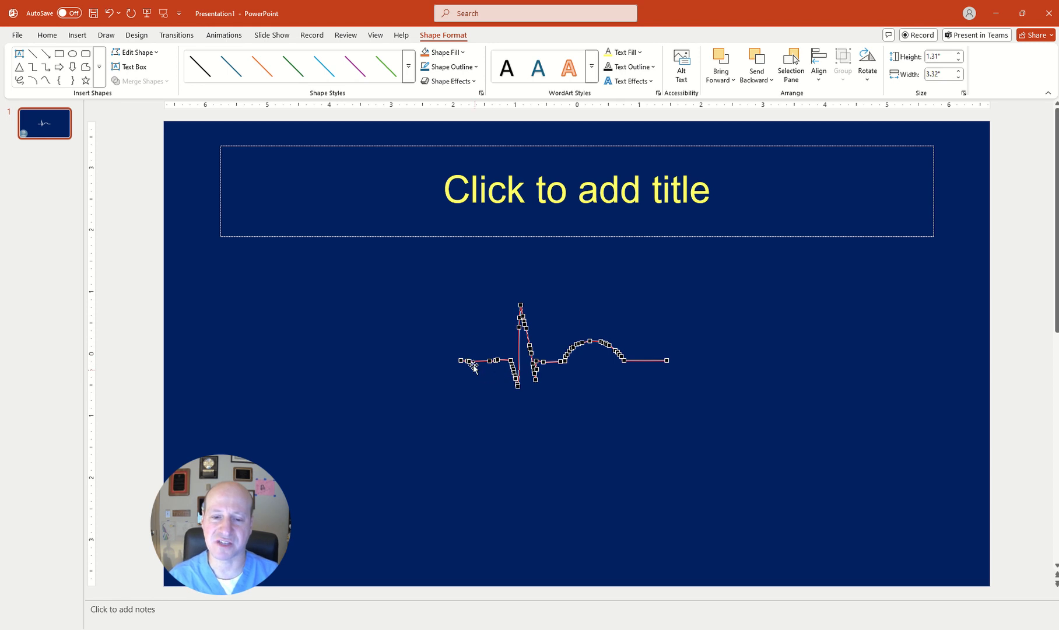
{"action": "mouse_move", "coordinate": [500, 380]}
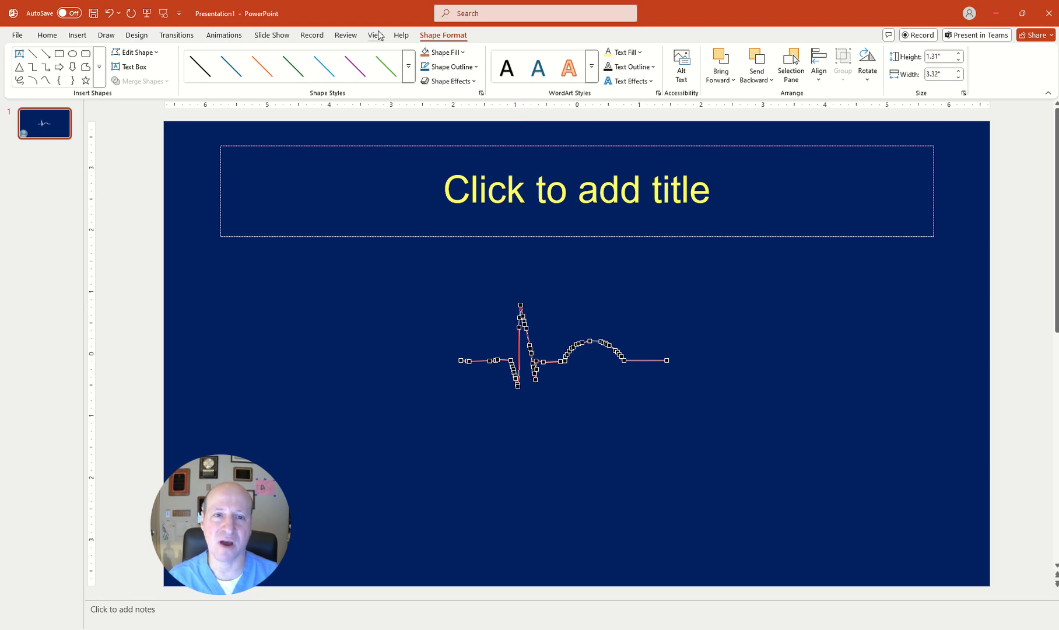
- Set the View zoom to 400% through the Zoom dialog
{"action": "left_click", "coordinate": [375, 35]}
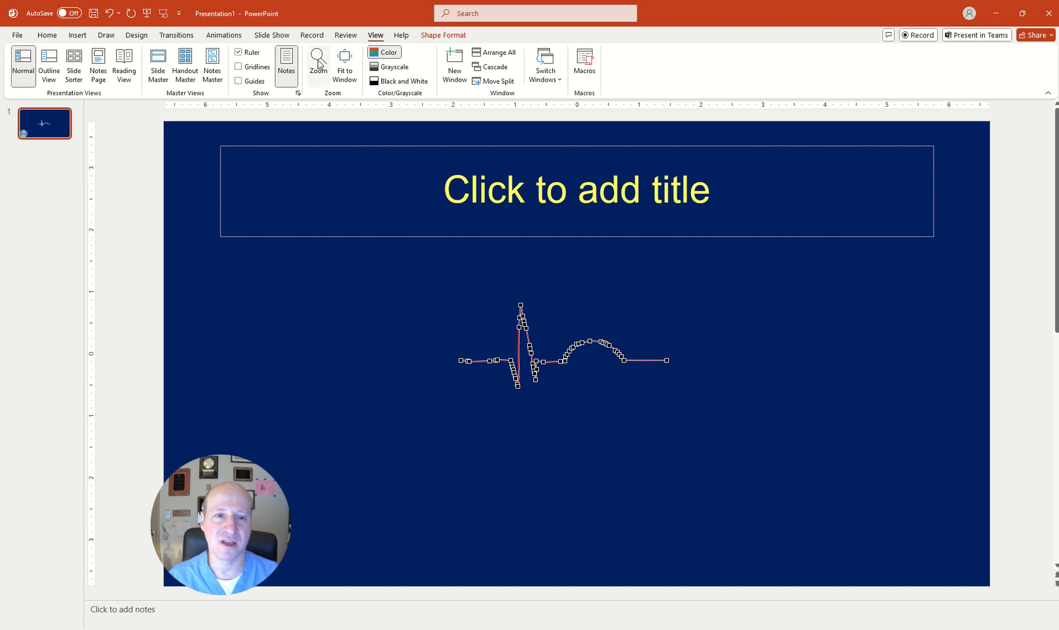
{"action": "left_click", "coordinate": [318, 60]}
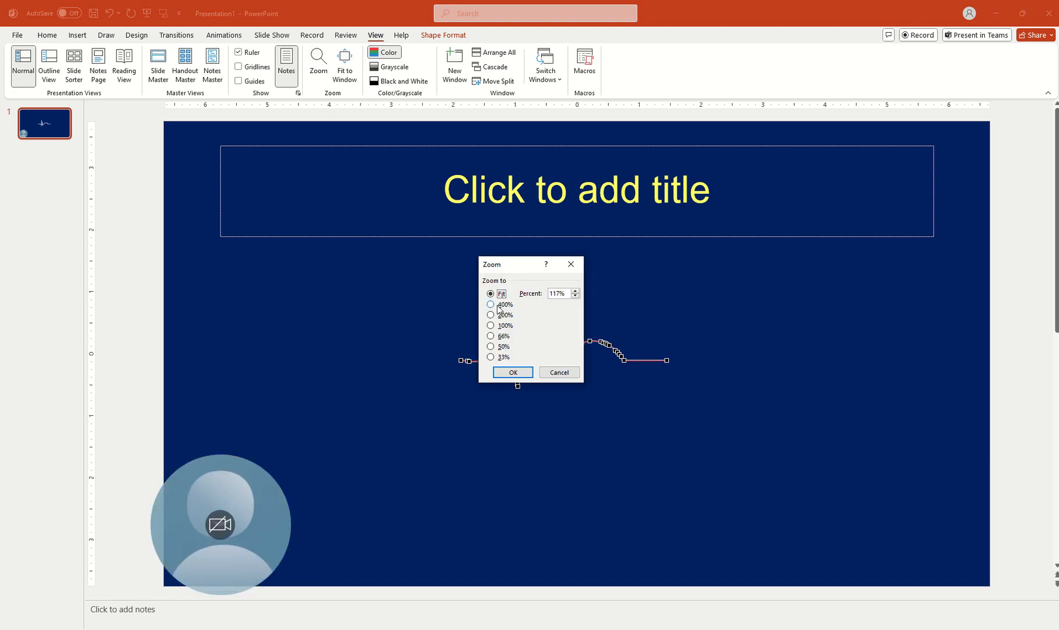
{"action": "left_click", "coordinate": [491, 305]}
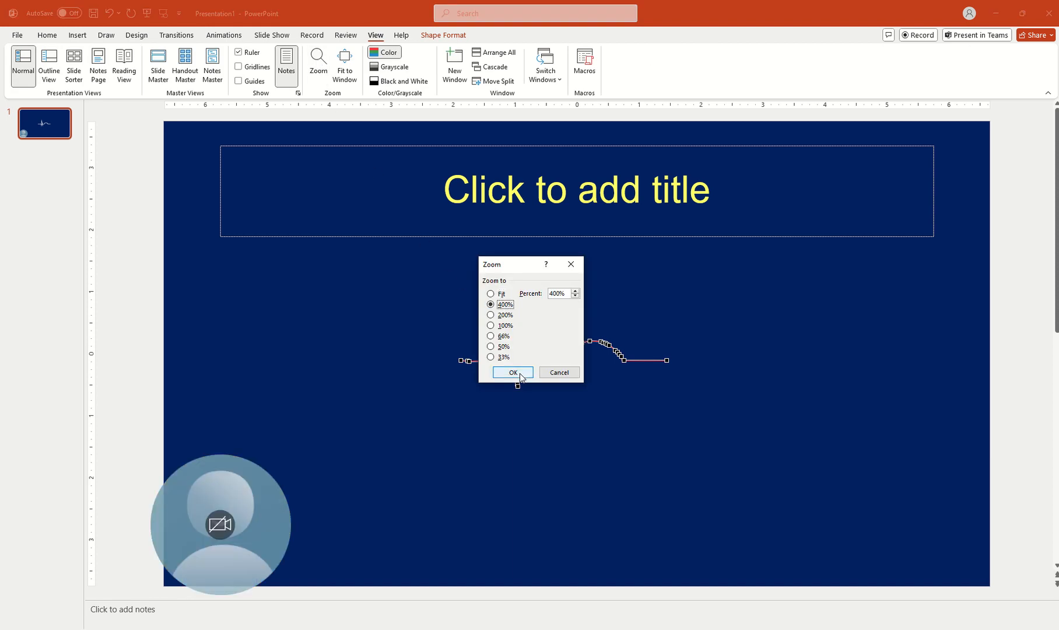
{"action": "left_click", "coordinate": [512, 372]}
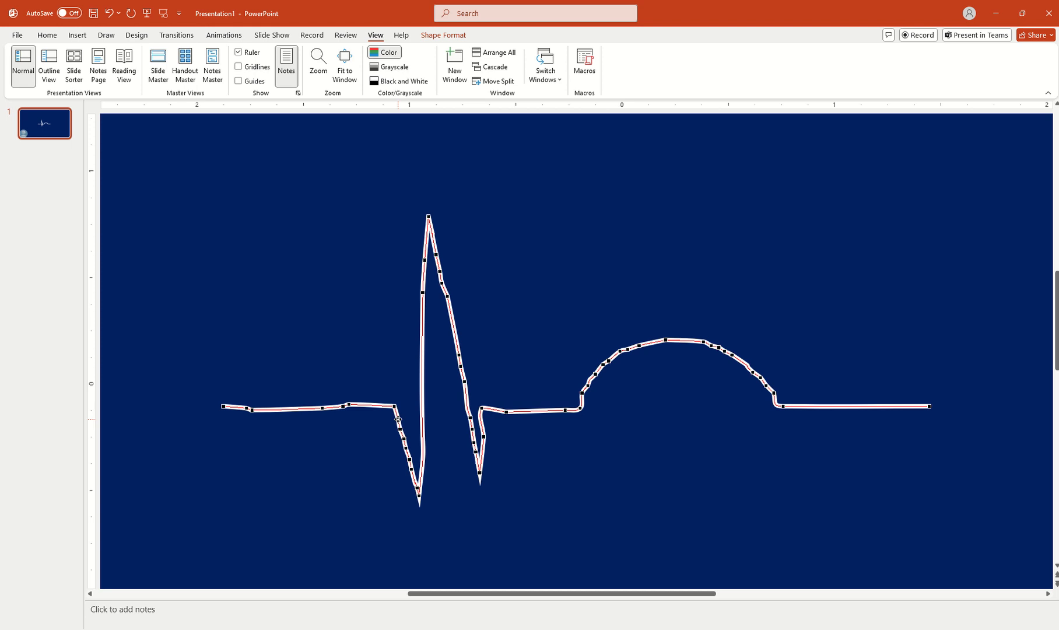
- Add a vertex on the spike's downward stroke and delete the vertex near the lower tip
{"action": "right_click", "coordinate": [397, 419]}
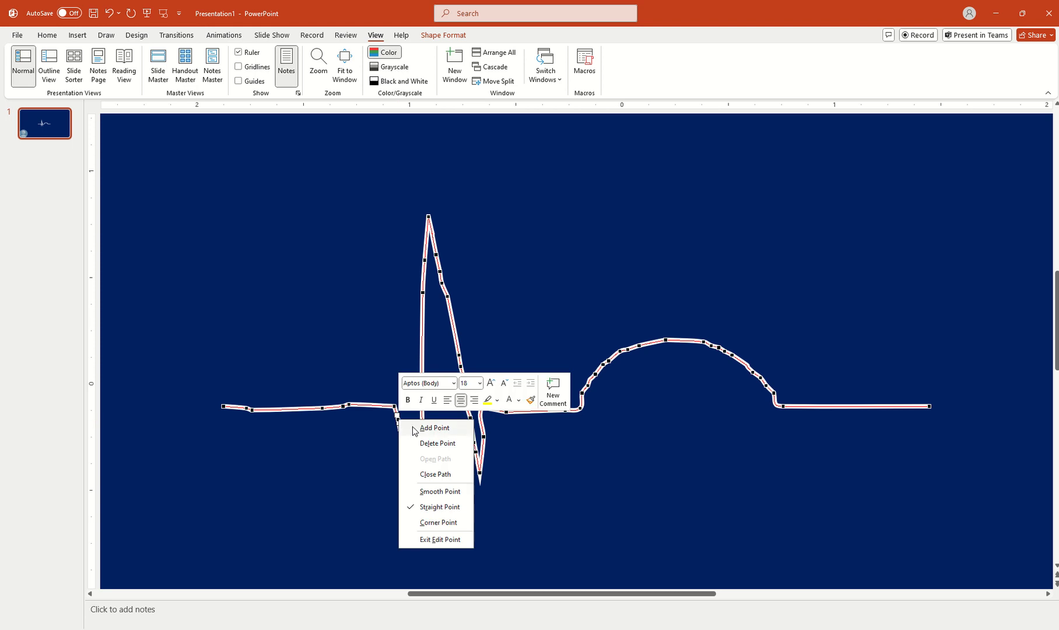
{"action": "left_click", "coordinate": [435, 428]}
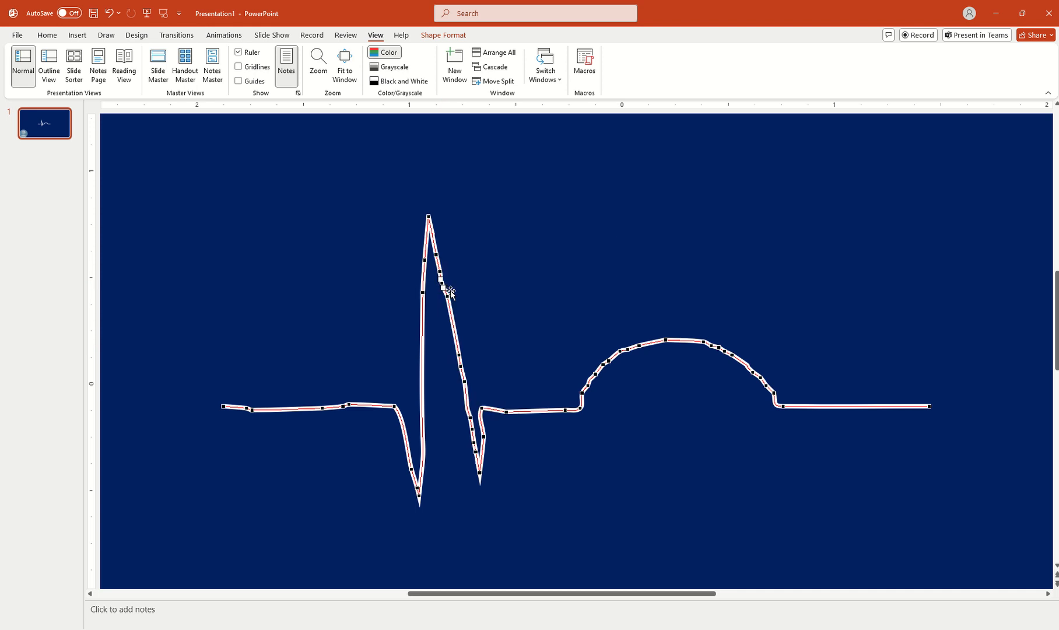
{"action": "right_click", "coordinate": [449, 293]}
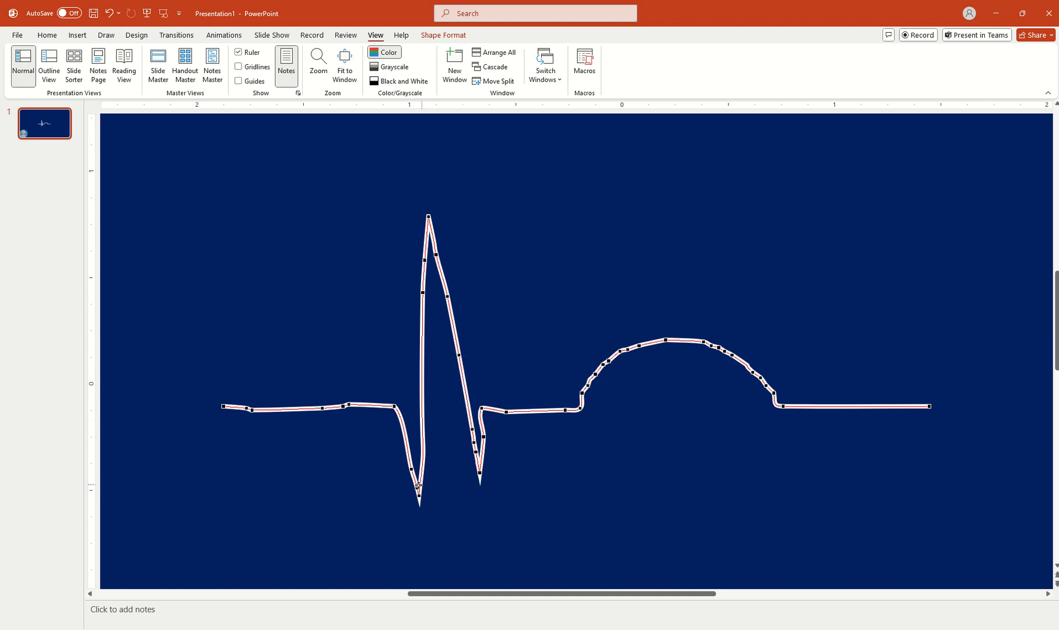
{"action": "right_click", "coordinate": [419, 472]}
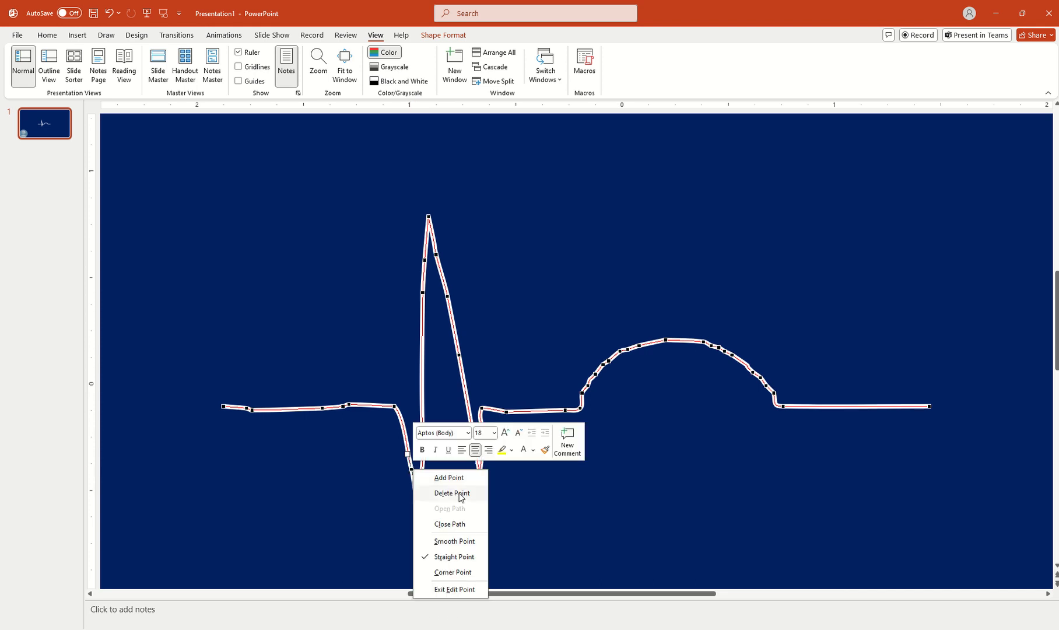
{"action": "left_click", "coordinate": [452, 493]}
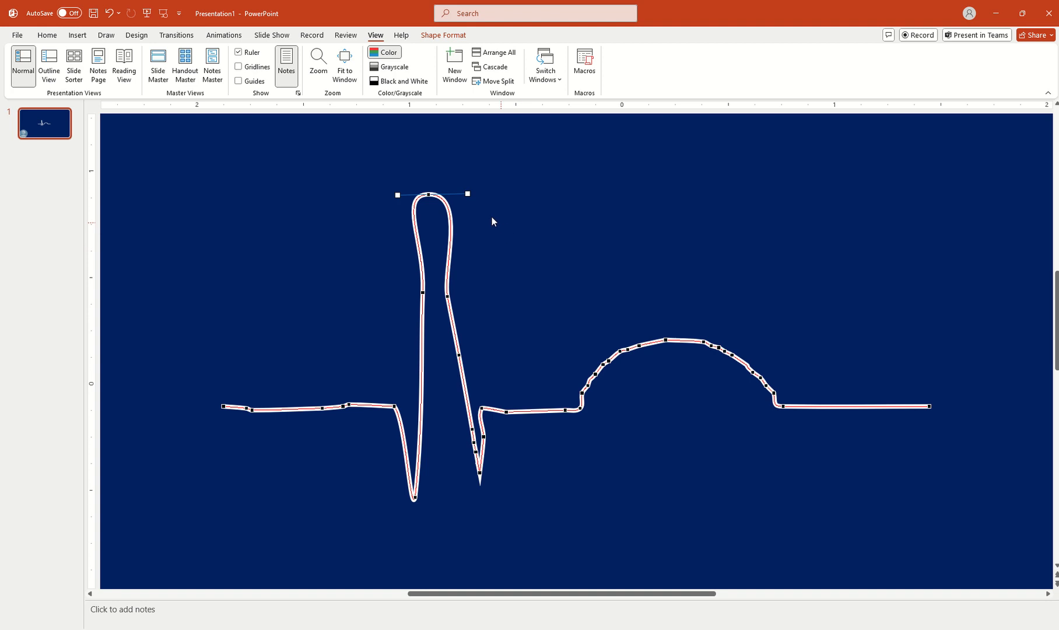
- Drag the top vertex's handles into a sharp peak, then select the waveform for deletion
{"action": "right_click", "coordinate": [468, 194]}
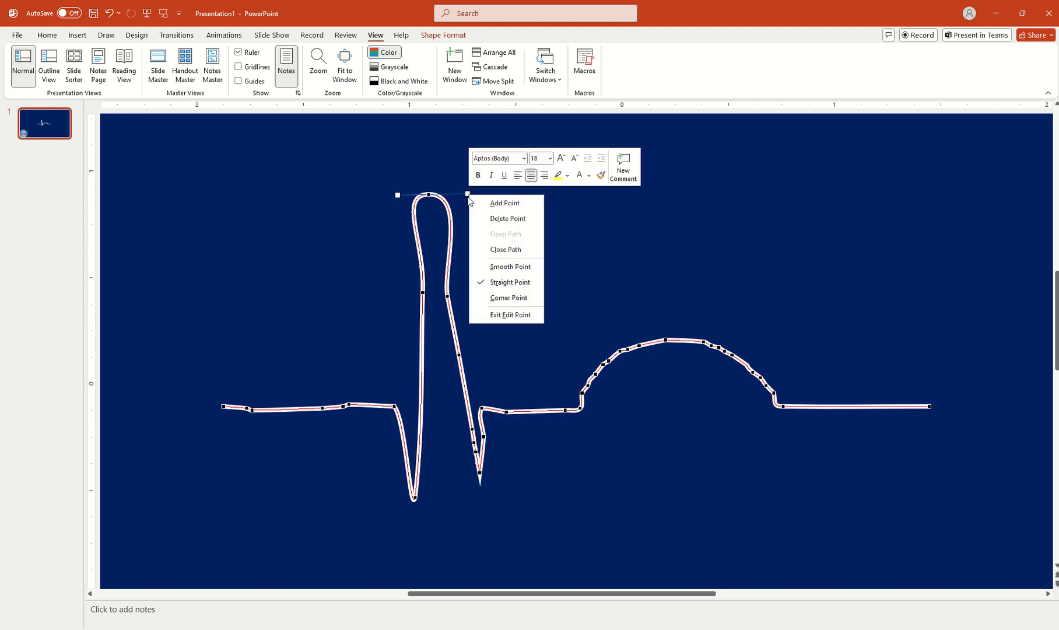
{"action": "mouse_move", "coordinate": [508, 267]}
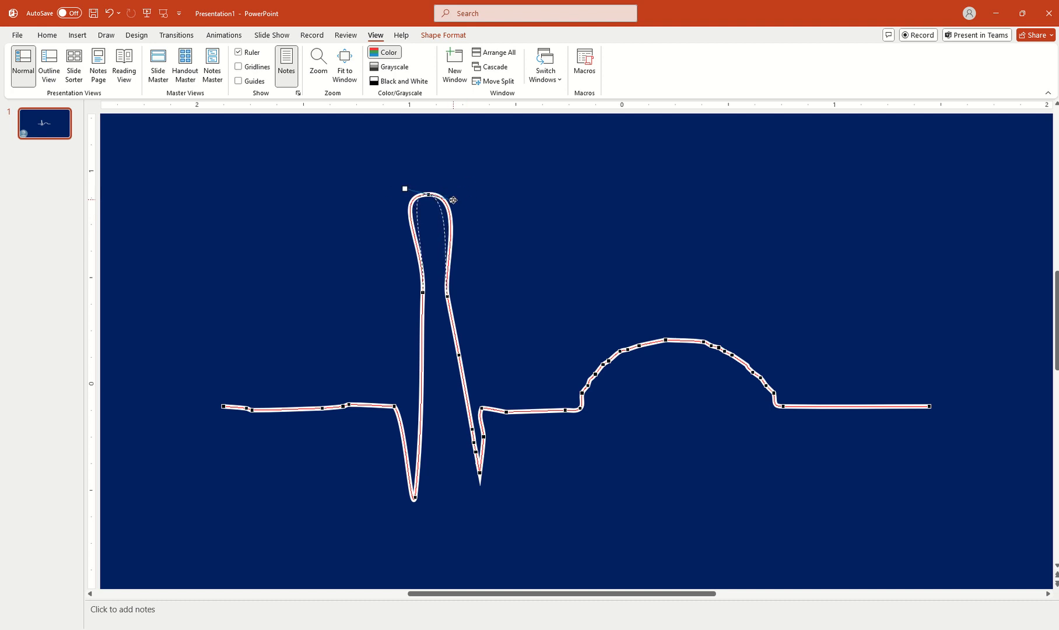
{"action": "left_click_drag", "start_coordinate": [406, 187], "coordinate": [435, 194]}
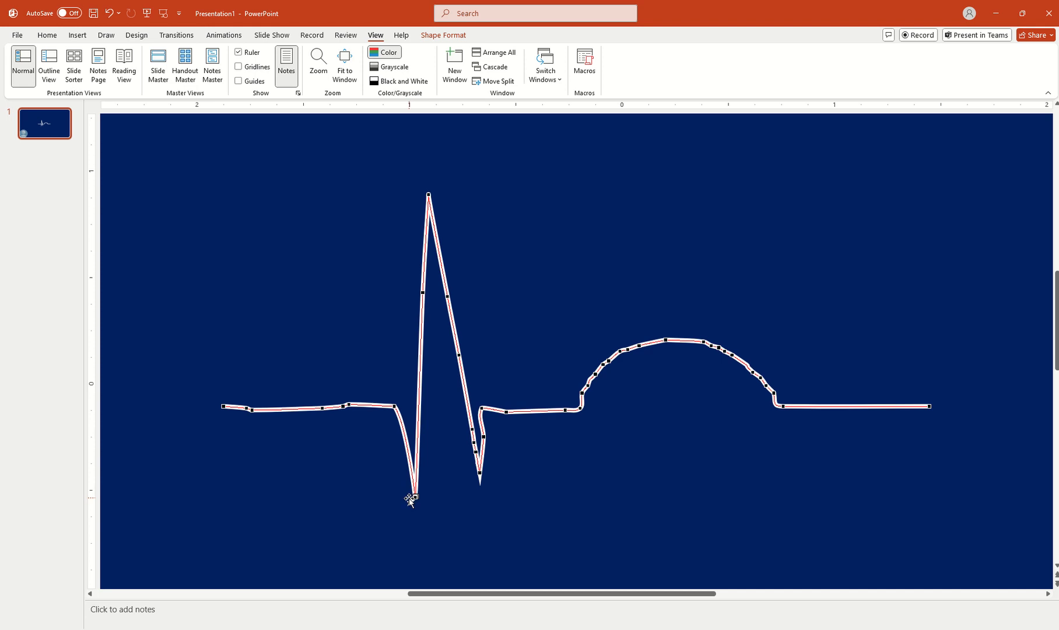
{"action": "mouse_move", "coordinate": [495, 276]}
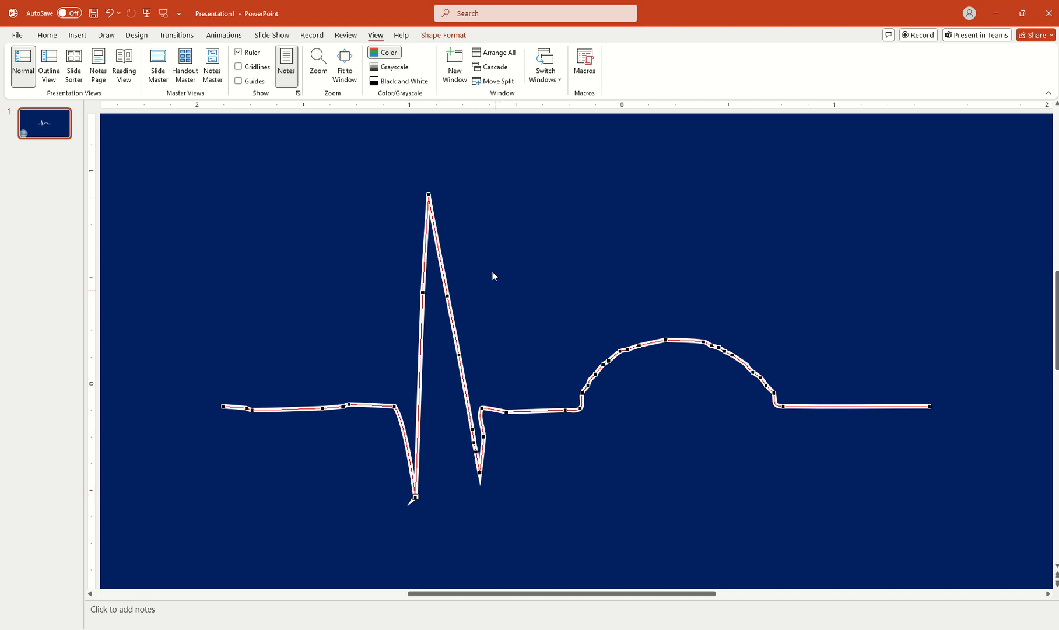
{"action": "mouse_move", "coordinate": [350, 104]}
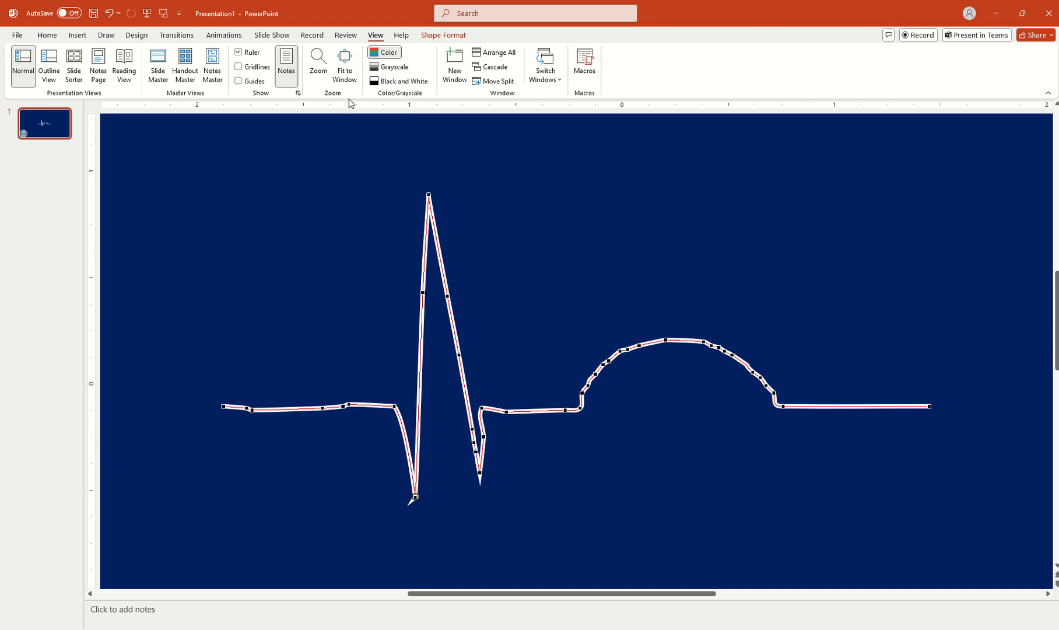
{"action": "mouse_move", "coordinate": [601, 395]}
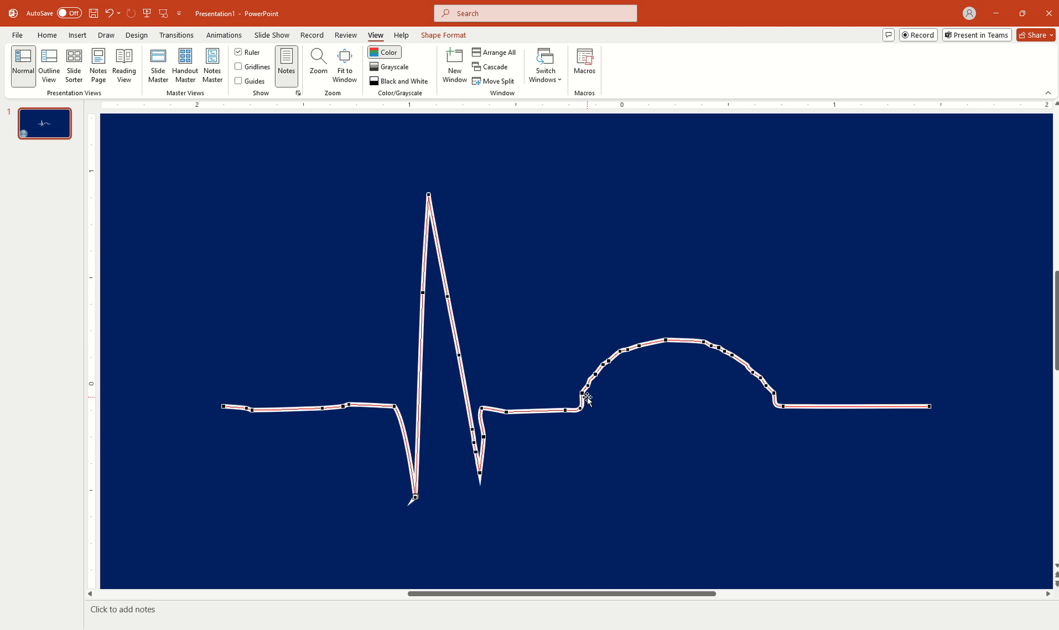
{"action": "mouse_move", "coordinate": [379, 200]}
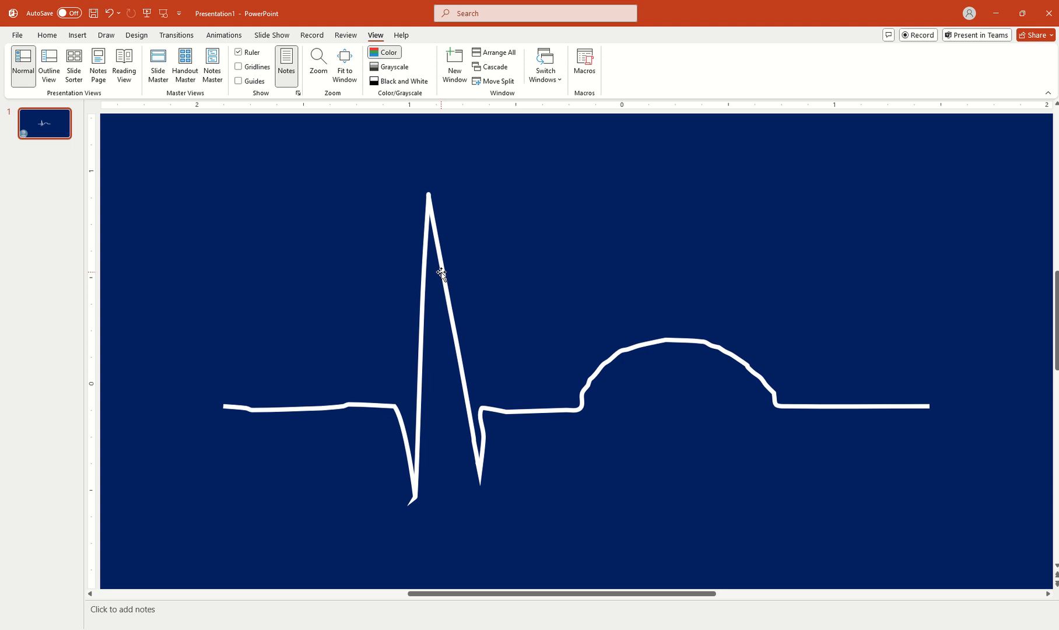
{"action": "left_click", "coordinate": [442, 274]}
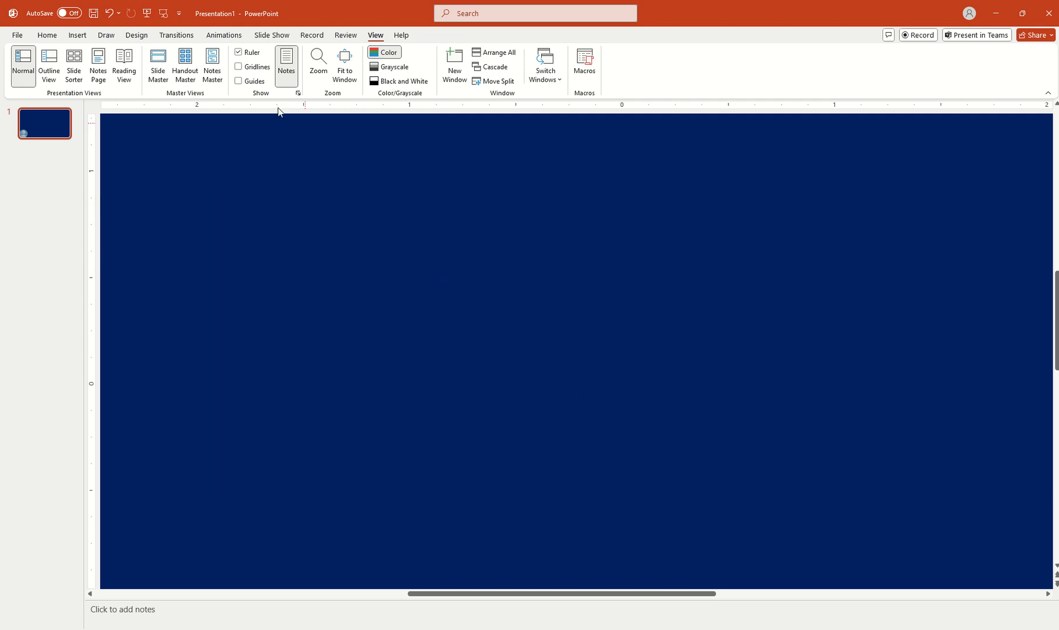
- Switch to the Home tab to reach the Shapes gallery
{"action": "left_click", "coordinate": [47, 35]}
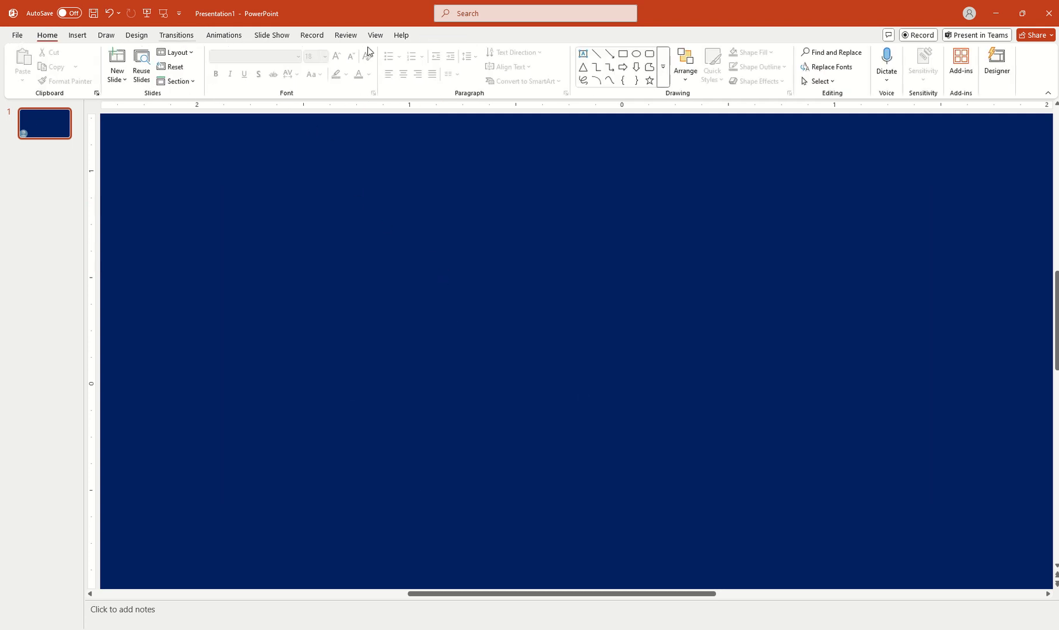
{"action": "mouse_move", "coordinate": [583, 81]}
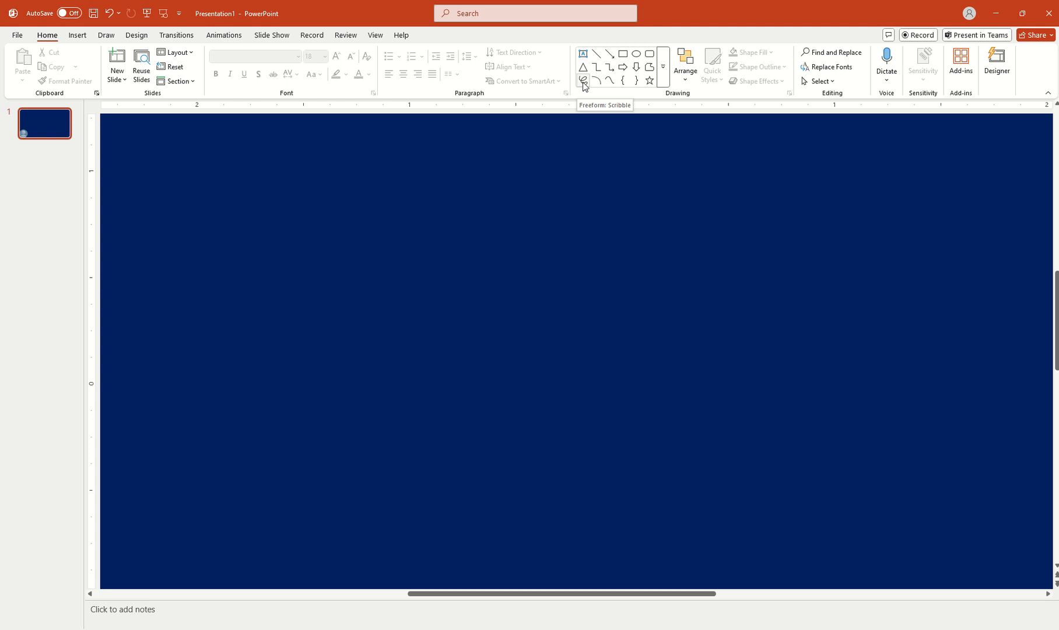
{"action": "mouse_move", "coordinate": [609, 82]}
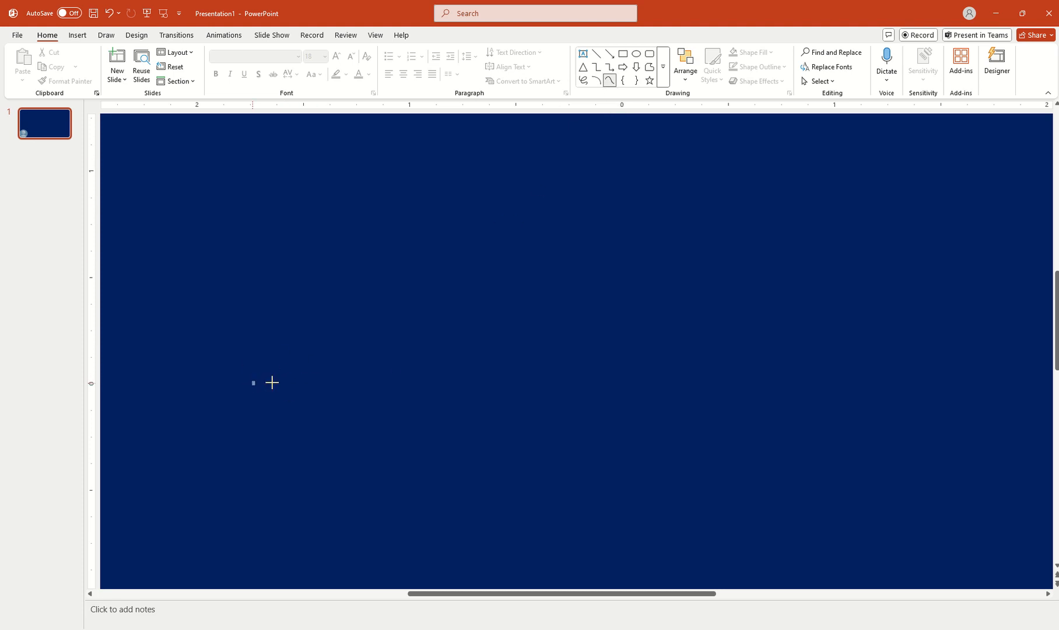
- Draw a curve: baseline, dip, tall spike, deep trough, rounded hump, flat tail
{"action": "left_click_drag", "start_coordinate": [254, 382], "coordinate": [473, 380]}
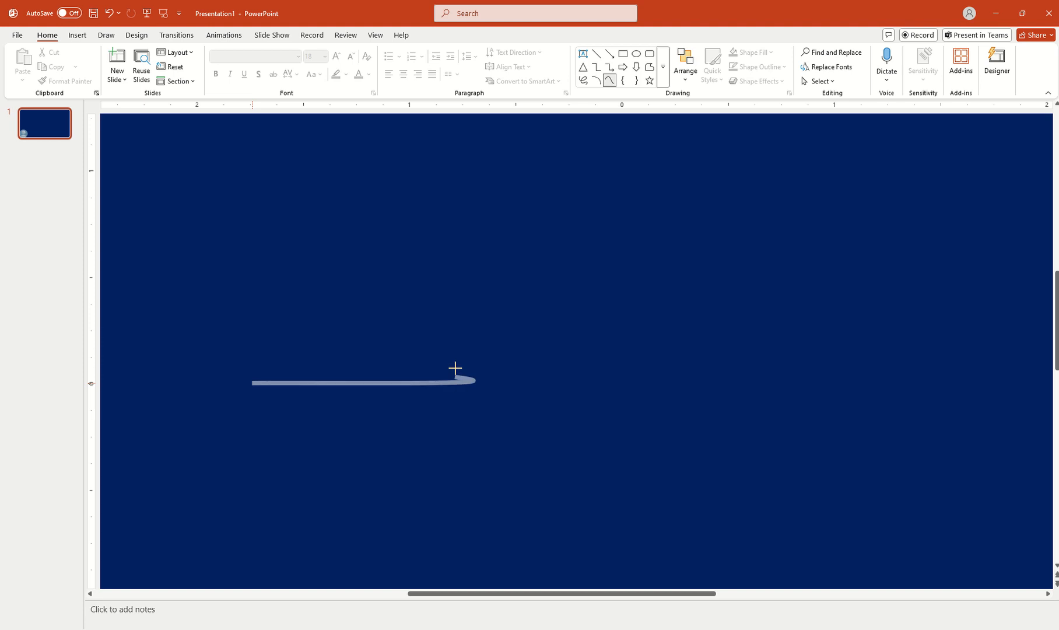
{"action": "left_click_drag", "start_coordinate": [473, 380], "coordinate": [486, 453]}
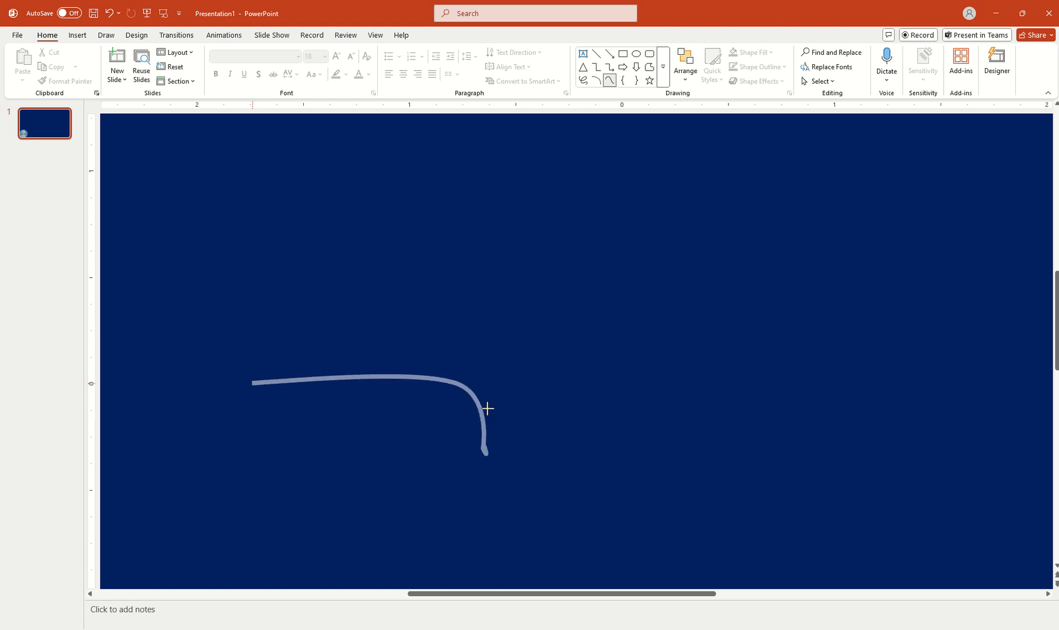
{"action": "left_click_drag", "start_coordinate": [484, 453], "coordinate": [514, 185]}
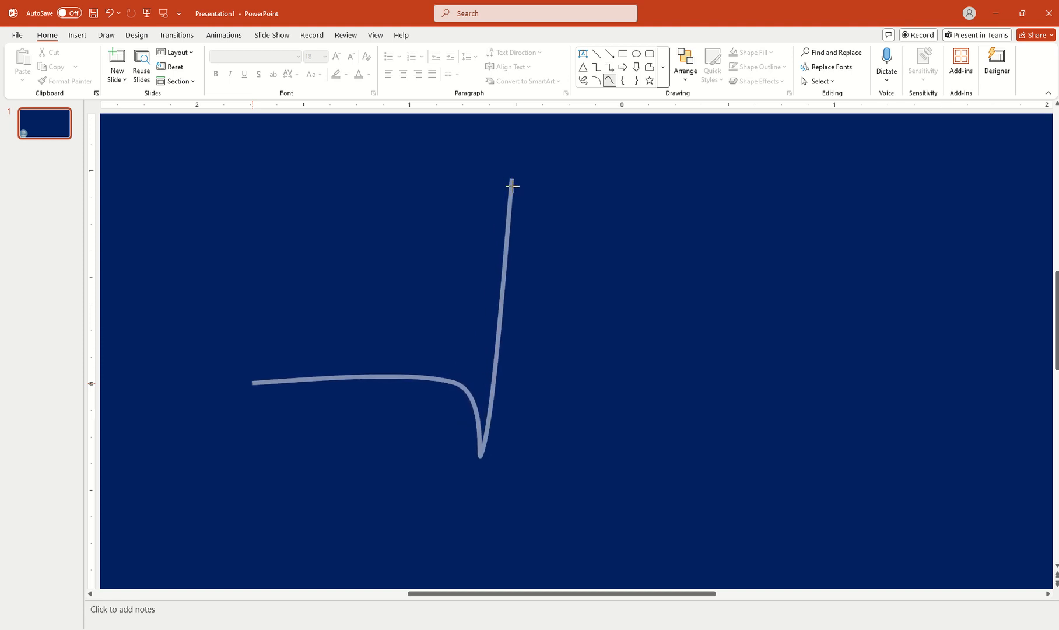
{"action": "left_click_drag", "start_coordinate": [512, 182], "coordinate": [573, 538]}
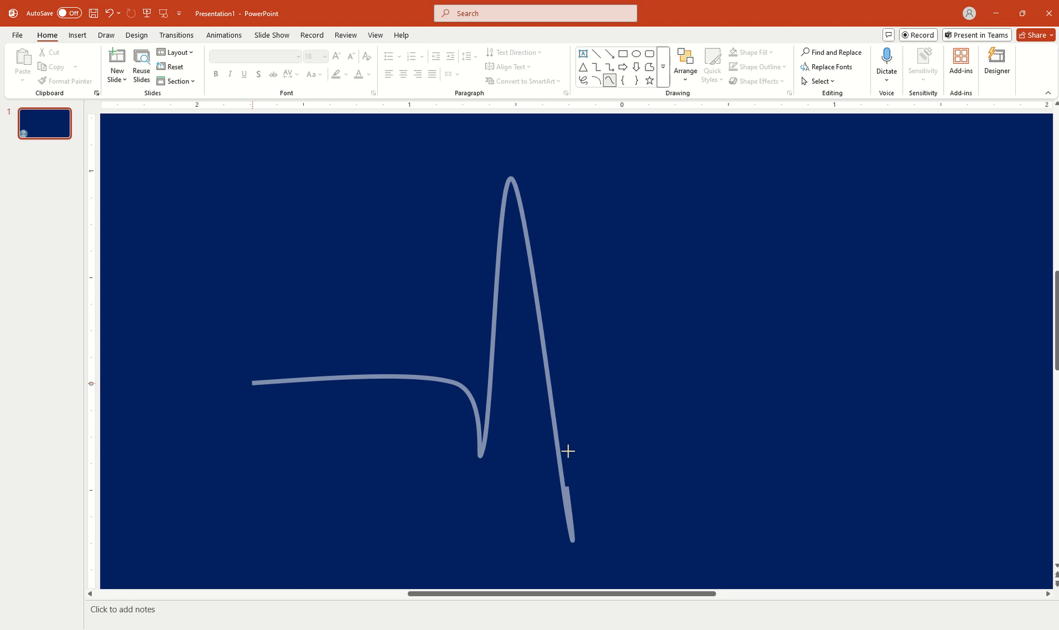
{"action": "left_click_drag", "start_coordinate": [568, 451], "coordinate": [668, 382]}
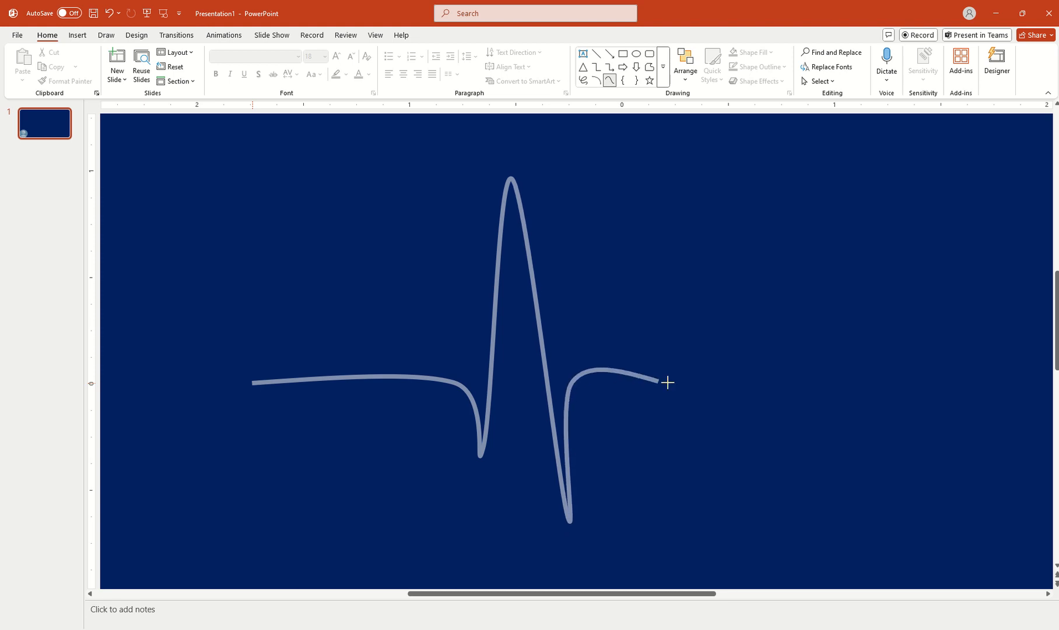
{"action": "left_click_drag", "start_coordinate": [667, 382], "coordinate": [710, 330]}
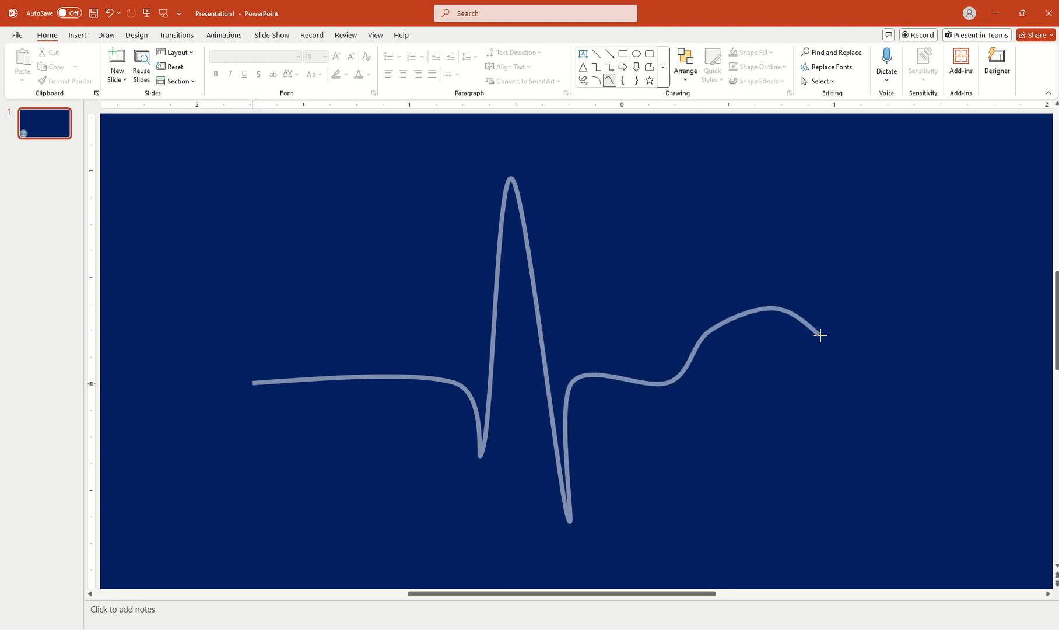
{"action": "left_click_drag", "start_coordinate": [820, 334], "coordinate": [845, 384]}
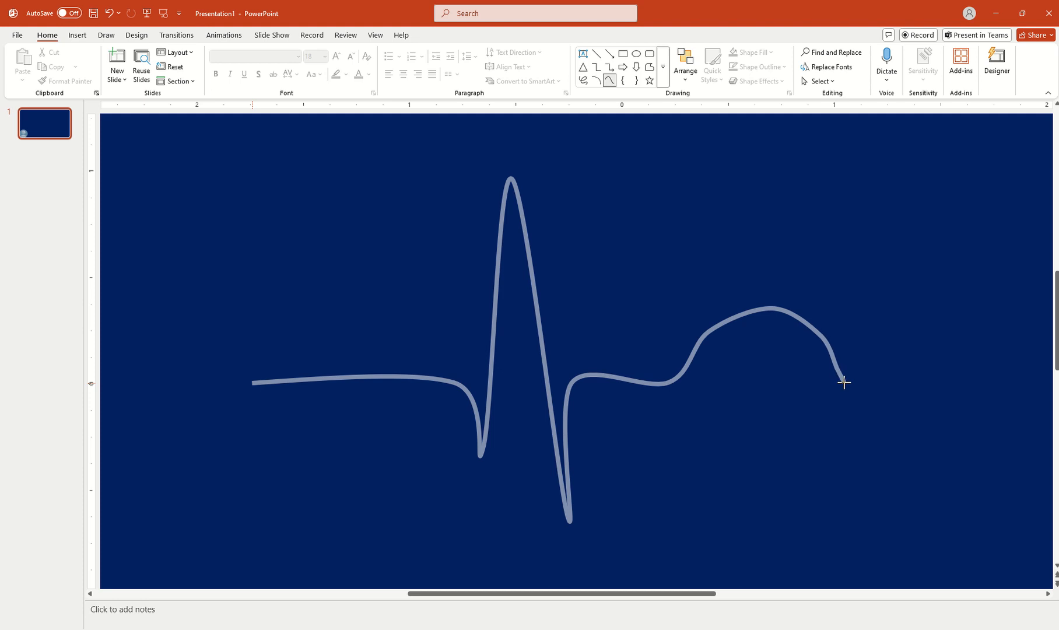
{"action": "left_click_drag", "start_coordinate": [845, 383], "coordinate": [938, 380]}
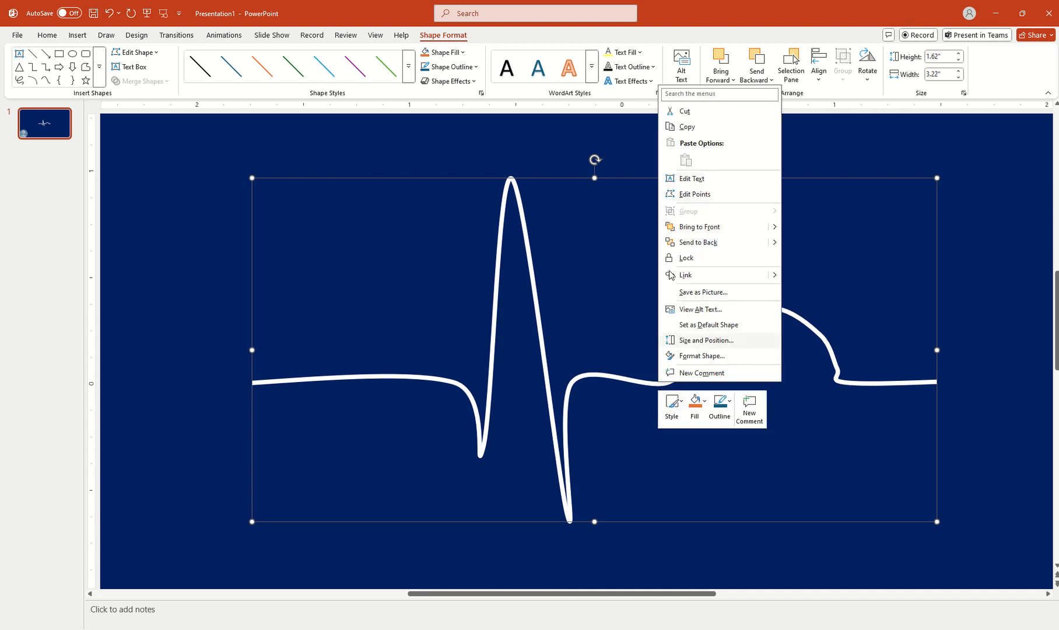
- Turn on Edit Points for the new waveform
{"action": "left_click", "coordinate": [694, 193]}
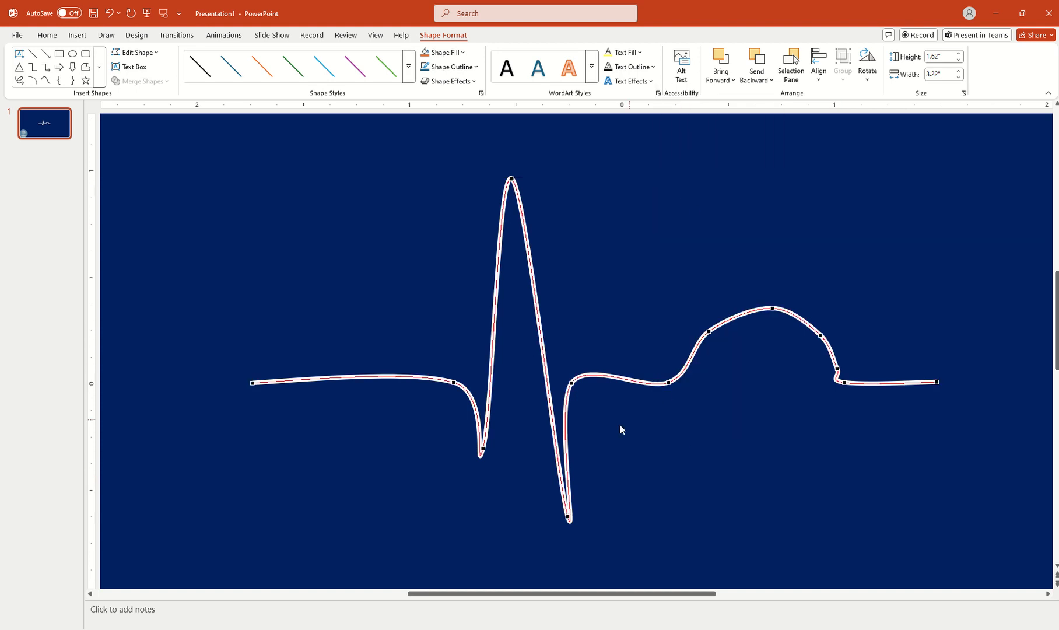
{"action": "mouse_move", "coordinate": [580, 409]}
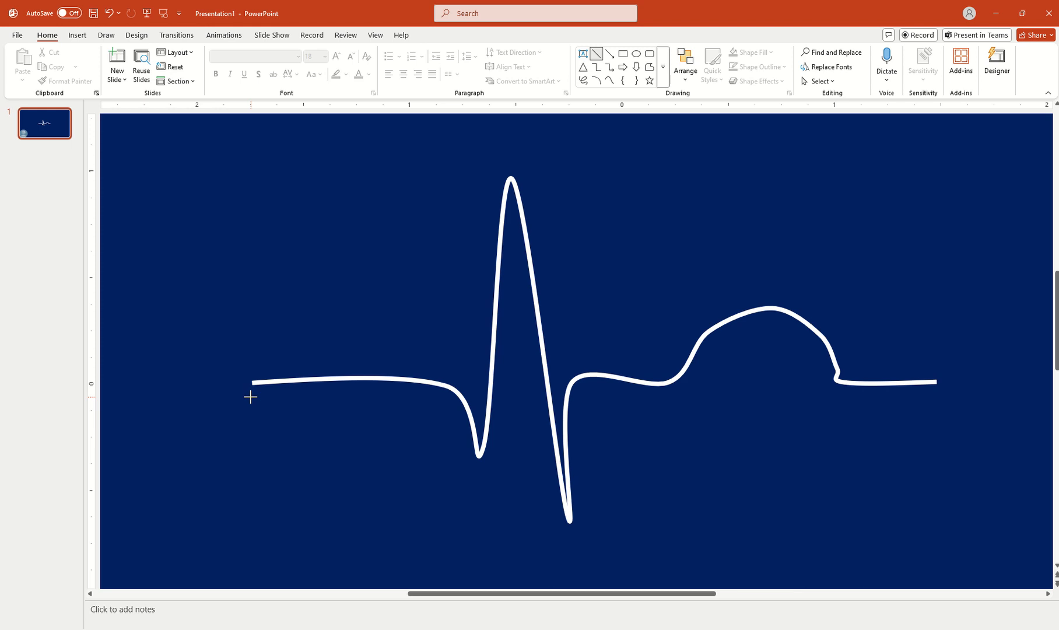
- Draw a level straight guide line across the slide along the waveform's baseline
{"action": "left_click_drag", "start_coordinate": [252, 396], "coordinate": [898, 418]}
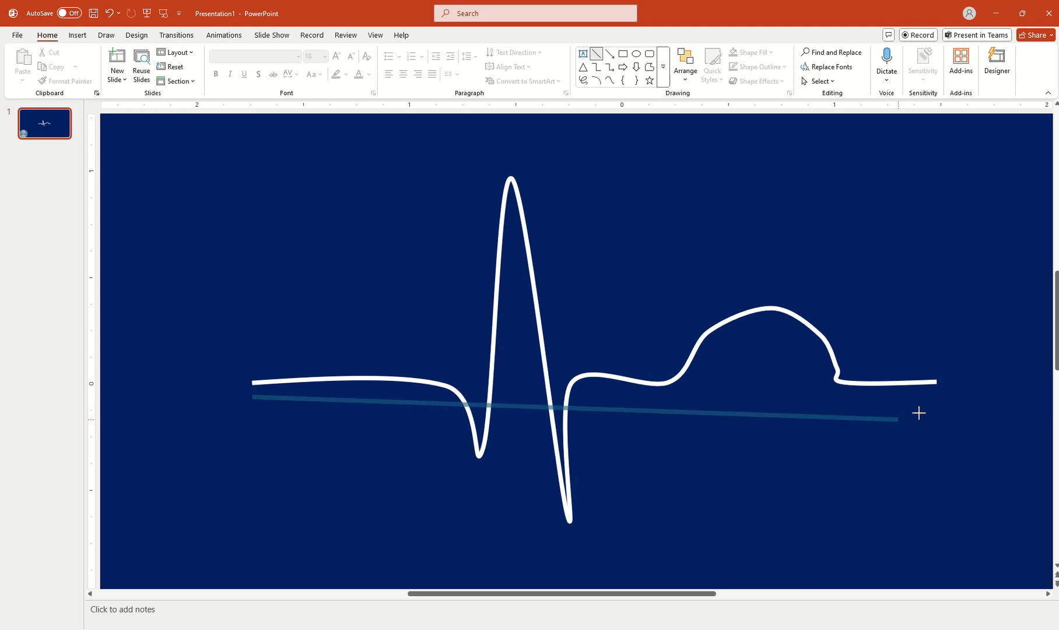
{"action": "left_click_drag", "start_coordinate": [898, 419], "coordinate": [935, 407]}
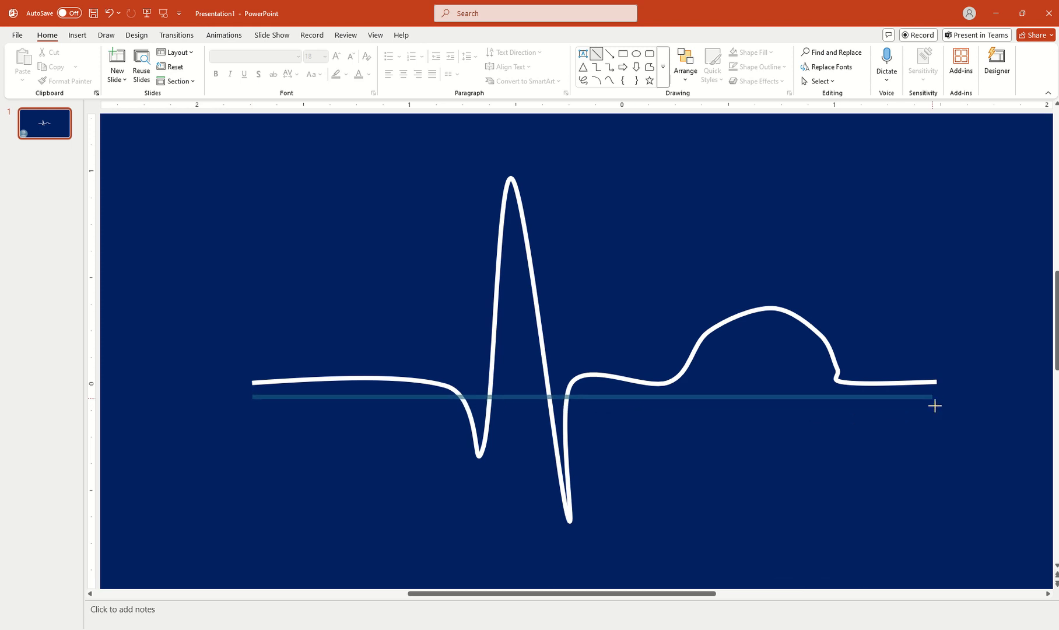
{"action": "left_click_drag", "start_coordinate": [936, 405], "coordinate": [699, 421]}
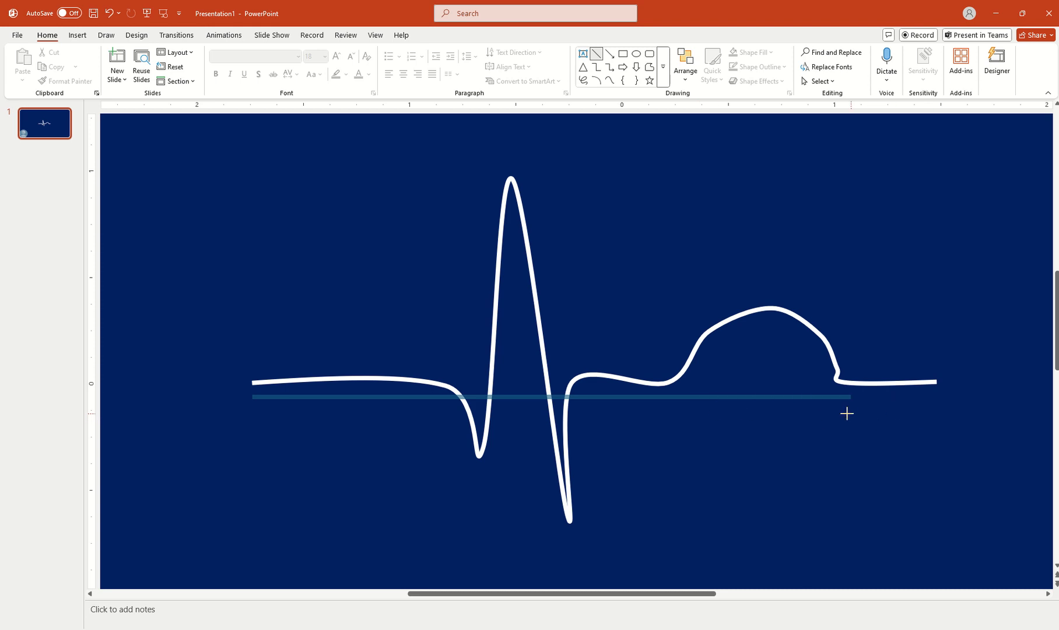
{"action": "left_click_drag", "start_coordinate": [850, 397], "coordinate": [857, 406]}
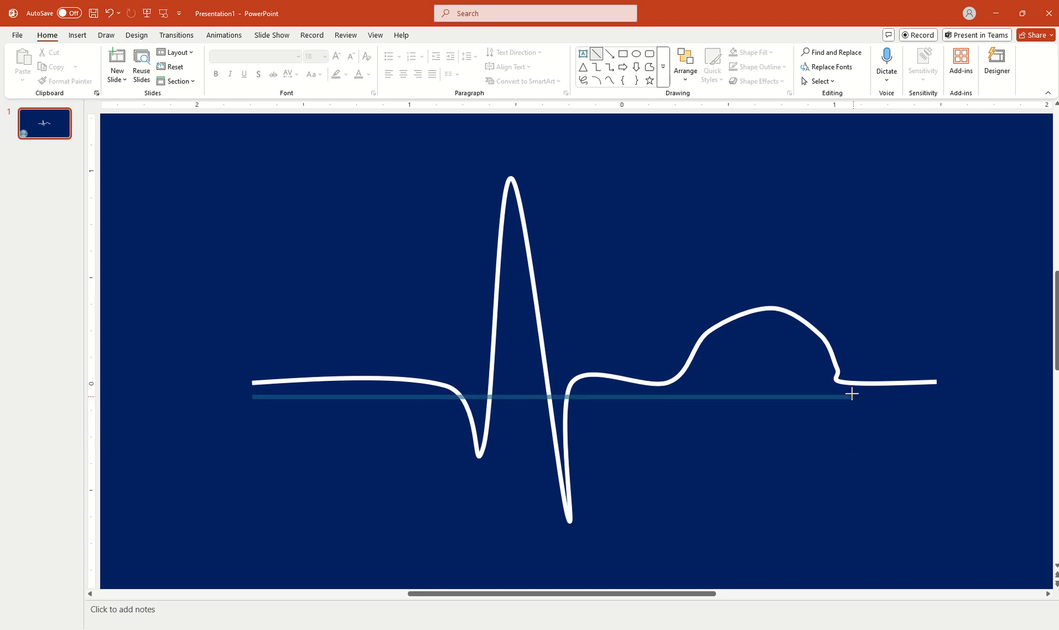
{"action": "left_click_drag", "start_coordinate": [851, 394], "coordinate": [851, 408]}
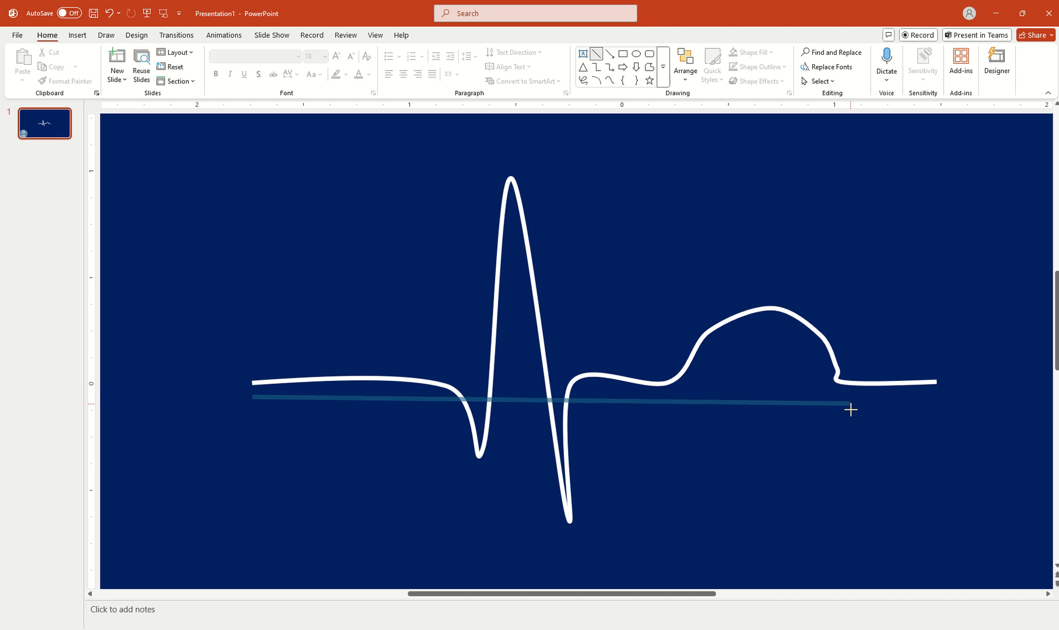
{"action": "left_click_drag", "start_coordinate": [851, 409], "coordinate": [846, 396]}
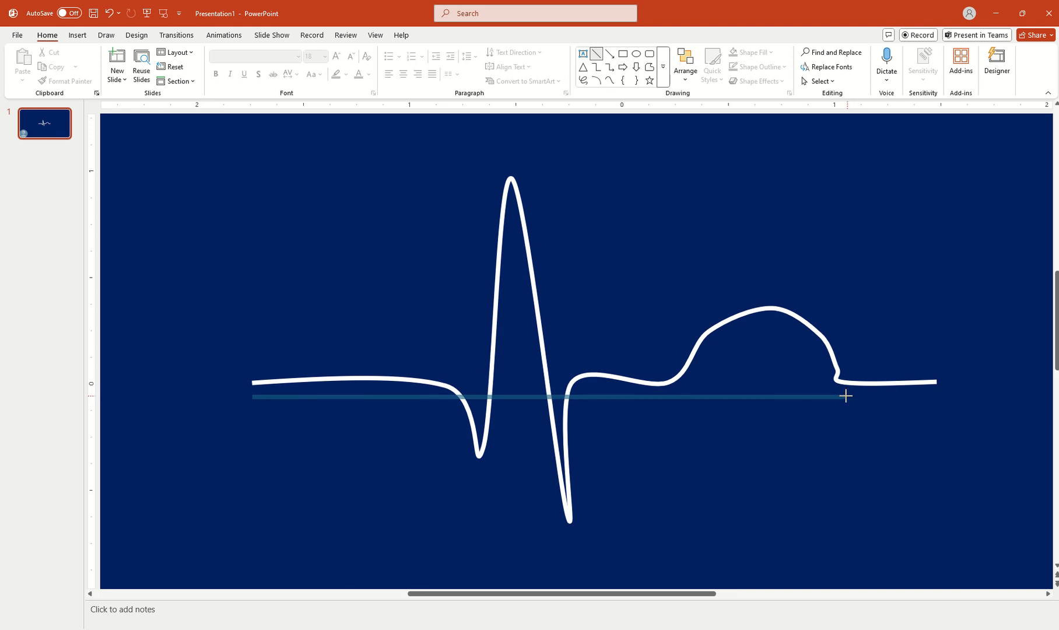
{"action": "left_click_drag", "start_coordinate": [846, 396], "coordinate": [863, 423]}
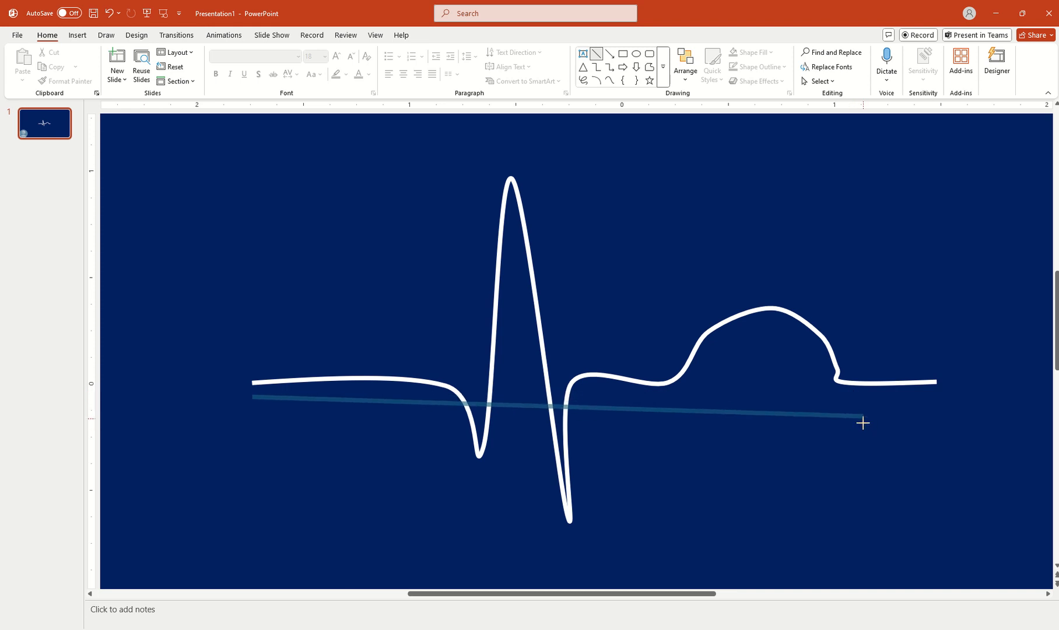
{"action": "left_click_drag", "start_coordinate": [864, 424], "coordinate": [863, 396]}
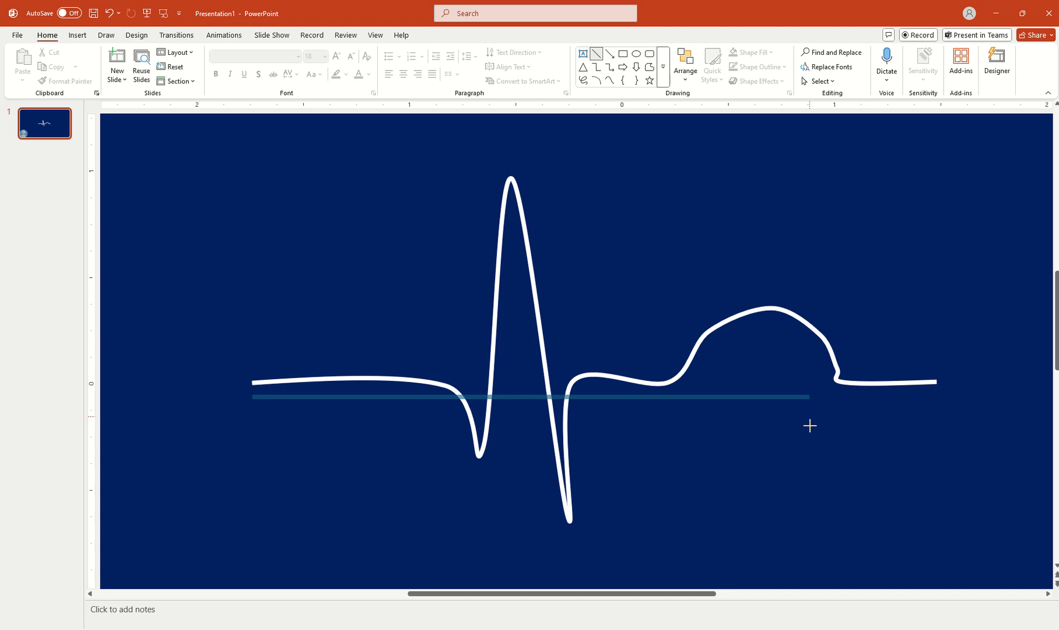
{"action": "mouse_move", "coordinate": [812, 364]}
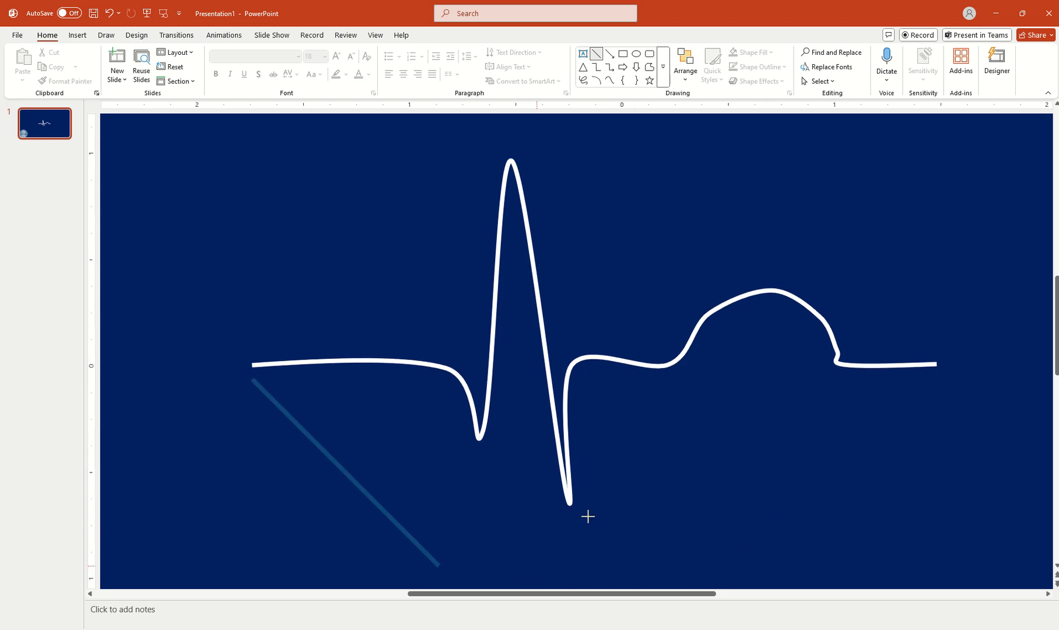
{"action": "left_click_drag", "start_coordinate": [253, 378], "coordinate": [921, 379]}
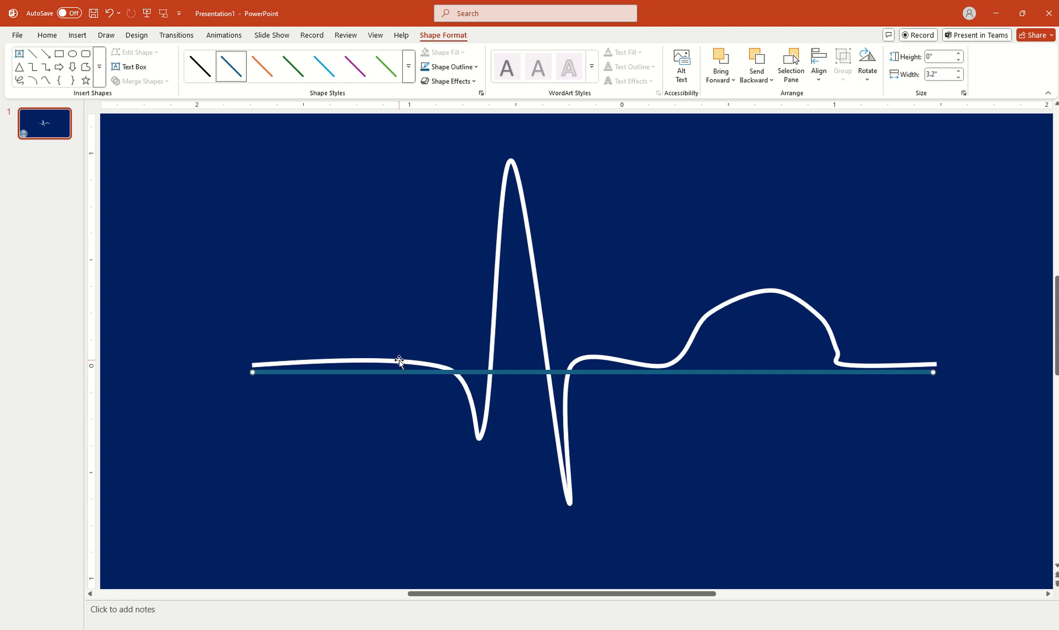
- Enable Edit Points on the waveform freeform from its right-click menu
{"action": "right_click", "coordinate": [401, 361]}
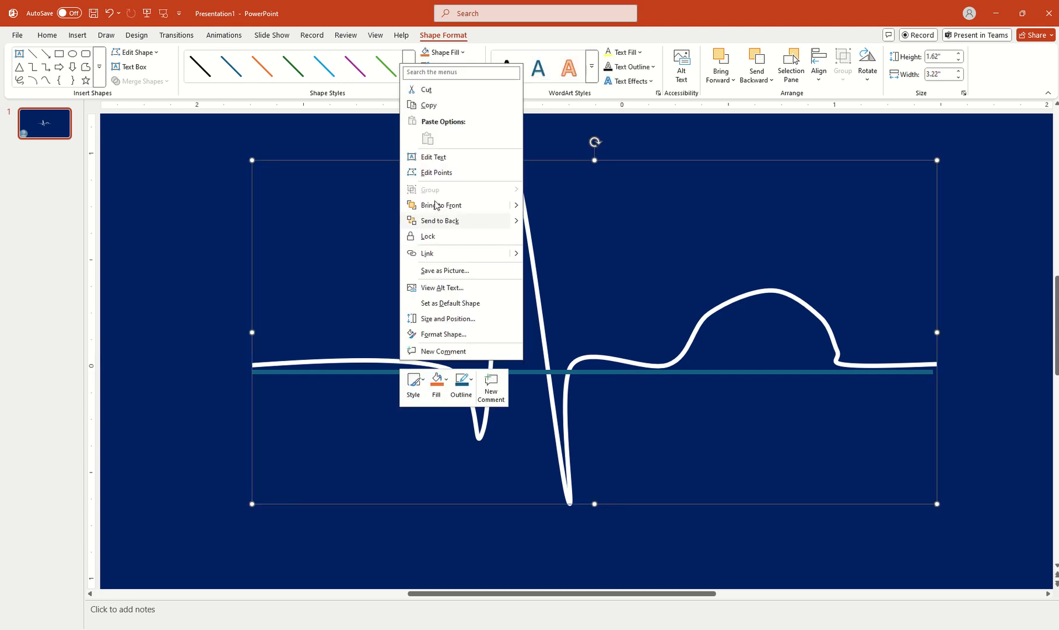
{"action": "left_click", "coordinate": [436, 172]}
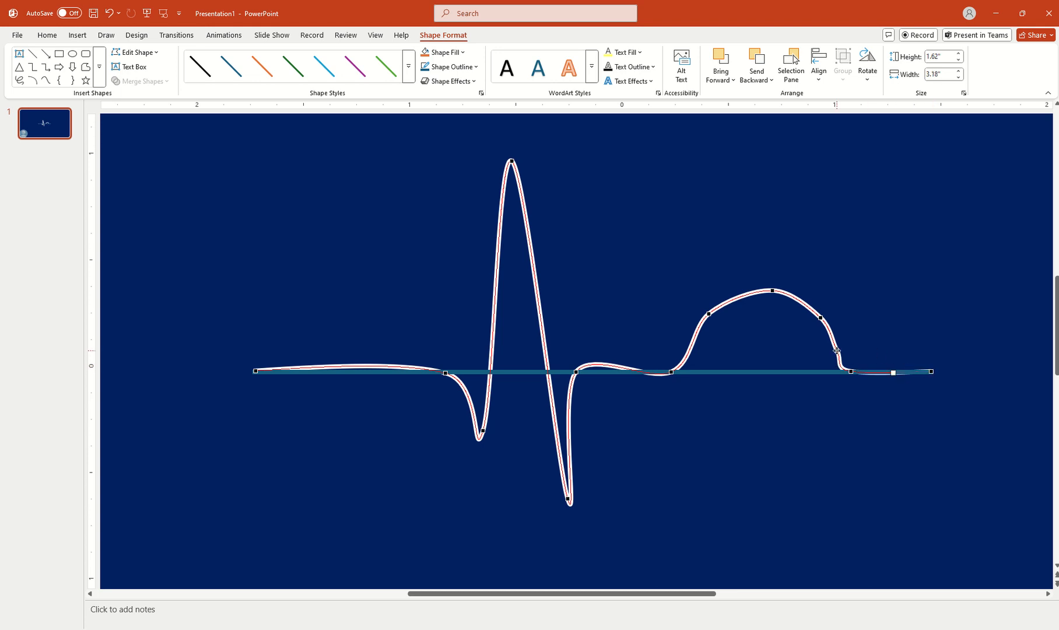
- Delete the notch point after the hump and straighten the downward spike and its return line
{"action": "right_click", "coordinate": [838, 351]}
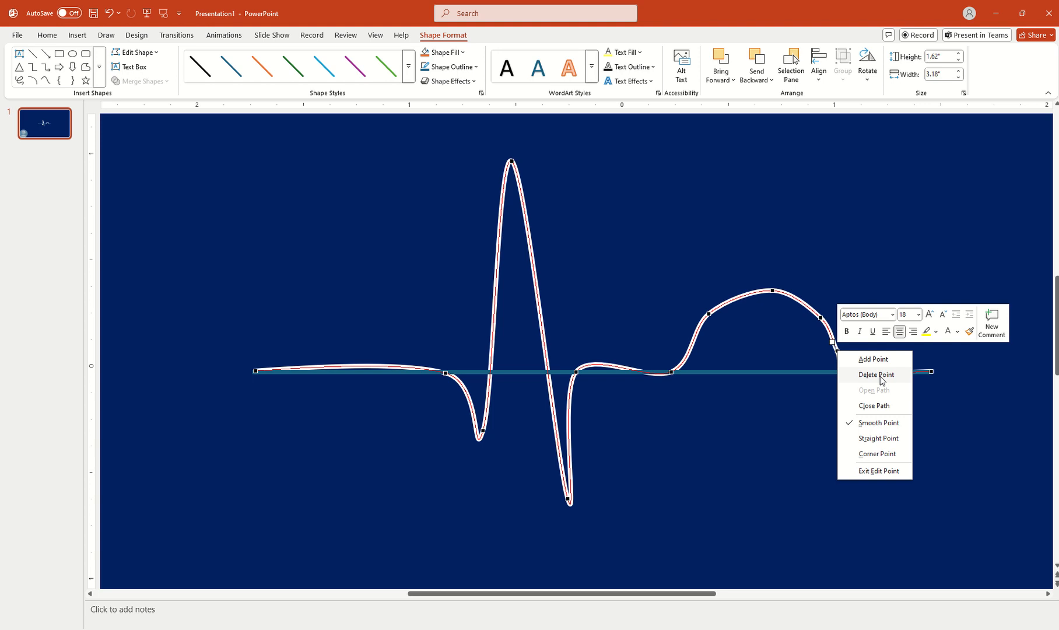
{"action": "left_click", "coordinate": [878, 374]}
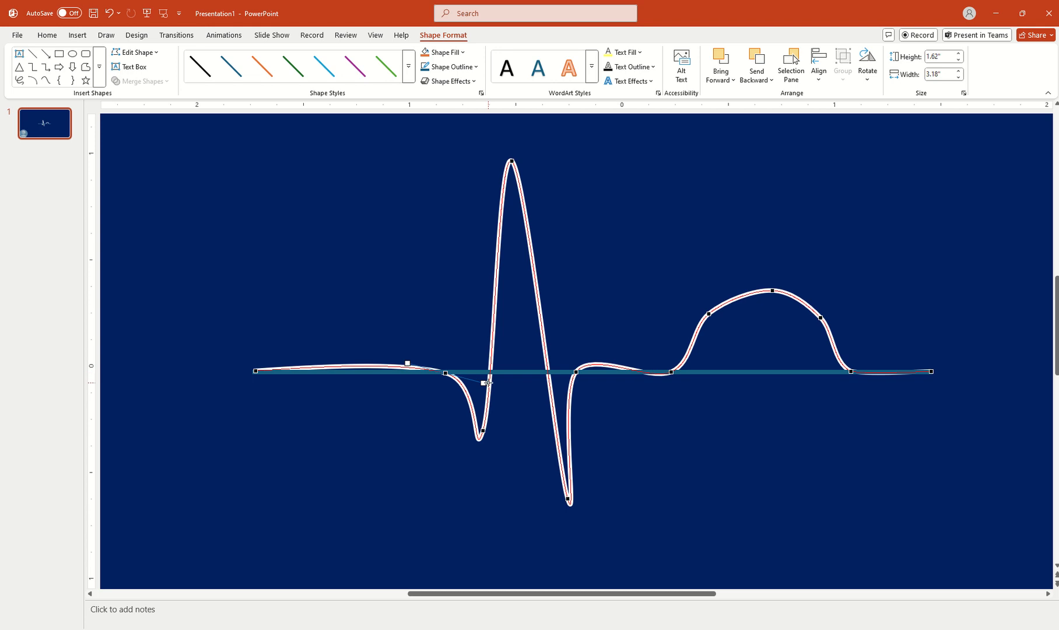
{"action": "mouse_move", "coordinate": [483, 382]}
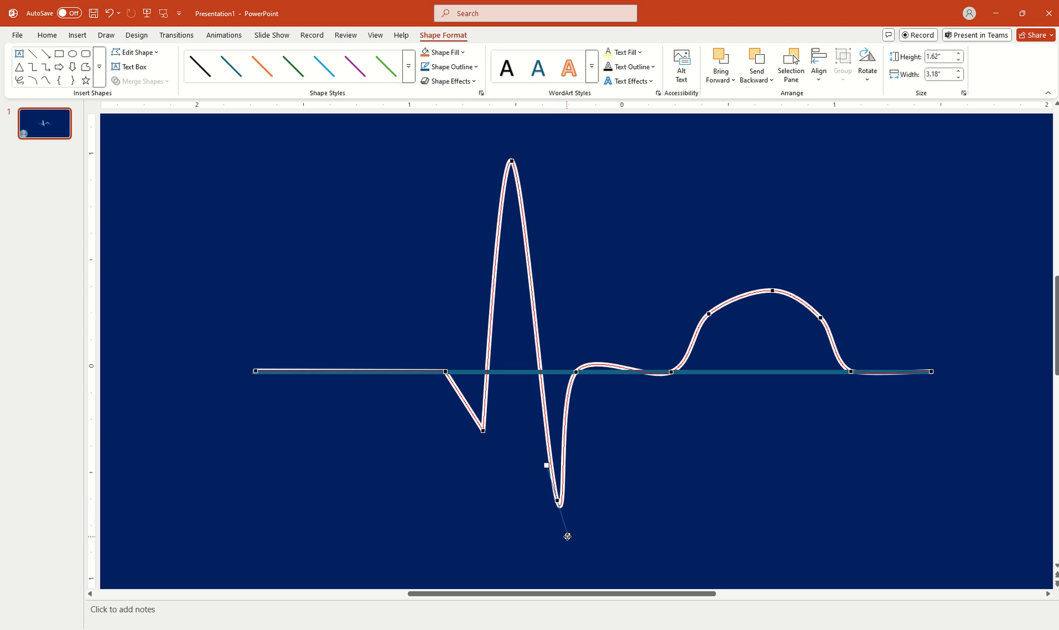
{"action": "left_click_drag", "start_coordinate": [568, 536], "coordinate": [557, 503]}
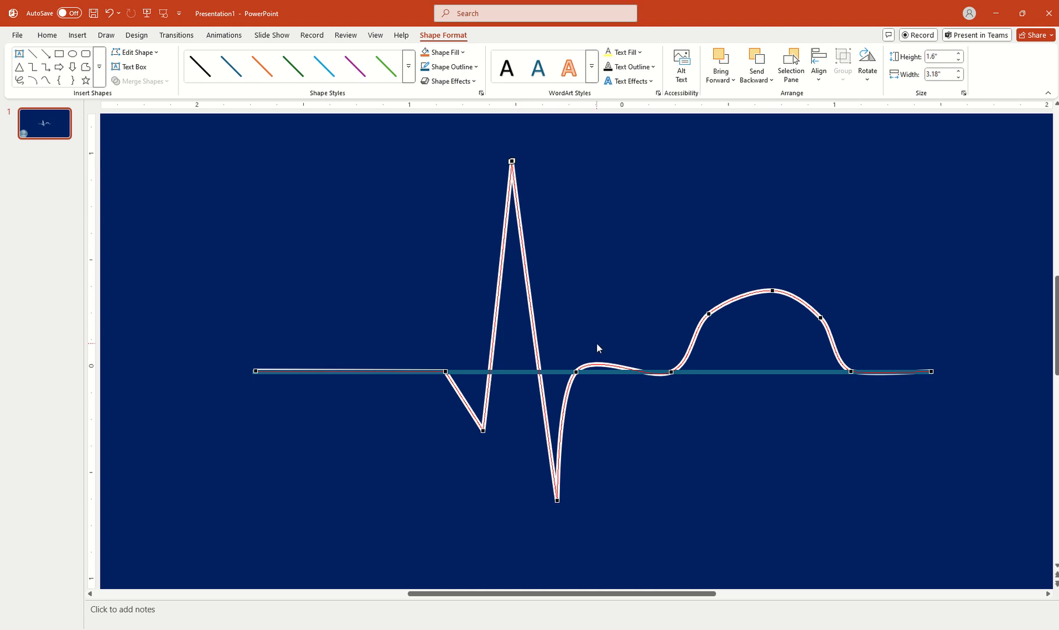
{"action": "mouse_move", "coordinate": [538, 227]}
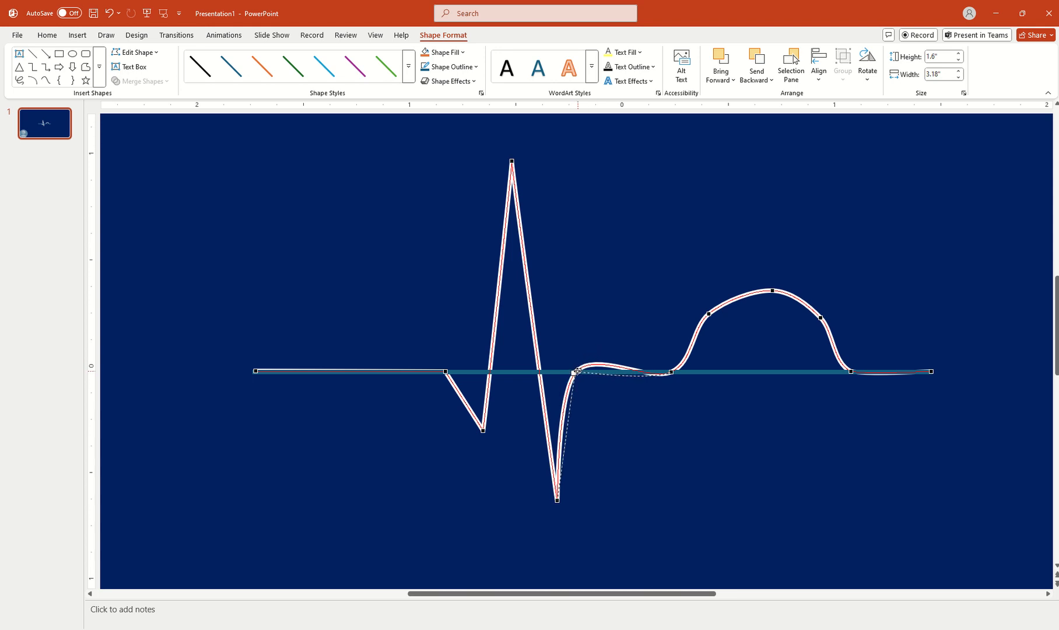
{"action": "left_click_drag", "start_coordinate": [577, 372], "coordinate": [559, 503]}
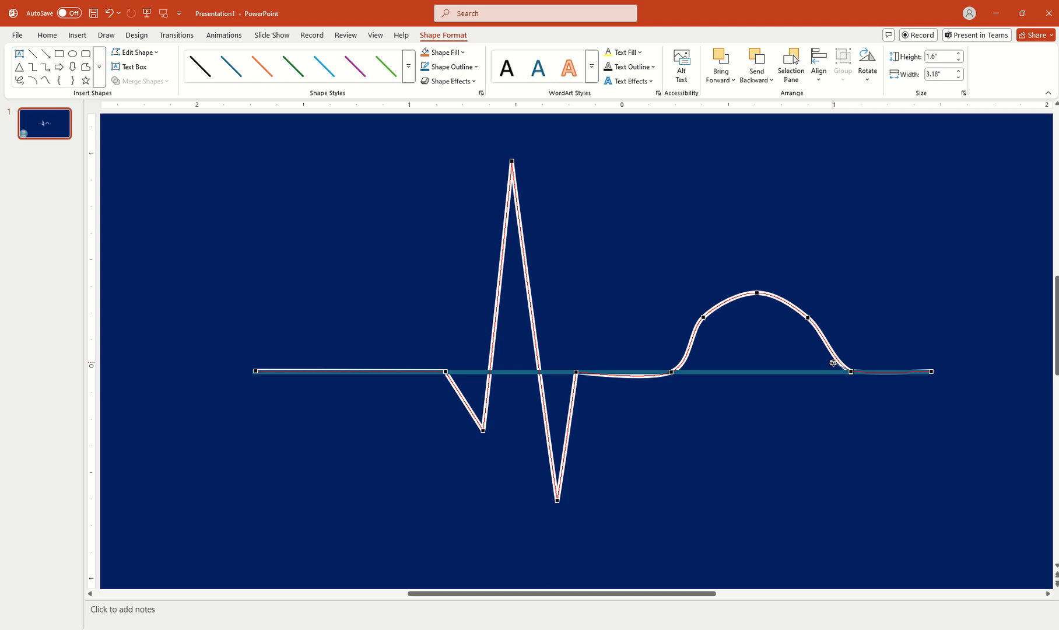
- Make the hump's end point a smooth point and reshape the hump's rising curve
{"action": "right_click", "coordinate": [850, 370]}
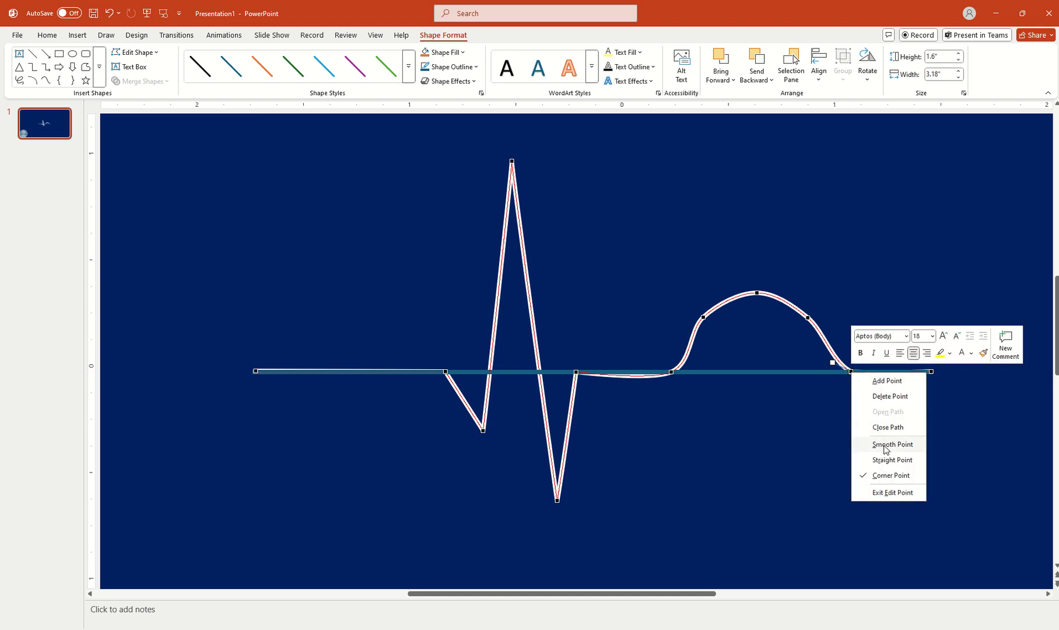
{"action": "left_click", "coordinate": [892, 446]}
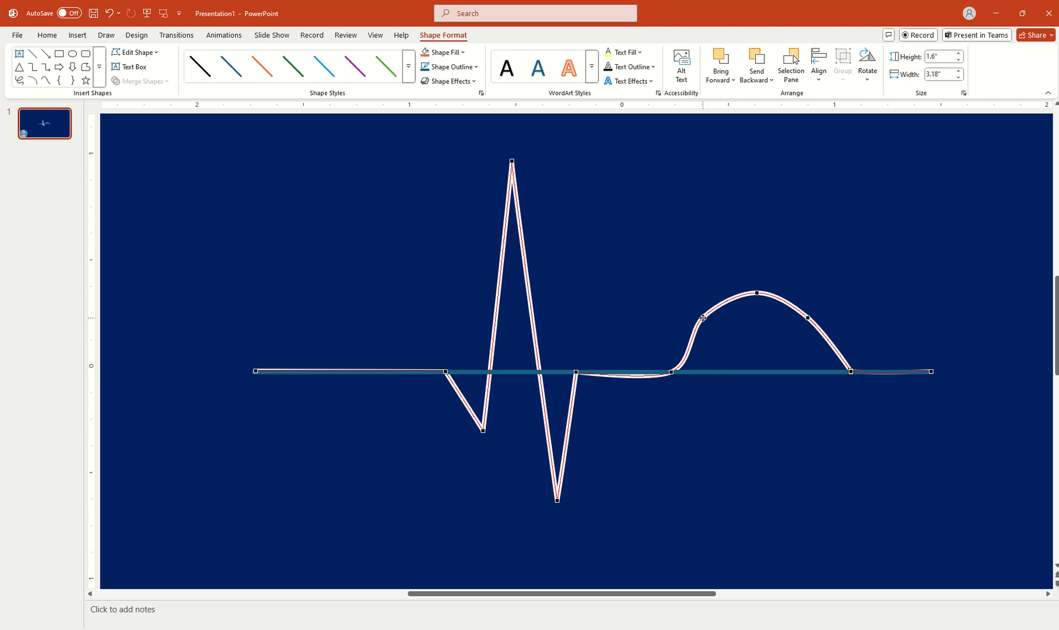
{"action": "left_click_drag", "start_coordinate": [704, 318], "coordinate": [757, 293]}
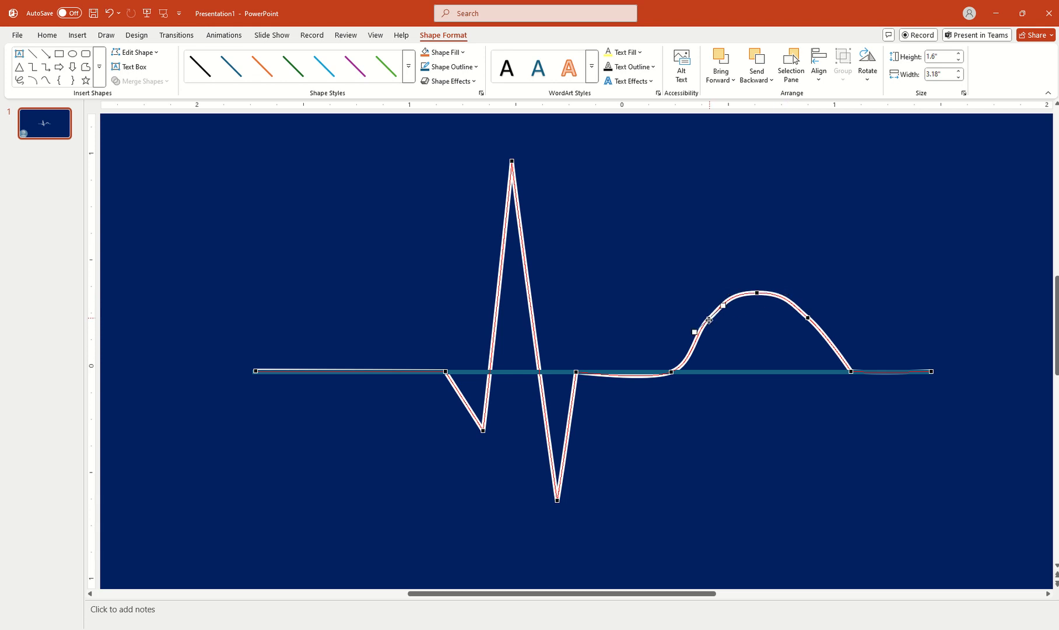
{"action": "left_click_drag", "start_coordinate": [694, 312], "coordinate": [701, 340]}
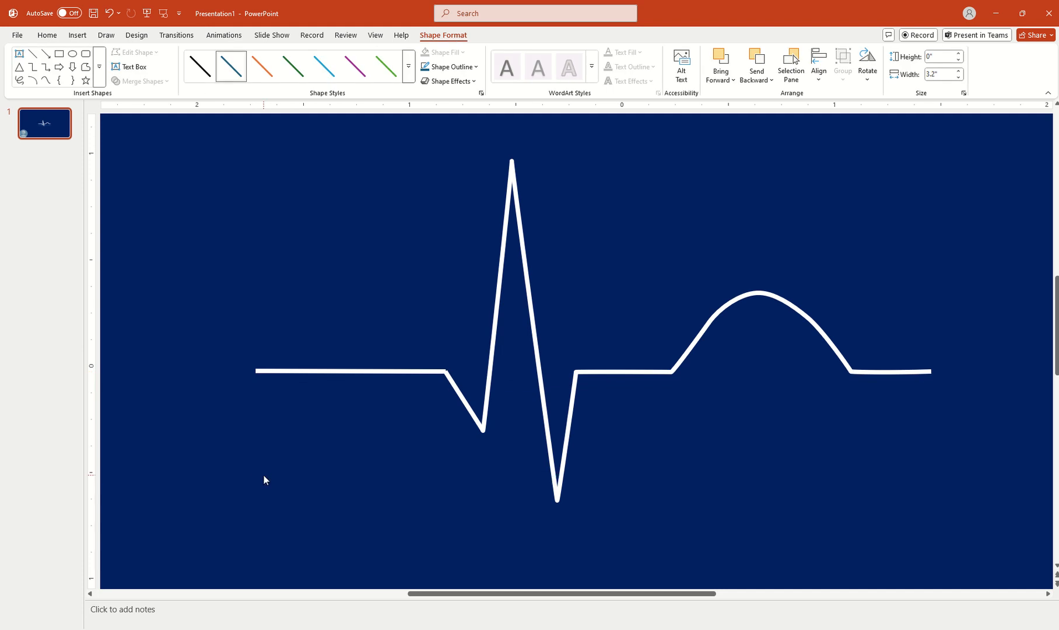
- Fit the whole slide in the window and enlarge the waveform slightly
{"action": "left_click", "coordinate": [375, 35]}
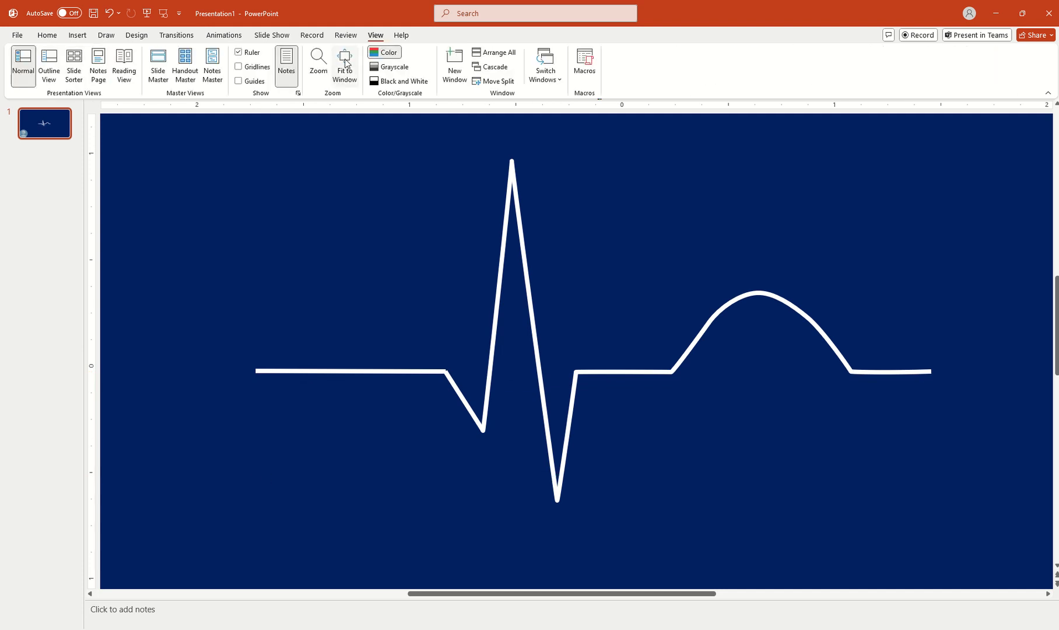
{"action": "left_click", "coordinate": [345, 62]}
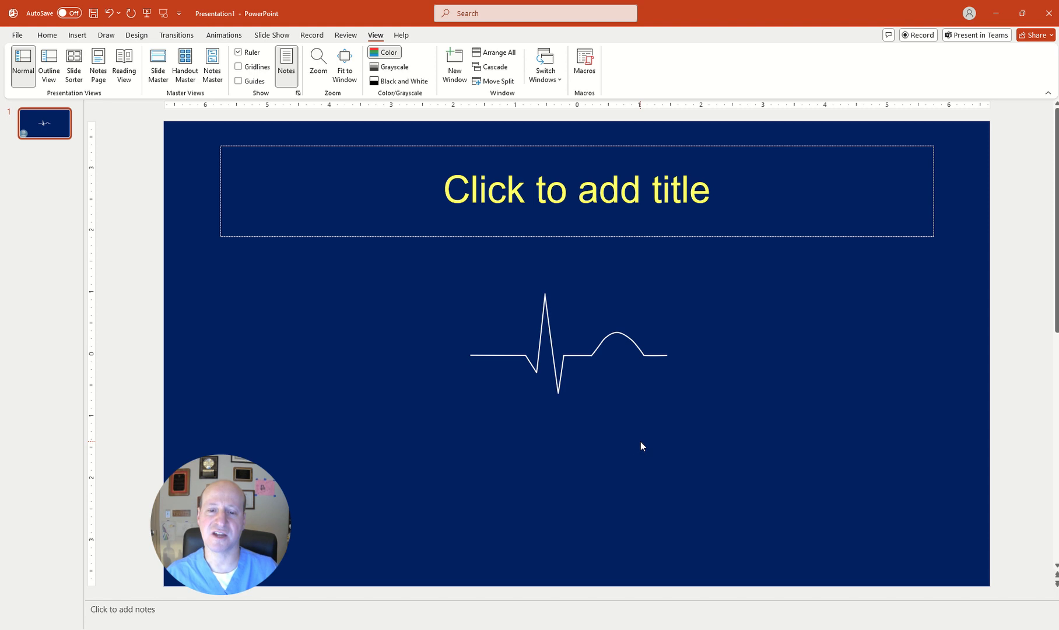
{"action": "mouse_move", "coordinate": [622, 373]}
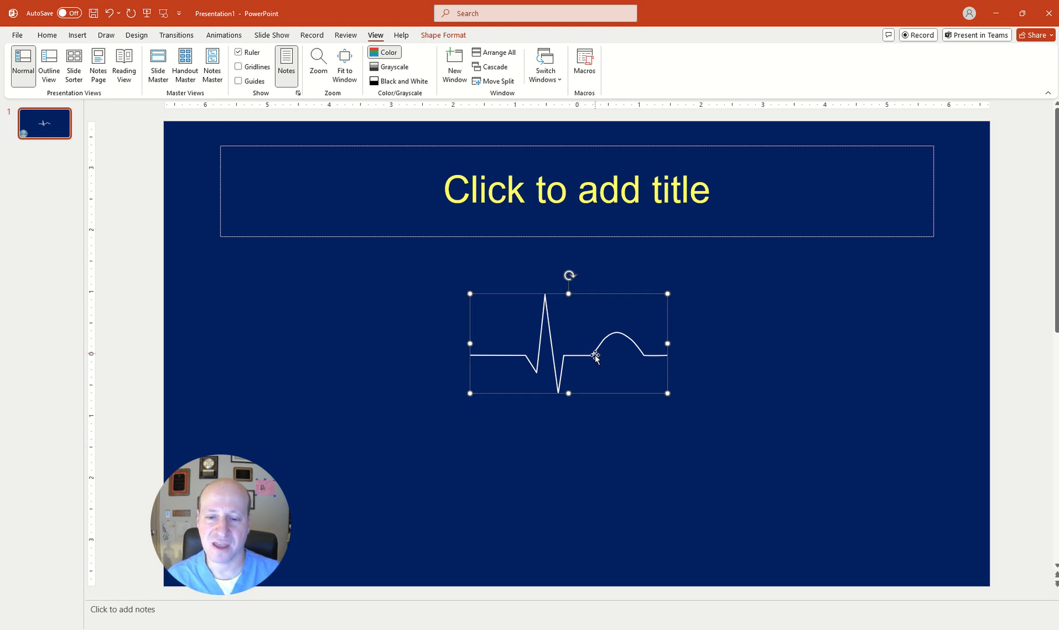
{"action": "mouse_move", "coordinate": [666, 402]}
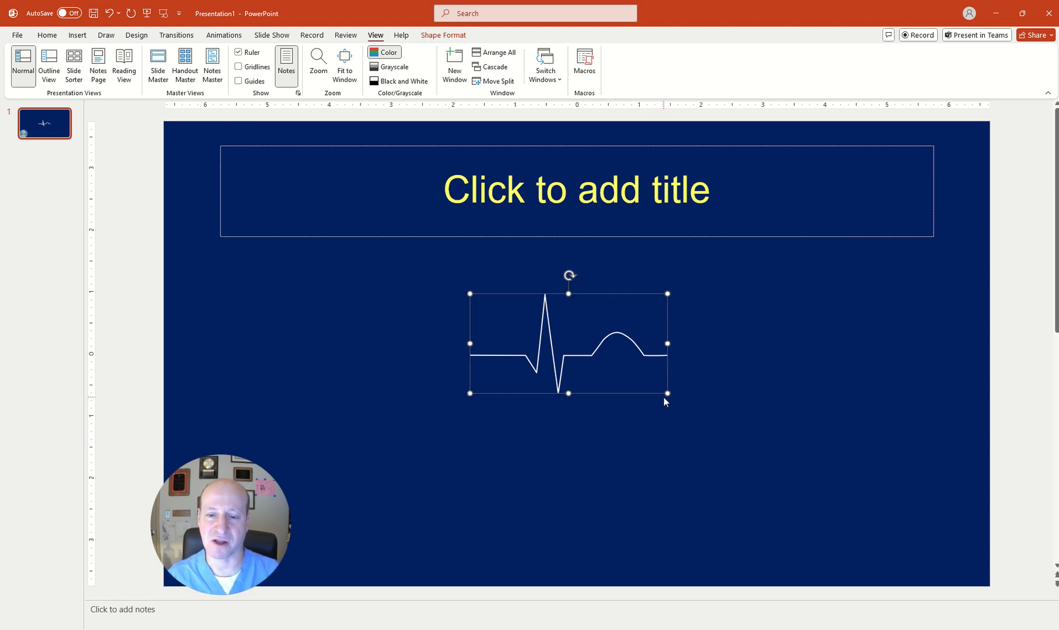
{"action": "mouse_move", "coordinate": [577, 367]}
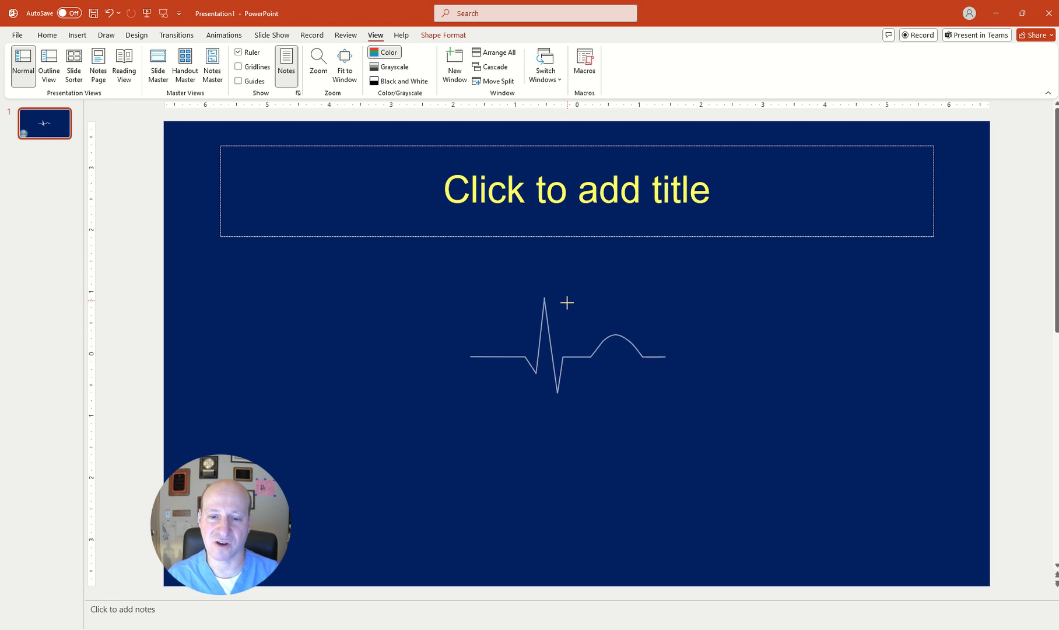
{"action": "left_click", "coordinate": [568, 351]}
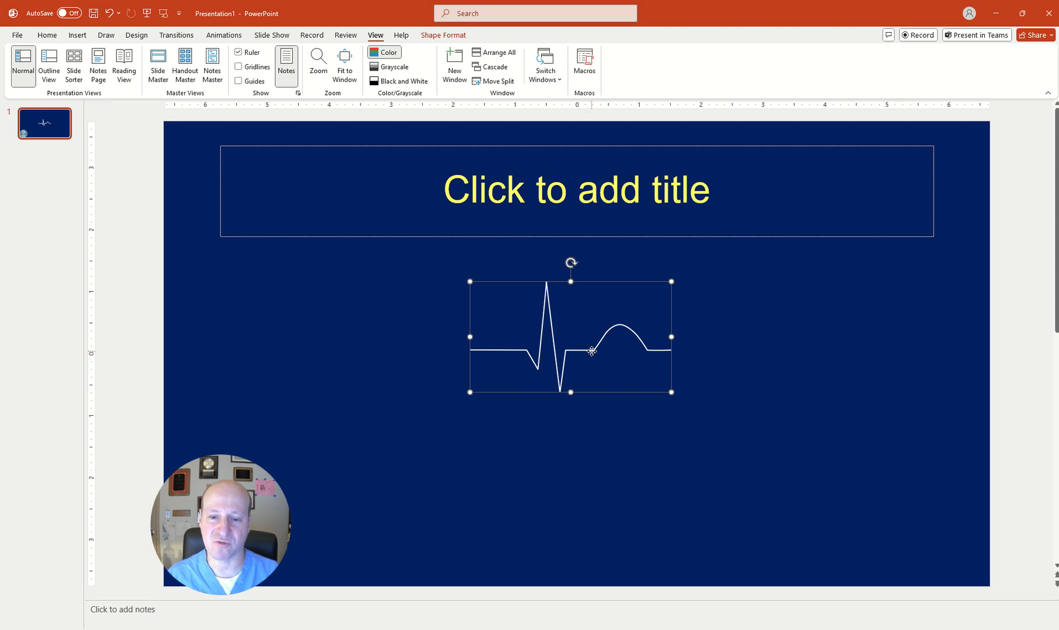
- Lock the waveform's aspect ratio and resize it to about 1.72 by 2.98 inches
{"action": "right_click", "coordinate": [590, 350]}
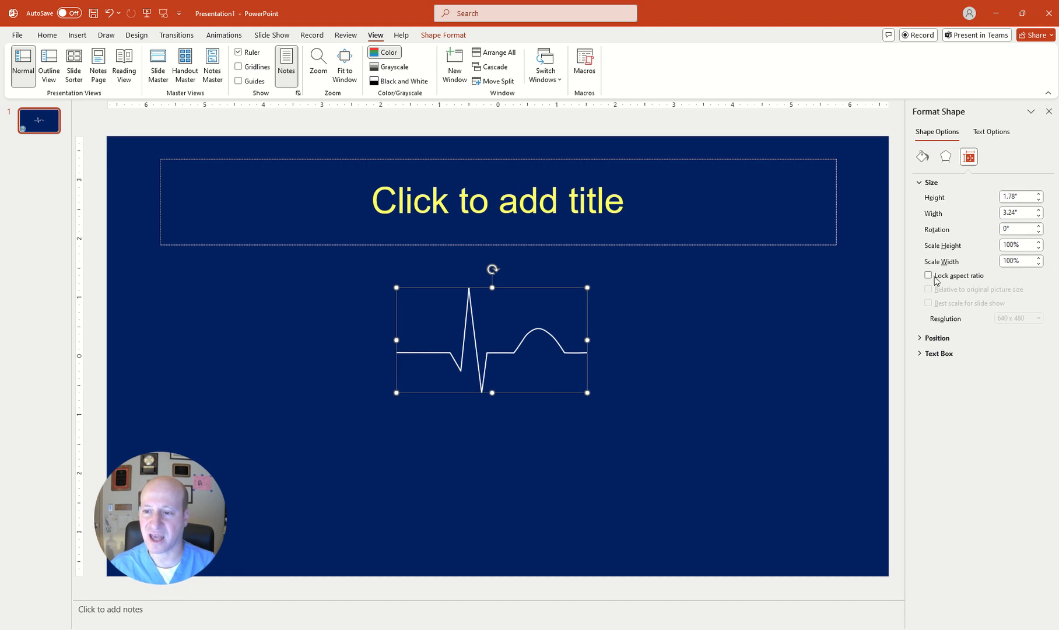
{"action": "left_click", "coordinate": [928, 276]}
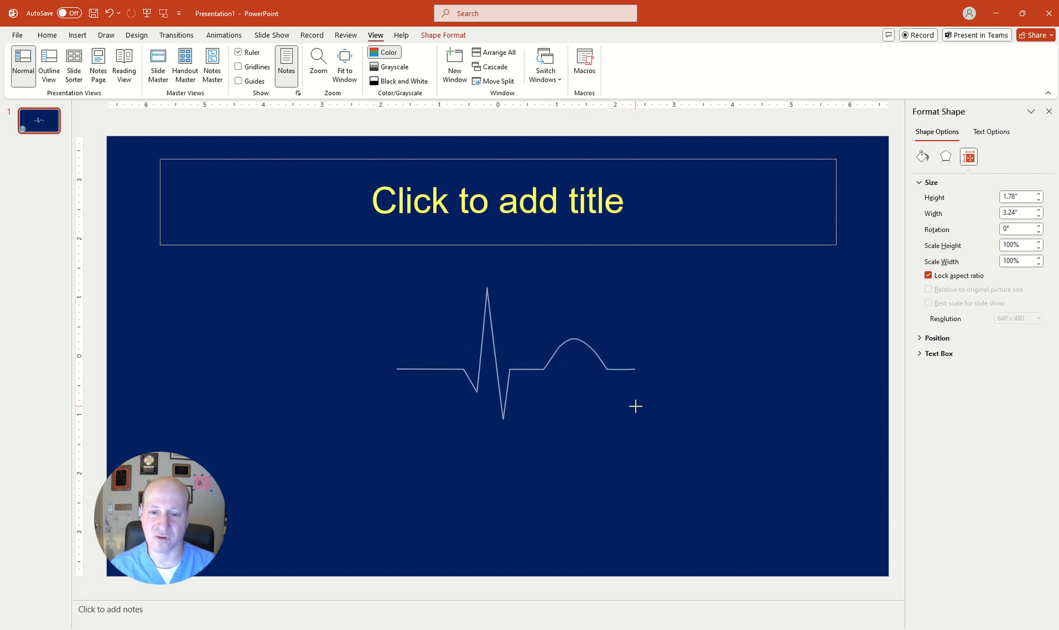
{"action": "left_click_drag", "start_coordinate": [619, 406], "coordinate": [635, 406]}
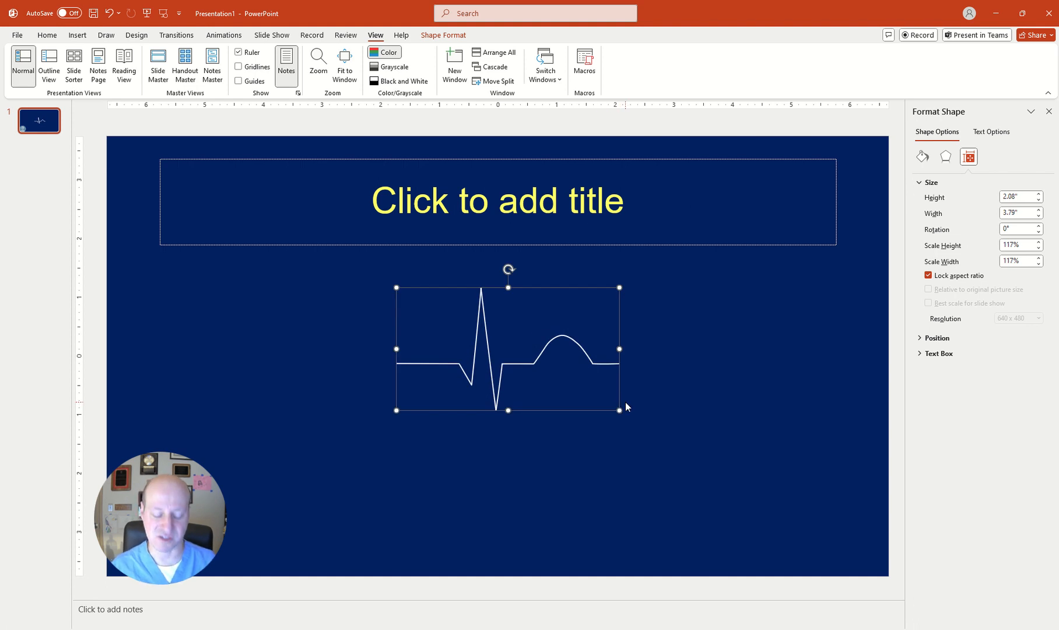
{"action": "mouse_move", "coordinate": [617, 348]}
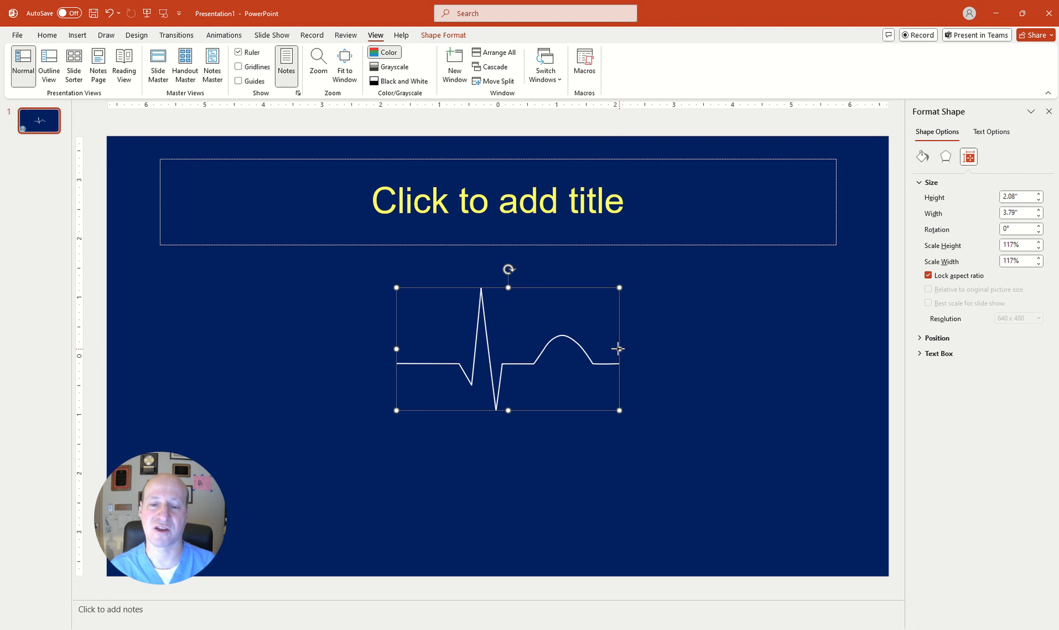
{"action": "left_click_drag", "start_coordinate": [619, 348], "coordinate": [571, 348]}
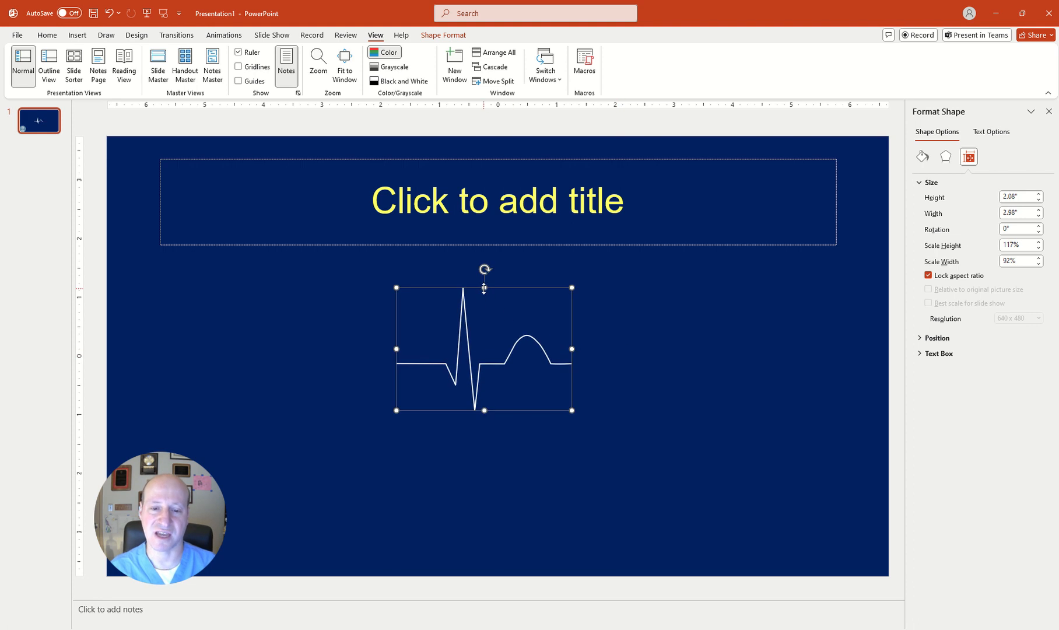
{"action": "left_click_drag", "start_coordinate": [483, 288], "coordinate": [483, 309]}
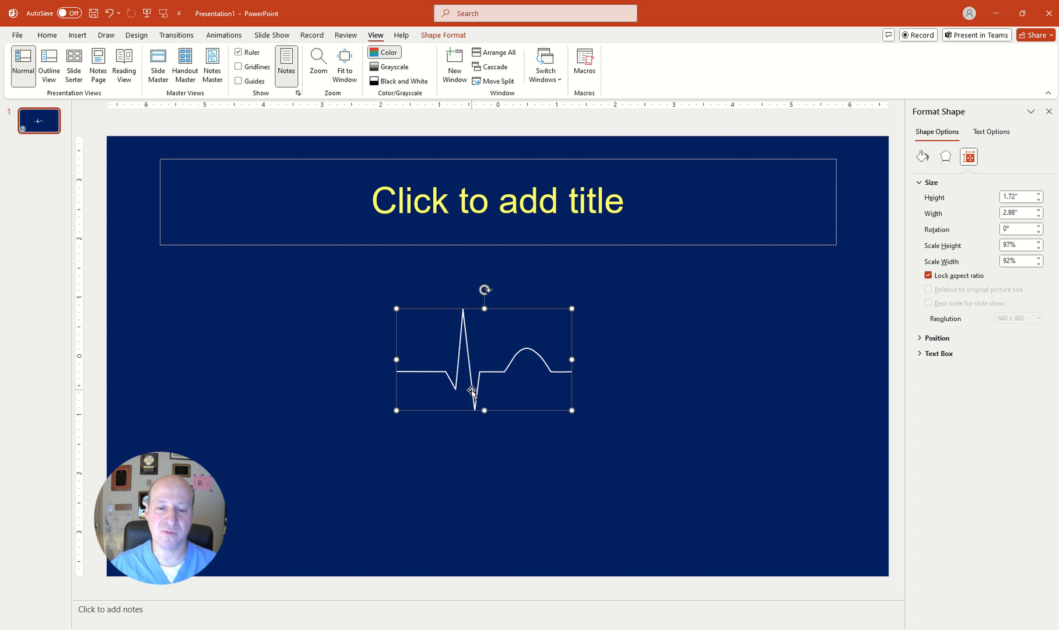
{"action": "left_click_drag", "start_coordinate": [473, 389], "coordinate": [459, 389]}
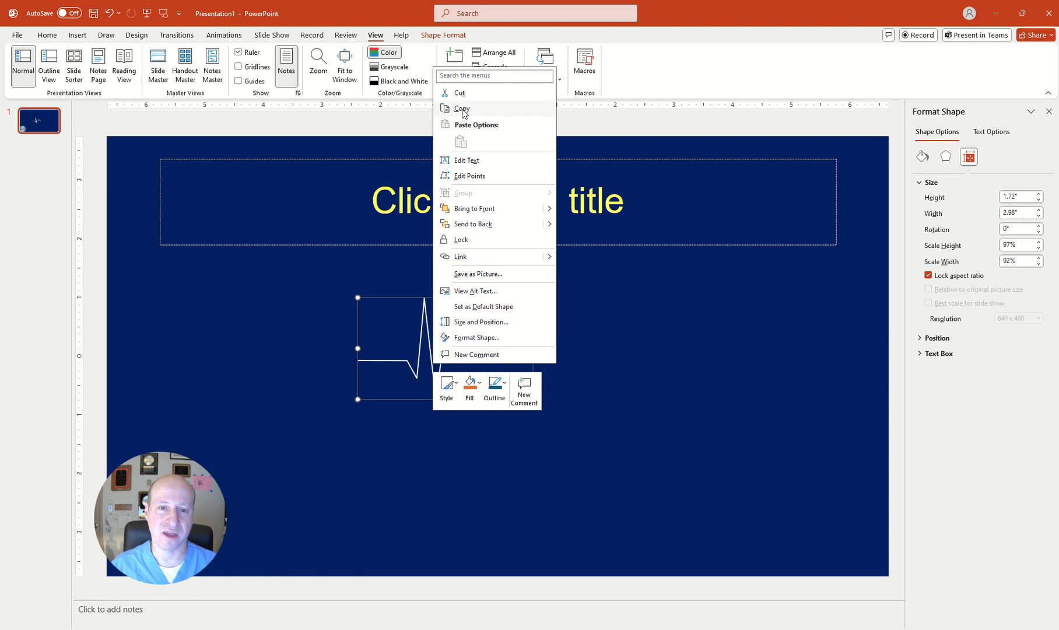
- Copy the waveform and paste duplicates to join three beats in one line
{"action": "left_click", "coordinate": [601, 356]}
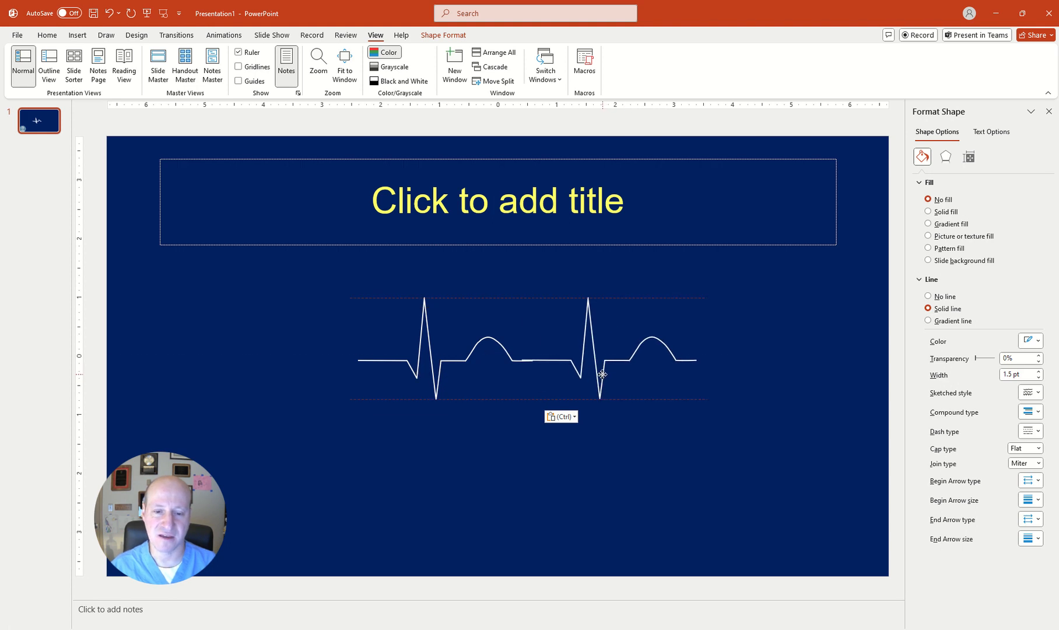
{"action": "left_click", "coordinate": [599, 374]}
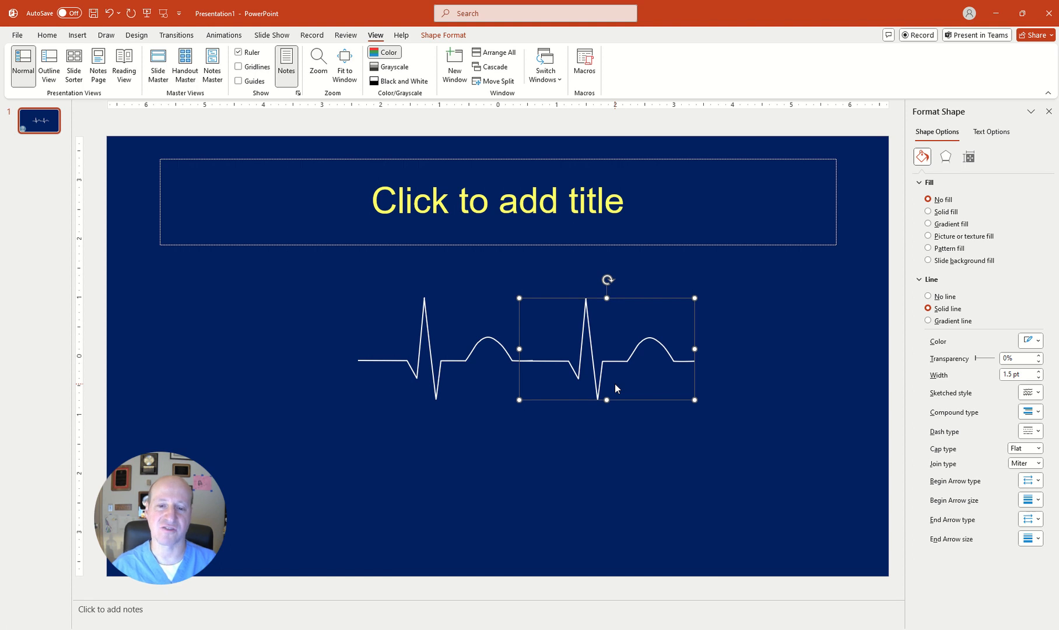
{"action": "left_click", "coordinate": [585, 454]}
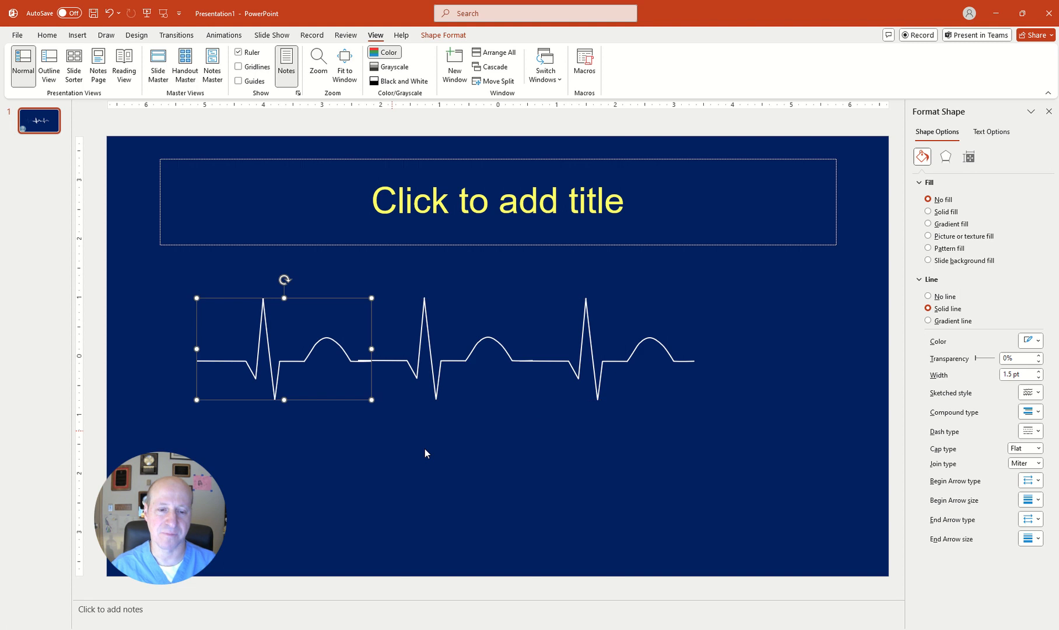
{"action": "mouse_move", "coordinate": [286, 394]}
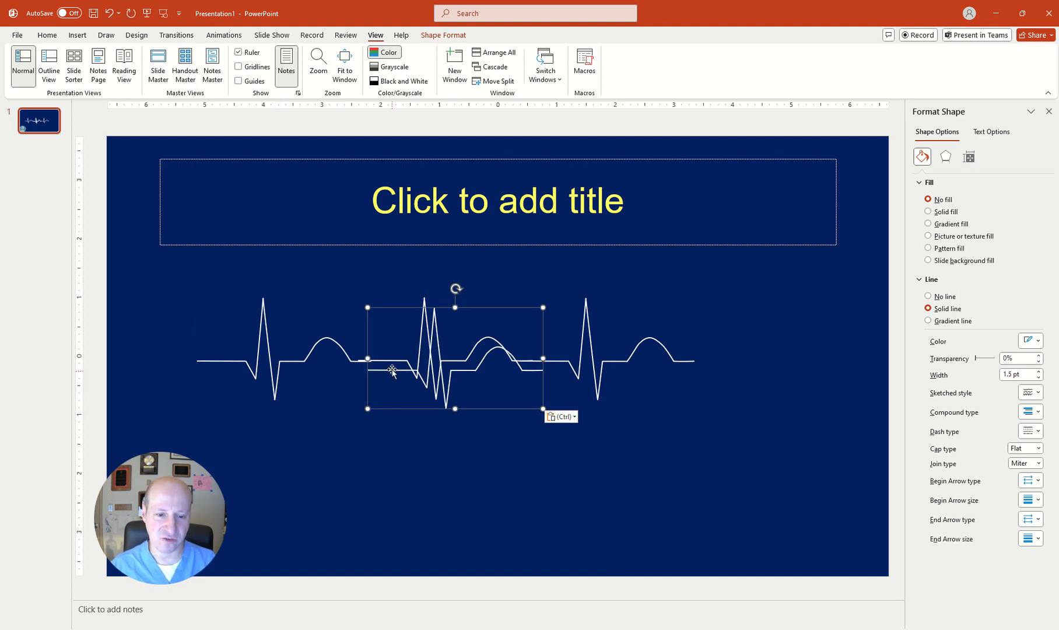
- Move a pasted copy below the first row and duplicate it to its right
{"action": "left_click_drag", "start_coordinate": [392, 370], "coordinate": [316, 488]}
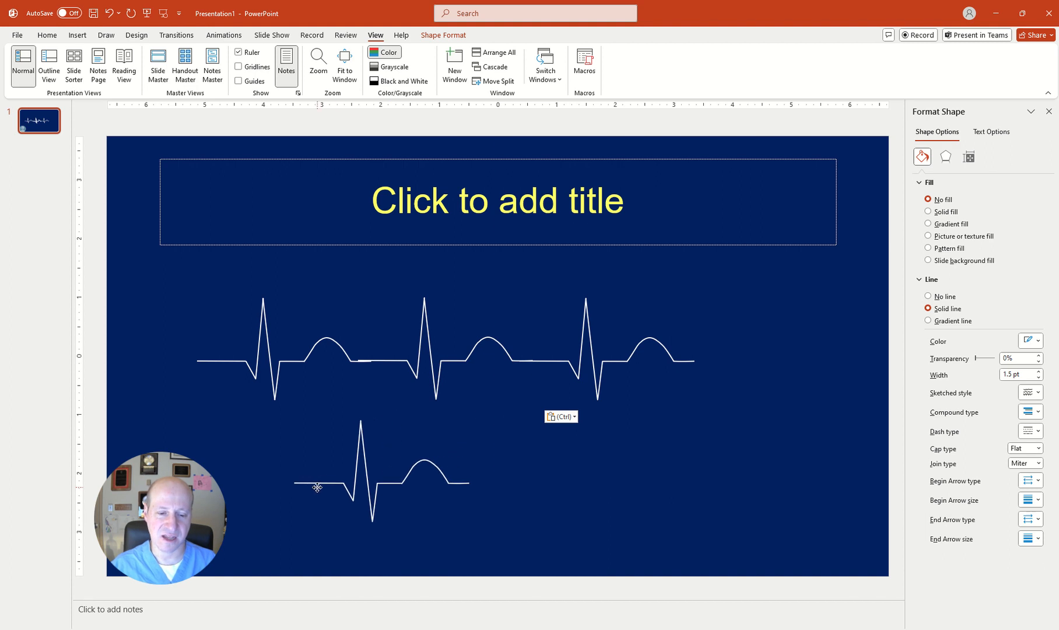
{"action": "left_click", "coordinate": [382, 482]}
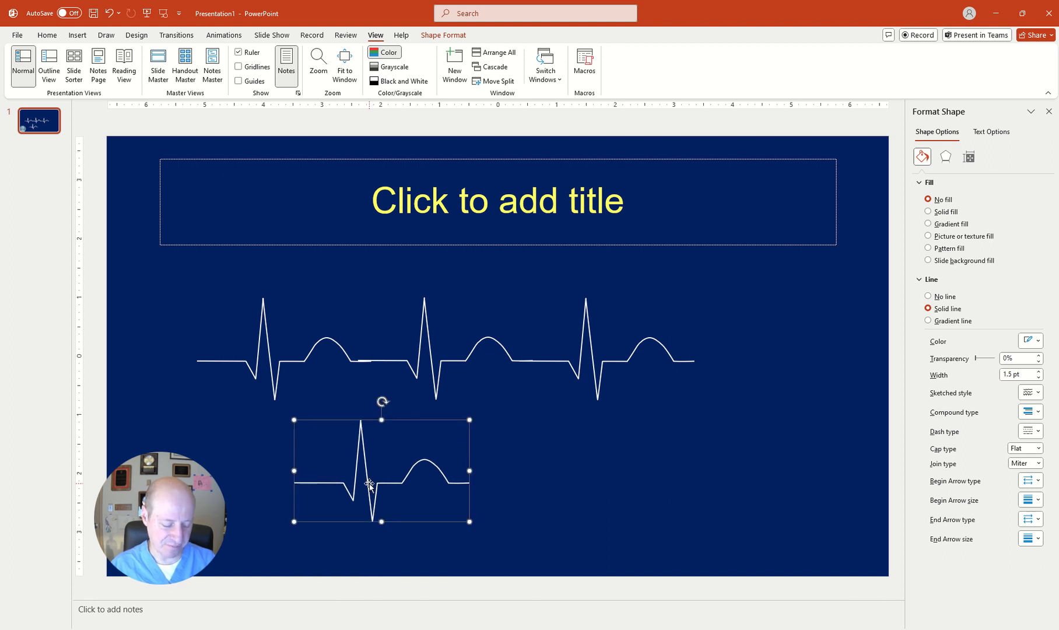
{"action": "mouse_move", "coordinate": [367, 469]}
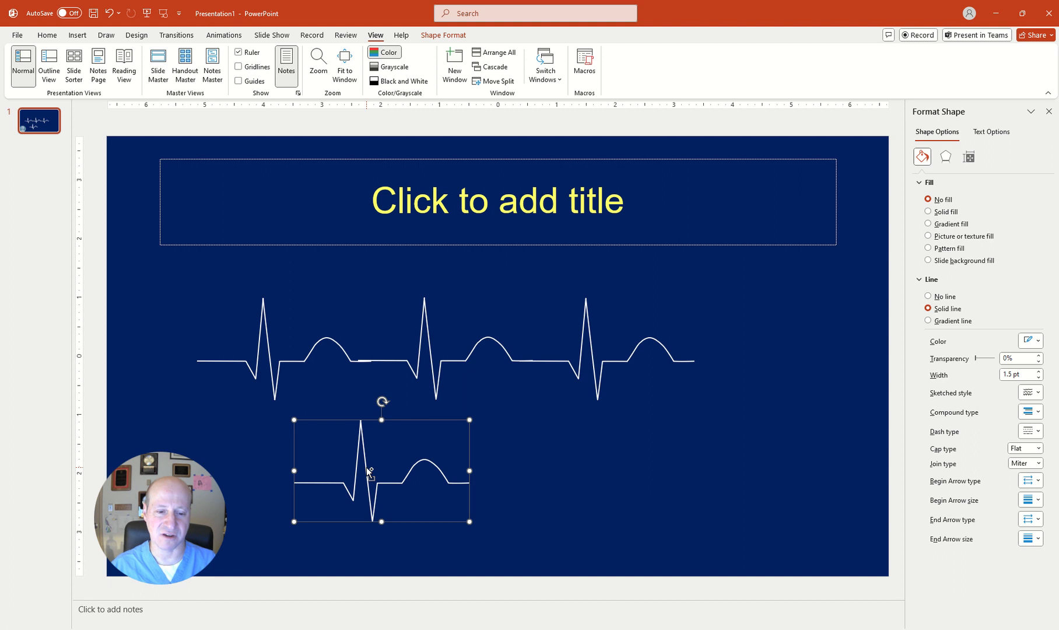
{"action": "mouse_move", "coordinate": [367, 469]}
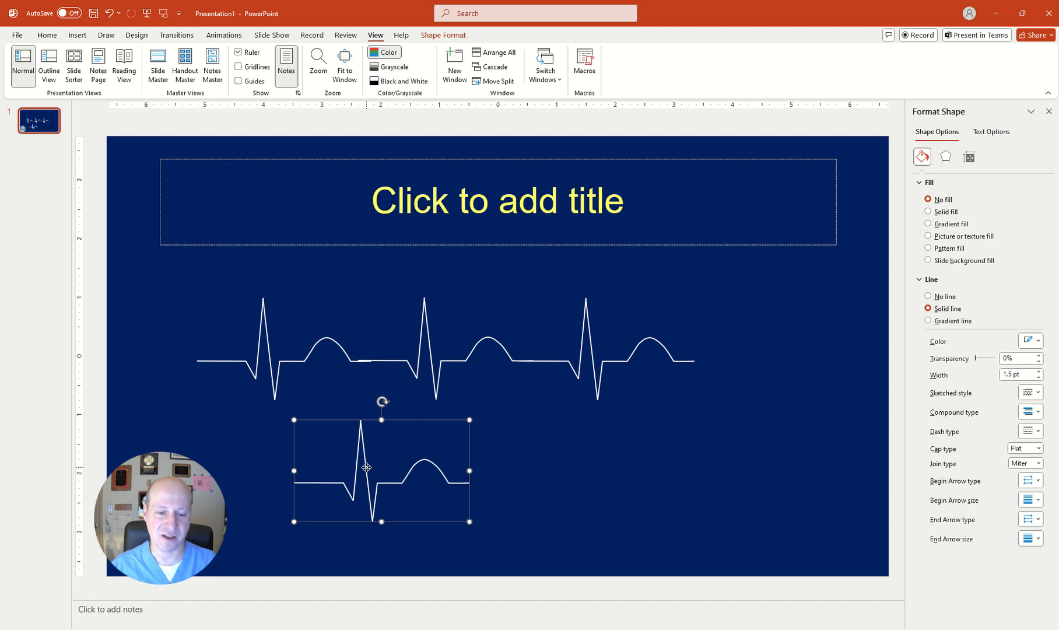
{"action": "left_click_drag", "start_coordinate": [367, 468], "coordinate": [527, 471]}
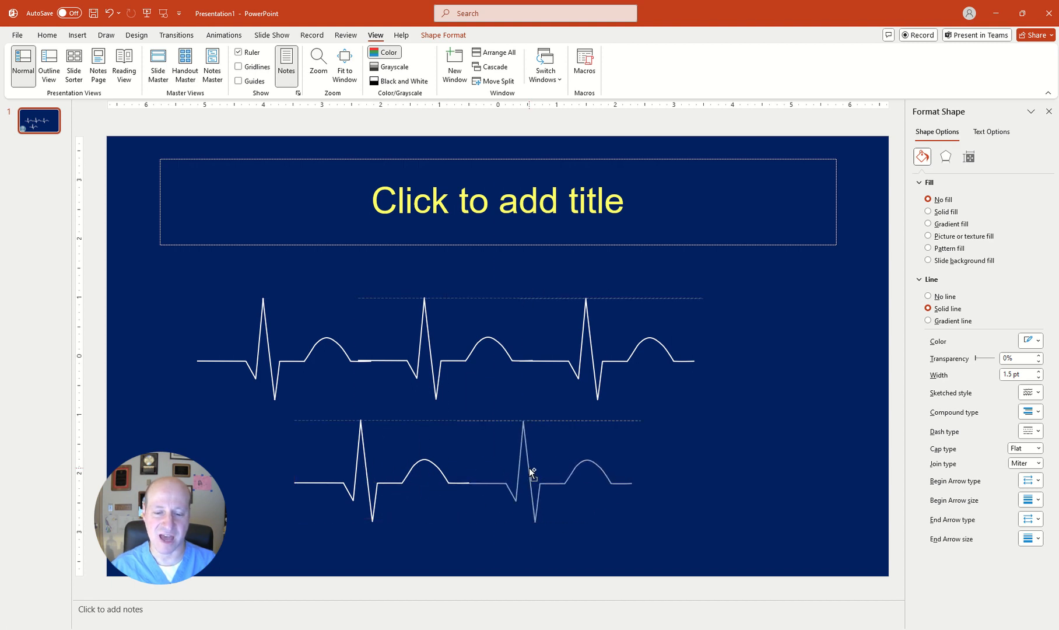
{"action": "left_click", "coordinate": [534, 476]}
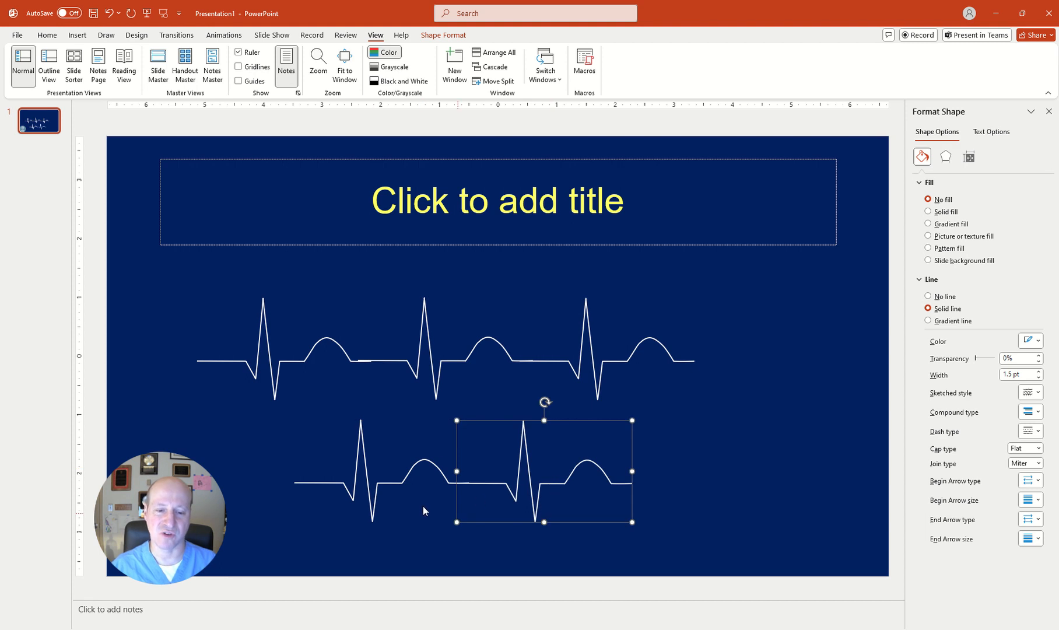
{"action": "mouse_move", "coordinate": [365, 483]}
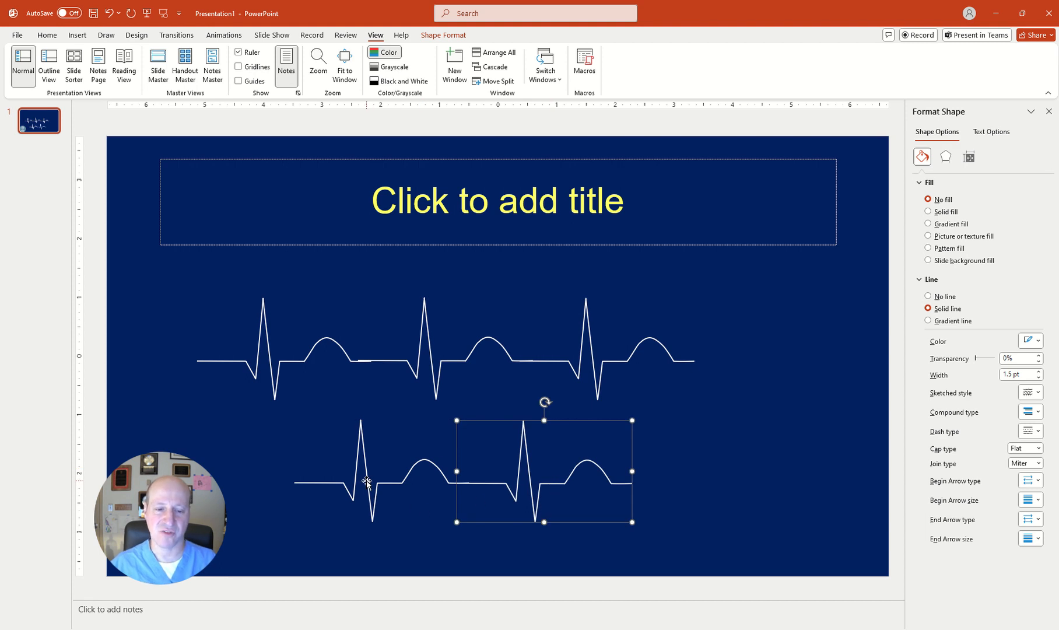
{"action": "mouse_move", "coordinate": [547, 446]}
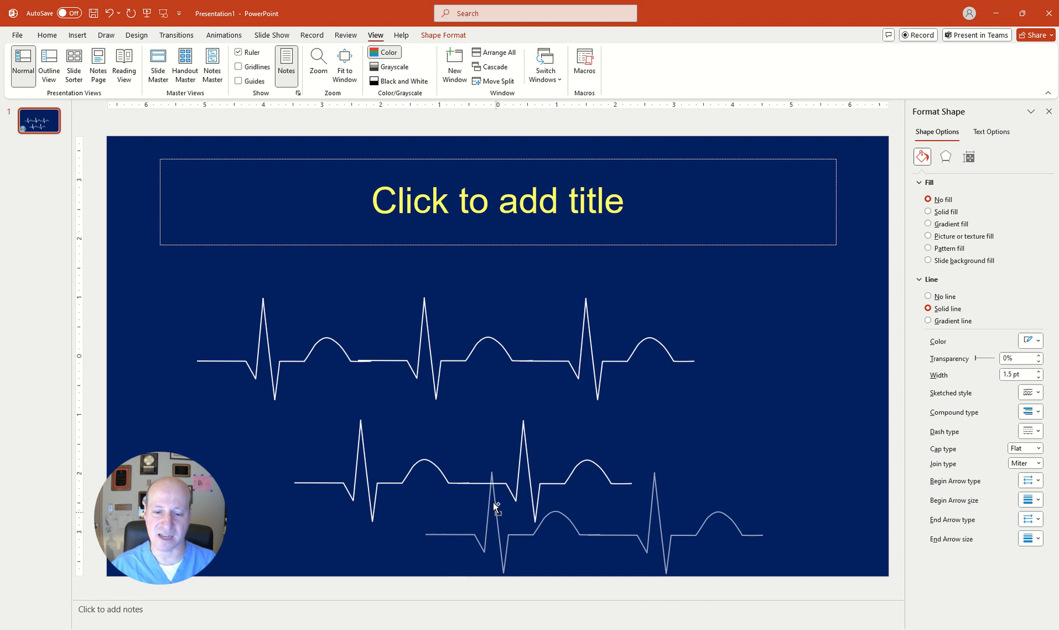
{"action": "left_click", "coordinate": [496, 508]}
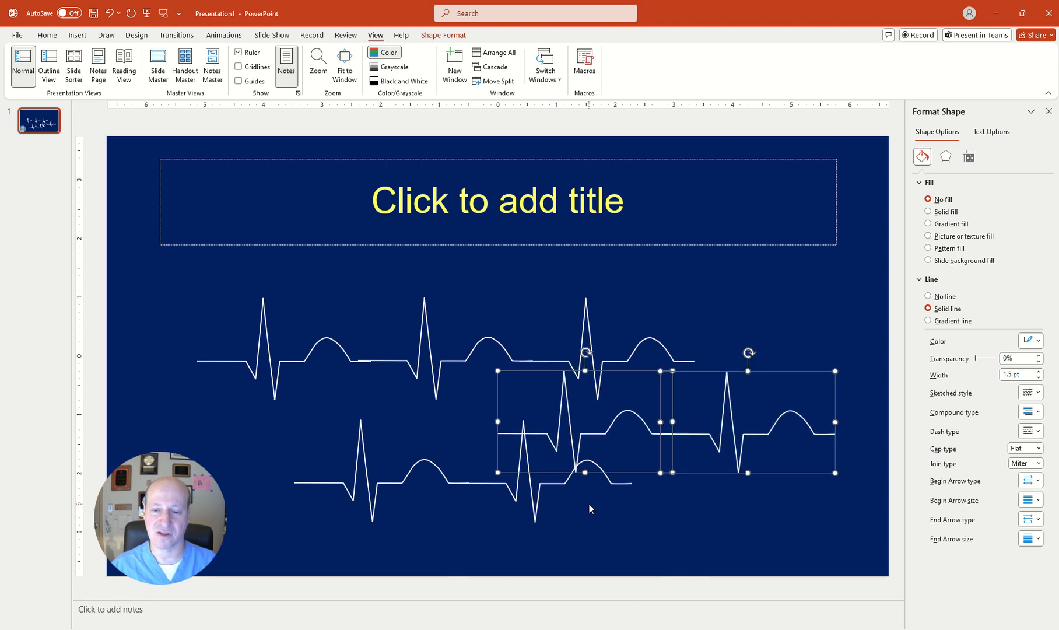
{"action": "mouse_move", "coordinate": [503, 446]}
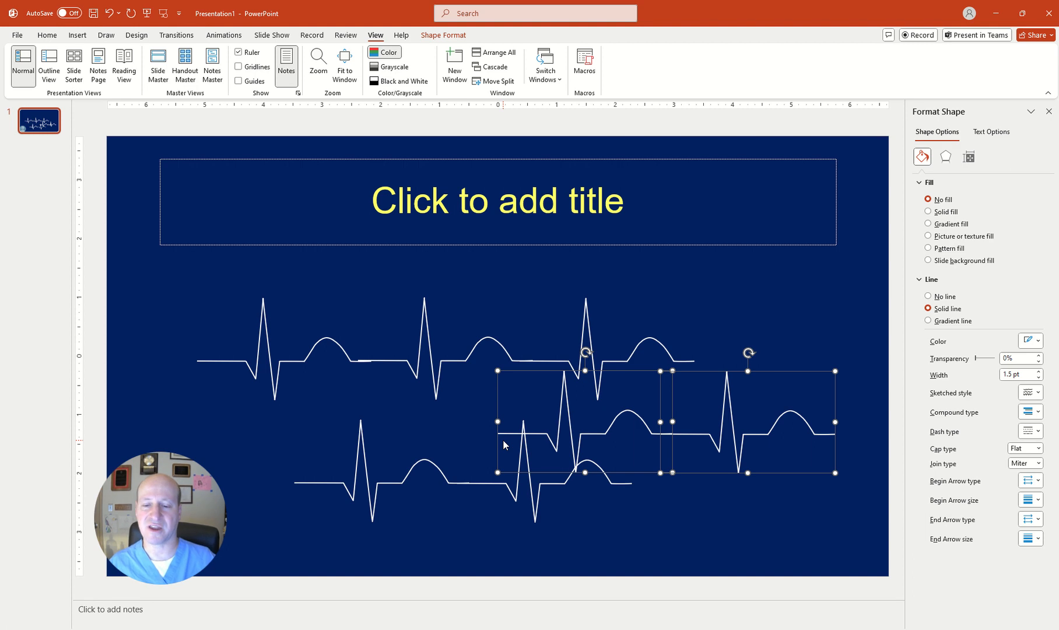
{"action": "mouse_move", "coordinate": [364, 360]}
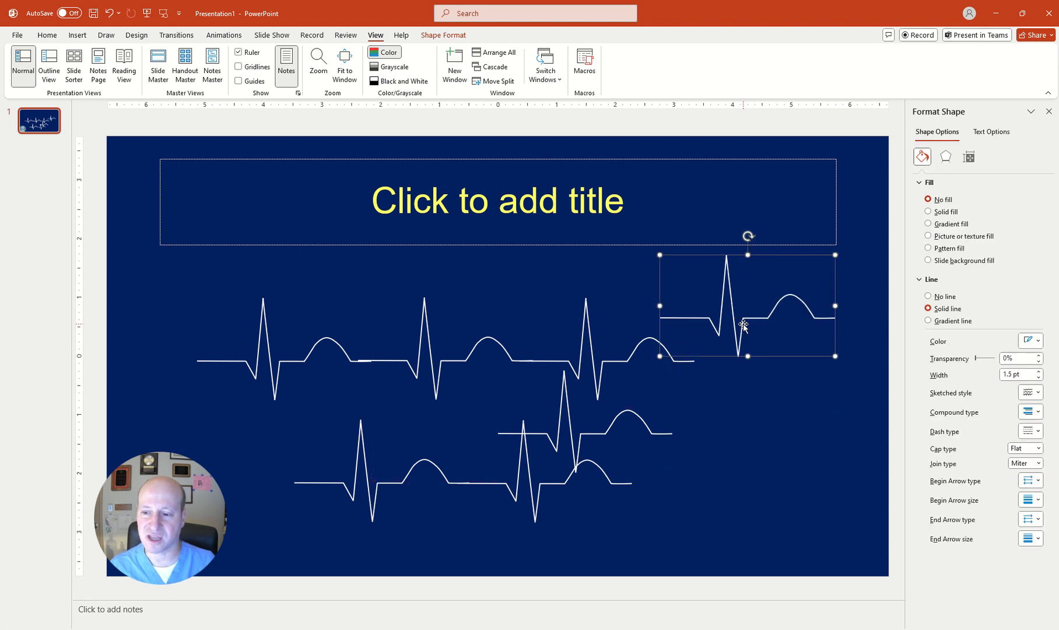
- Make the upper-right waveform's line yellow and increase its width to 3.5 pt
{"action": "right_click", "coordinate": [744, 325]}
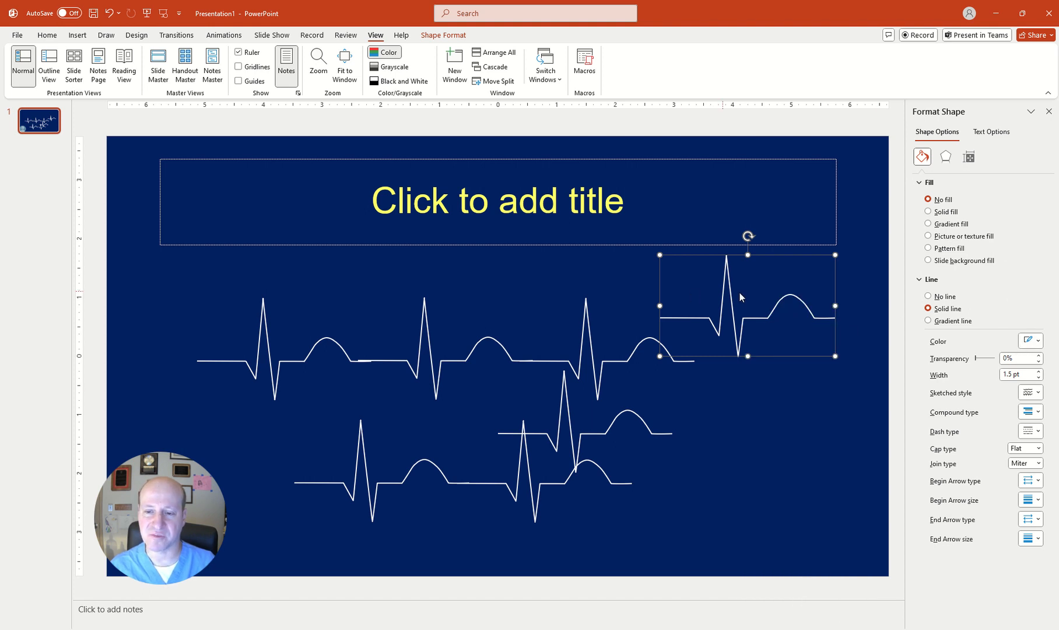
{"action": "left_click", "coordinate": [1037, 340]}
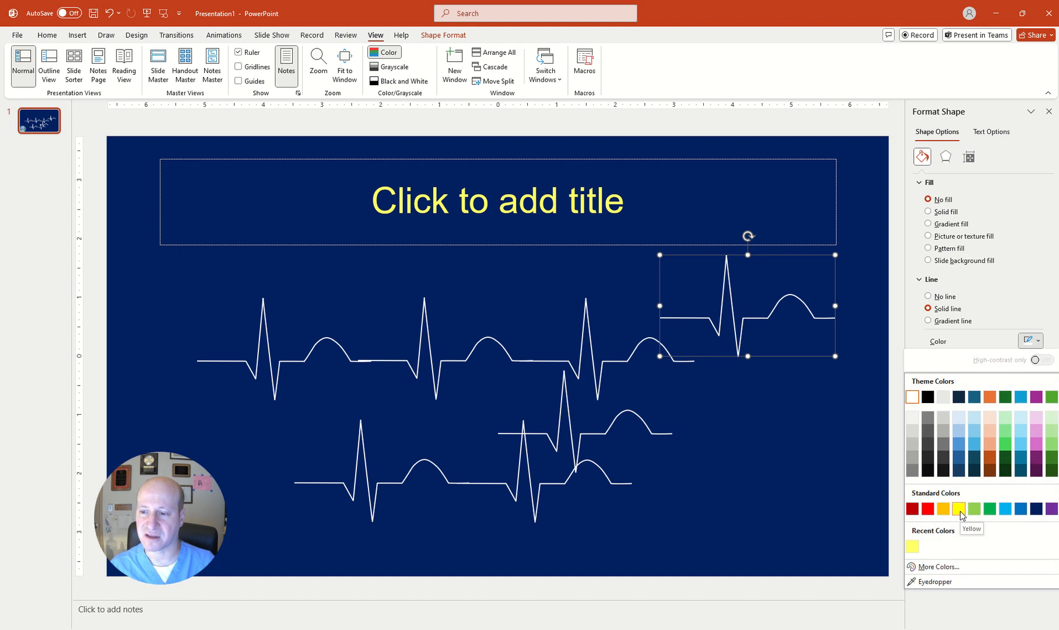
{"action": "left_click", "coordinate": [961, 509]}
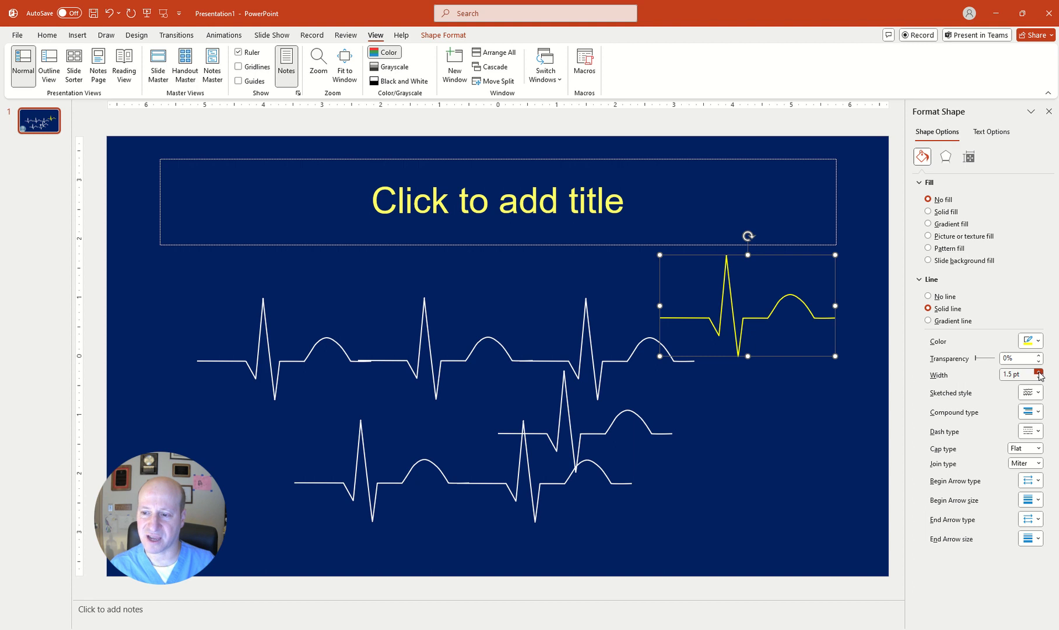
{"action": "left_click", "coordinate": [1039, 373]}
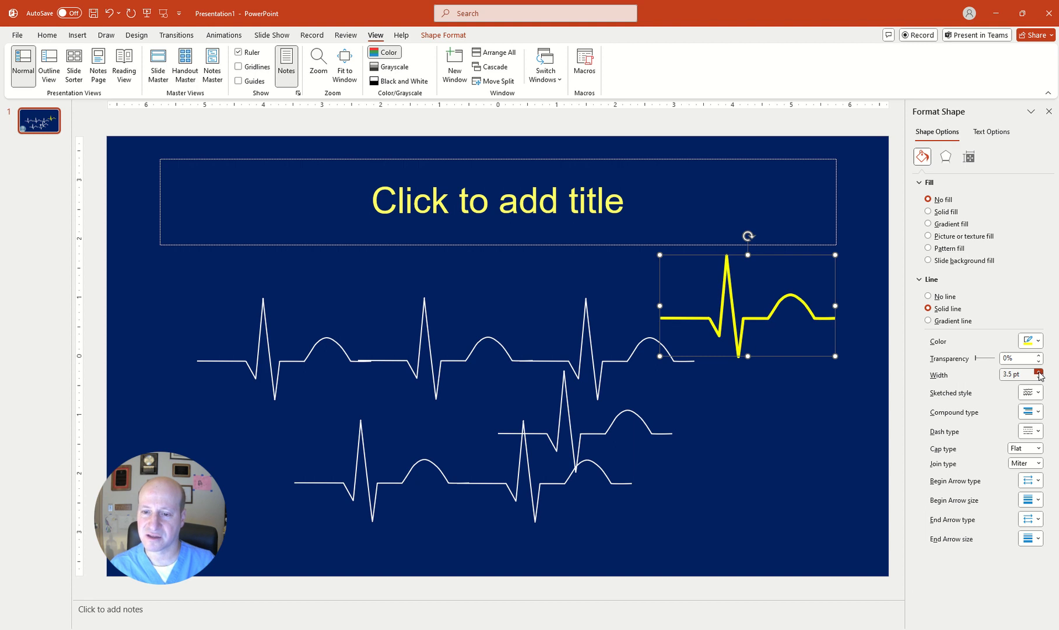
{"action": "left_click", "coordinate": [1039, 372]}
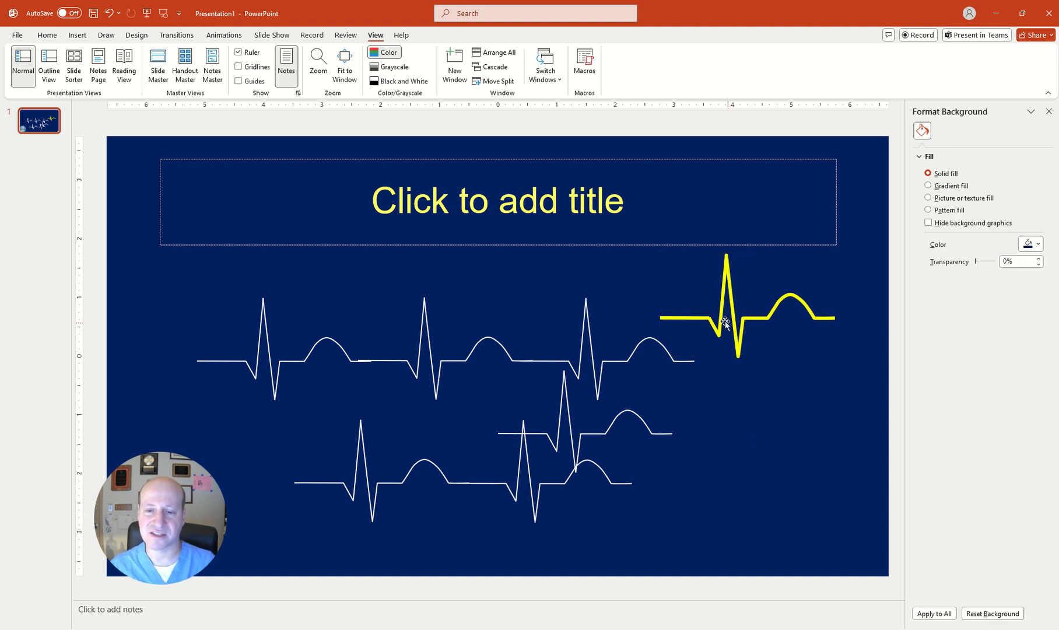
{"action": "mouse_move", "coordinate": [699, 322]}
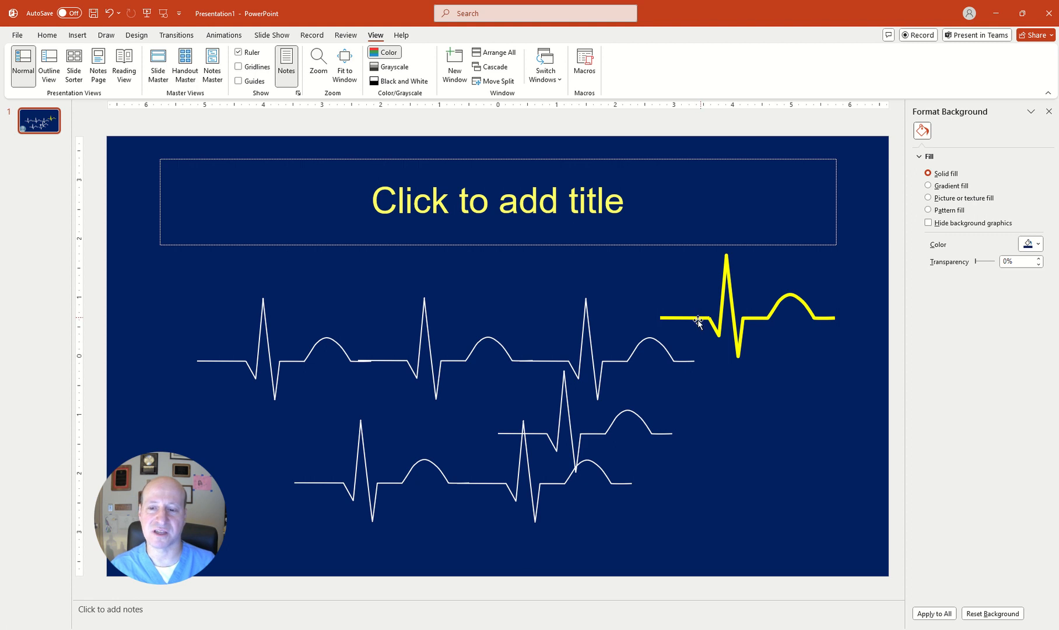
{"action": "mouse_move", "coordinate": [610, 284]}
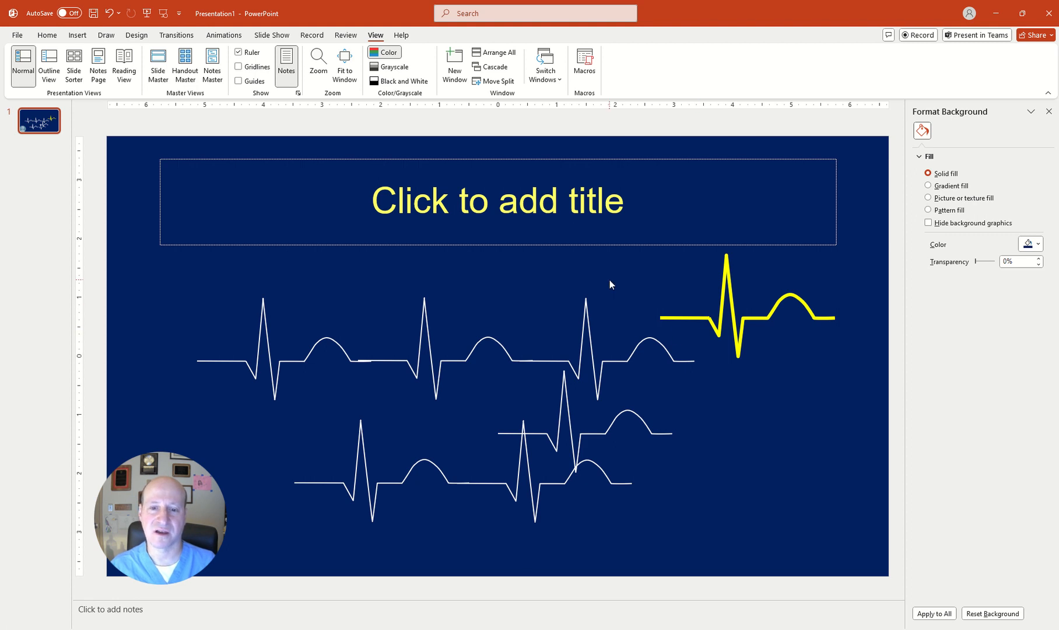
{"action": "mouse_move", "coordinate": [532, 288]}
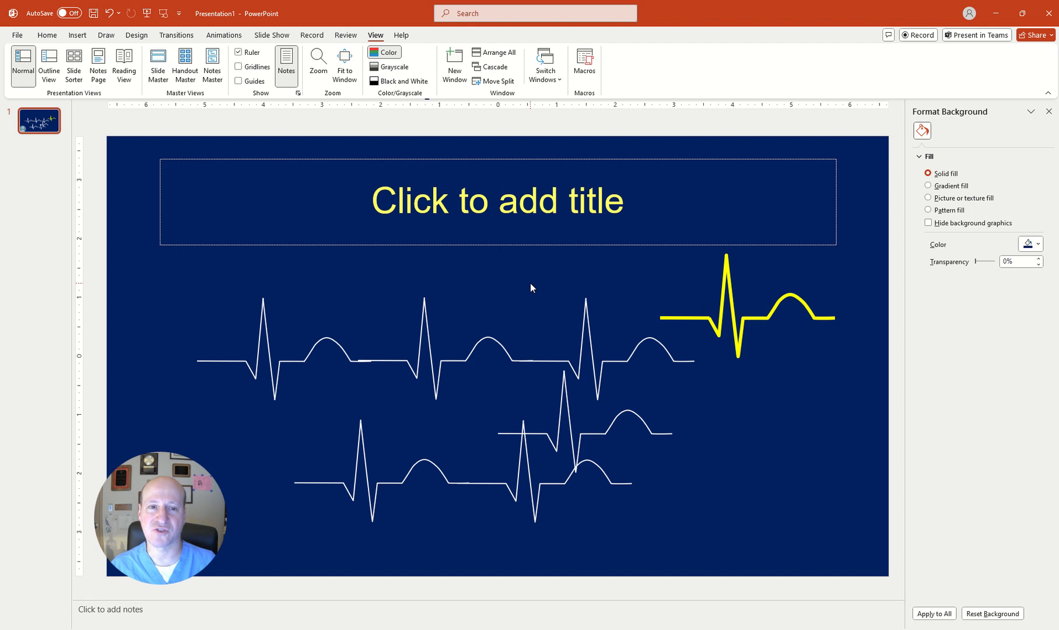
{"action": "mouse_move", "coordinate": [522, 294]}
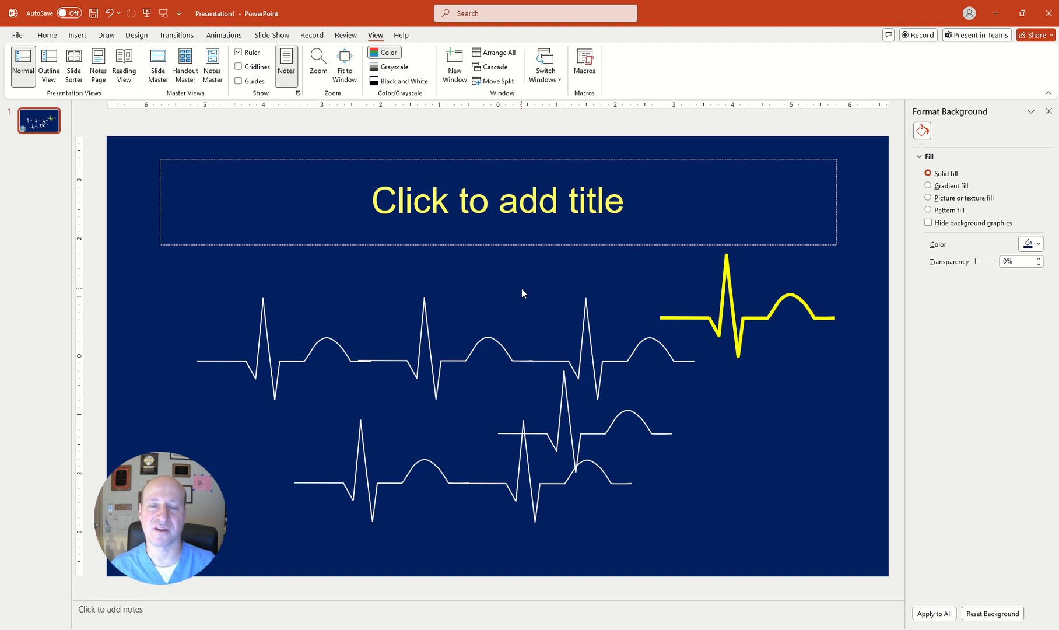